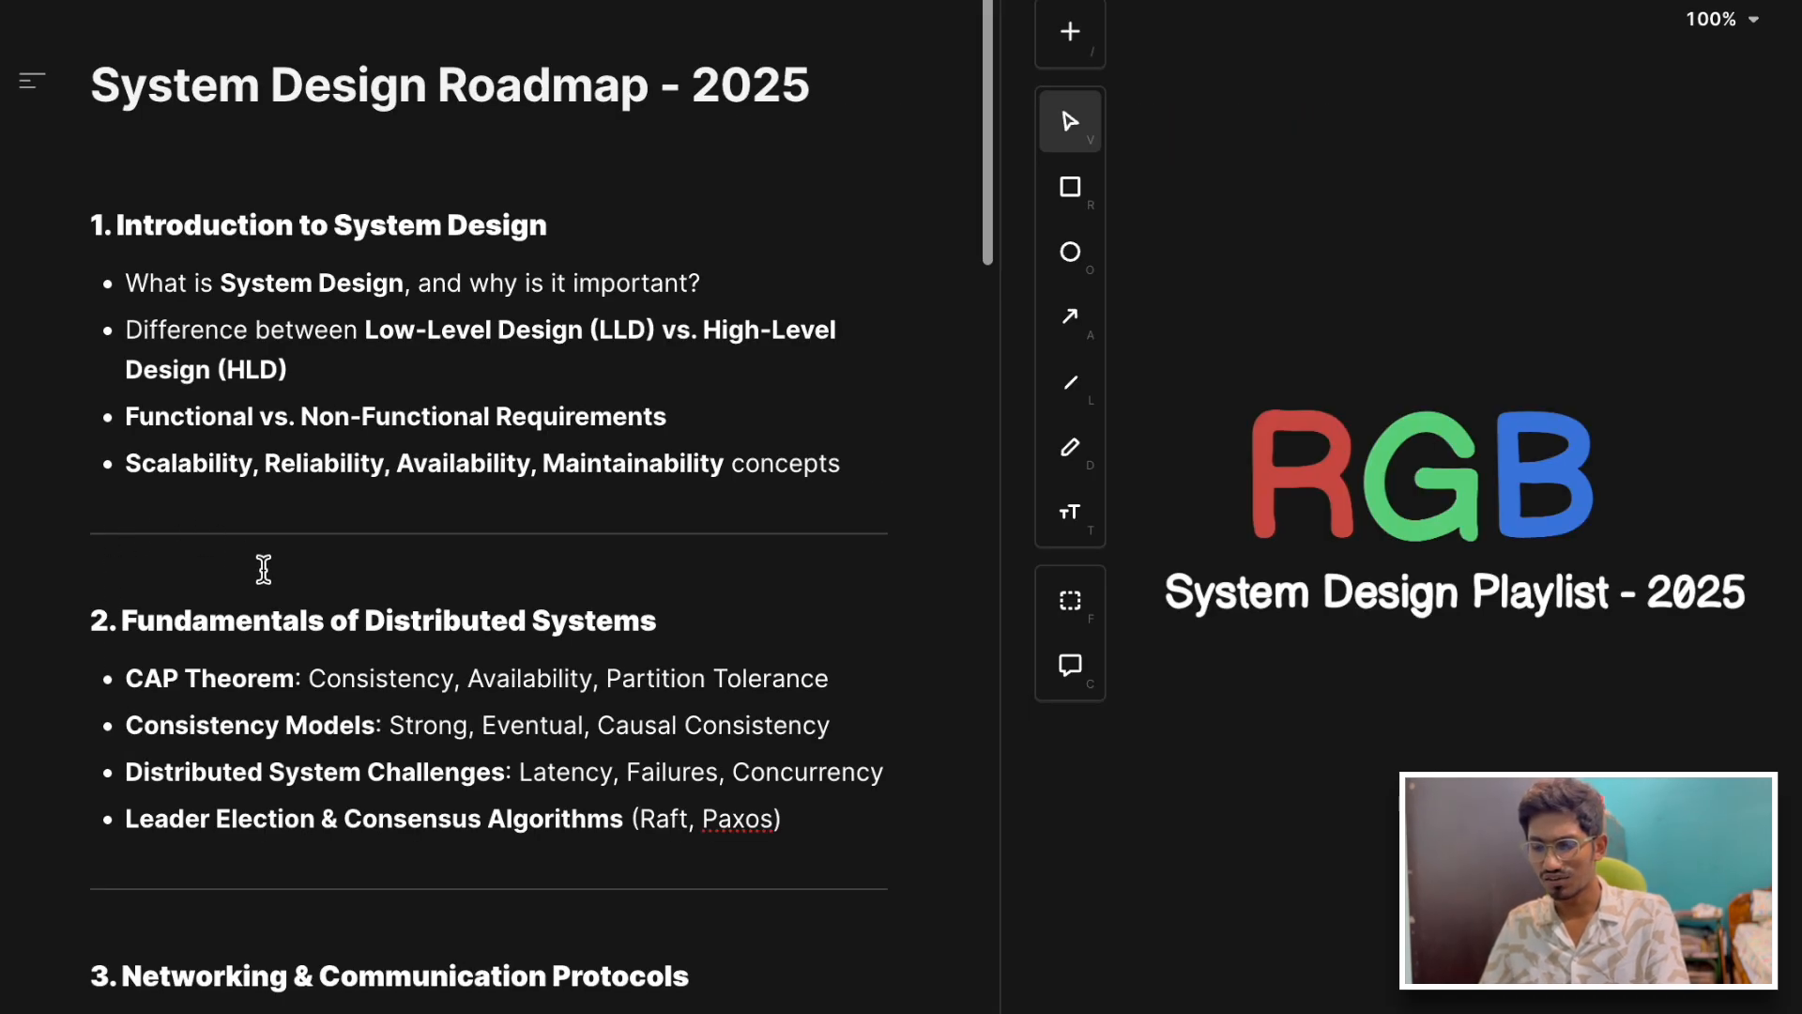
- Scroll the canvas past the System Design Roadmap title down to the HTTP/1, HTTP/2, HTTP/3 diagram
{"action": "scroll", "scroll_direction": "down", "scroll_amount": 3}
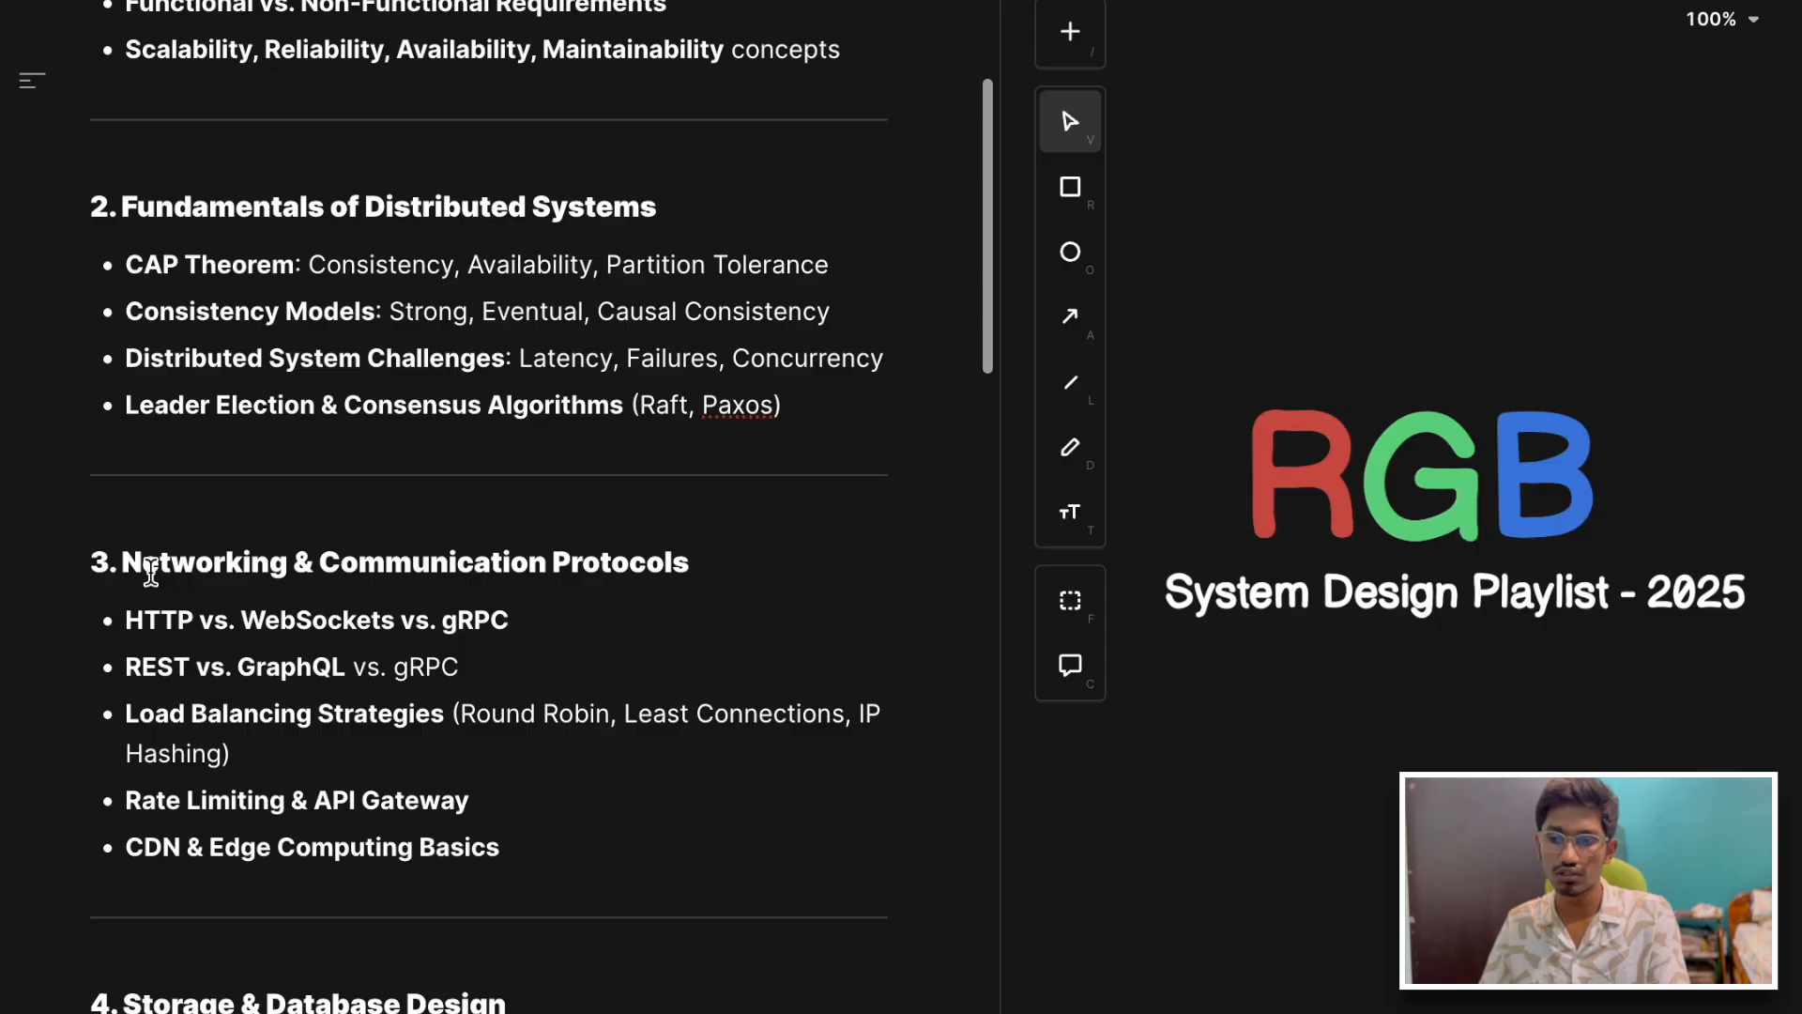
{"action": "mouse_move", "coordinate": [144, 580]}
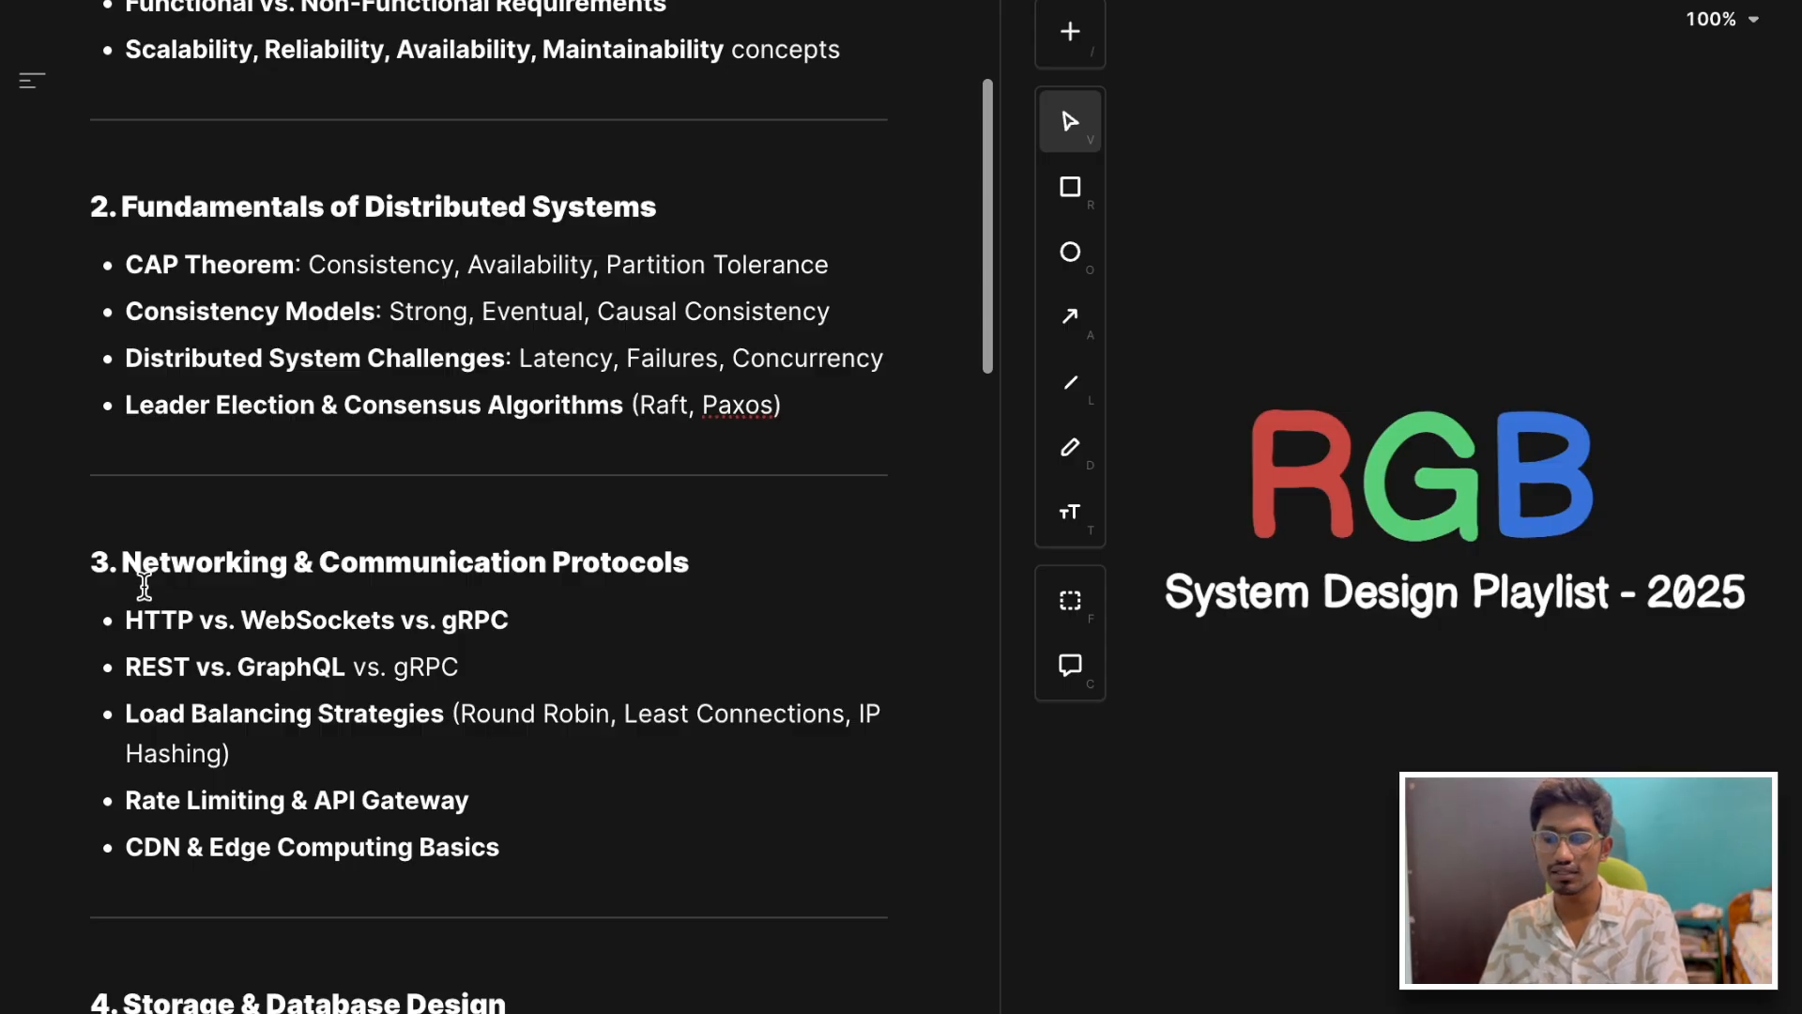
{"action": "mouse_move", "coordinate": [135, 621]}
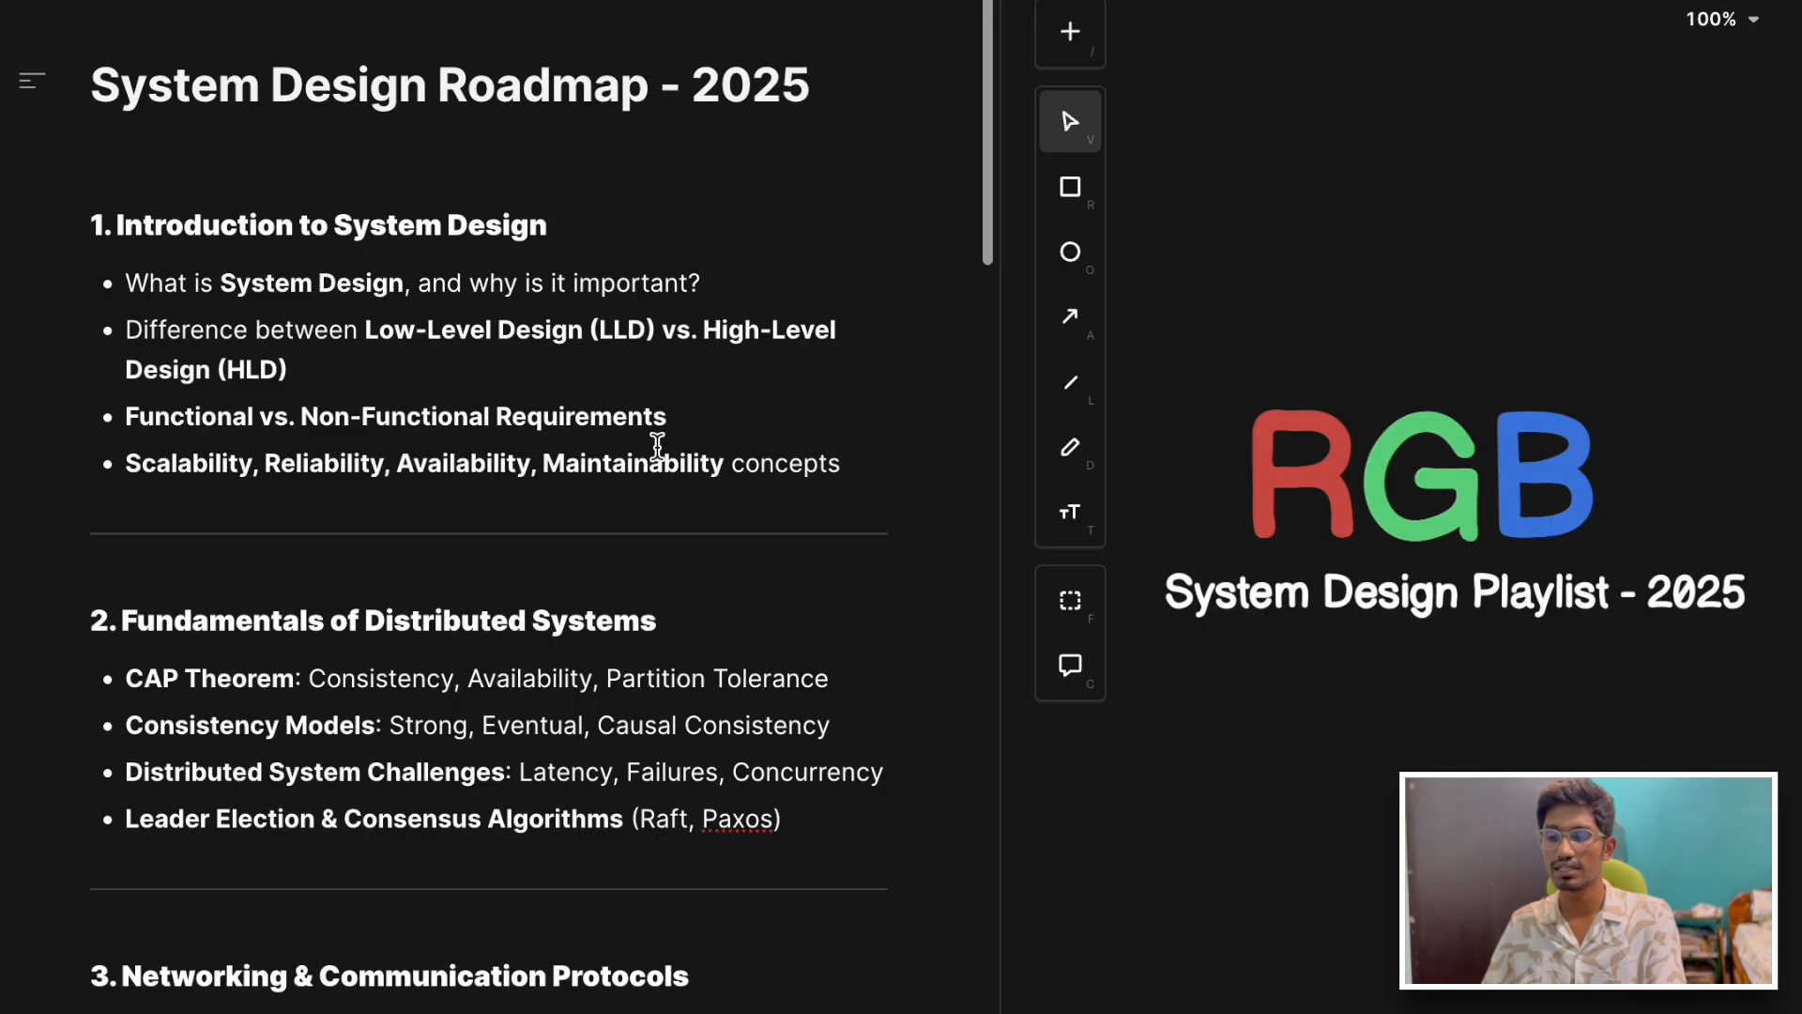
{"action": "left_click", "coordinate": [103, 155]}
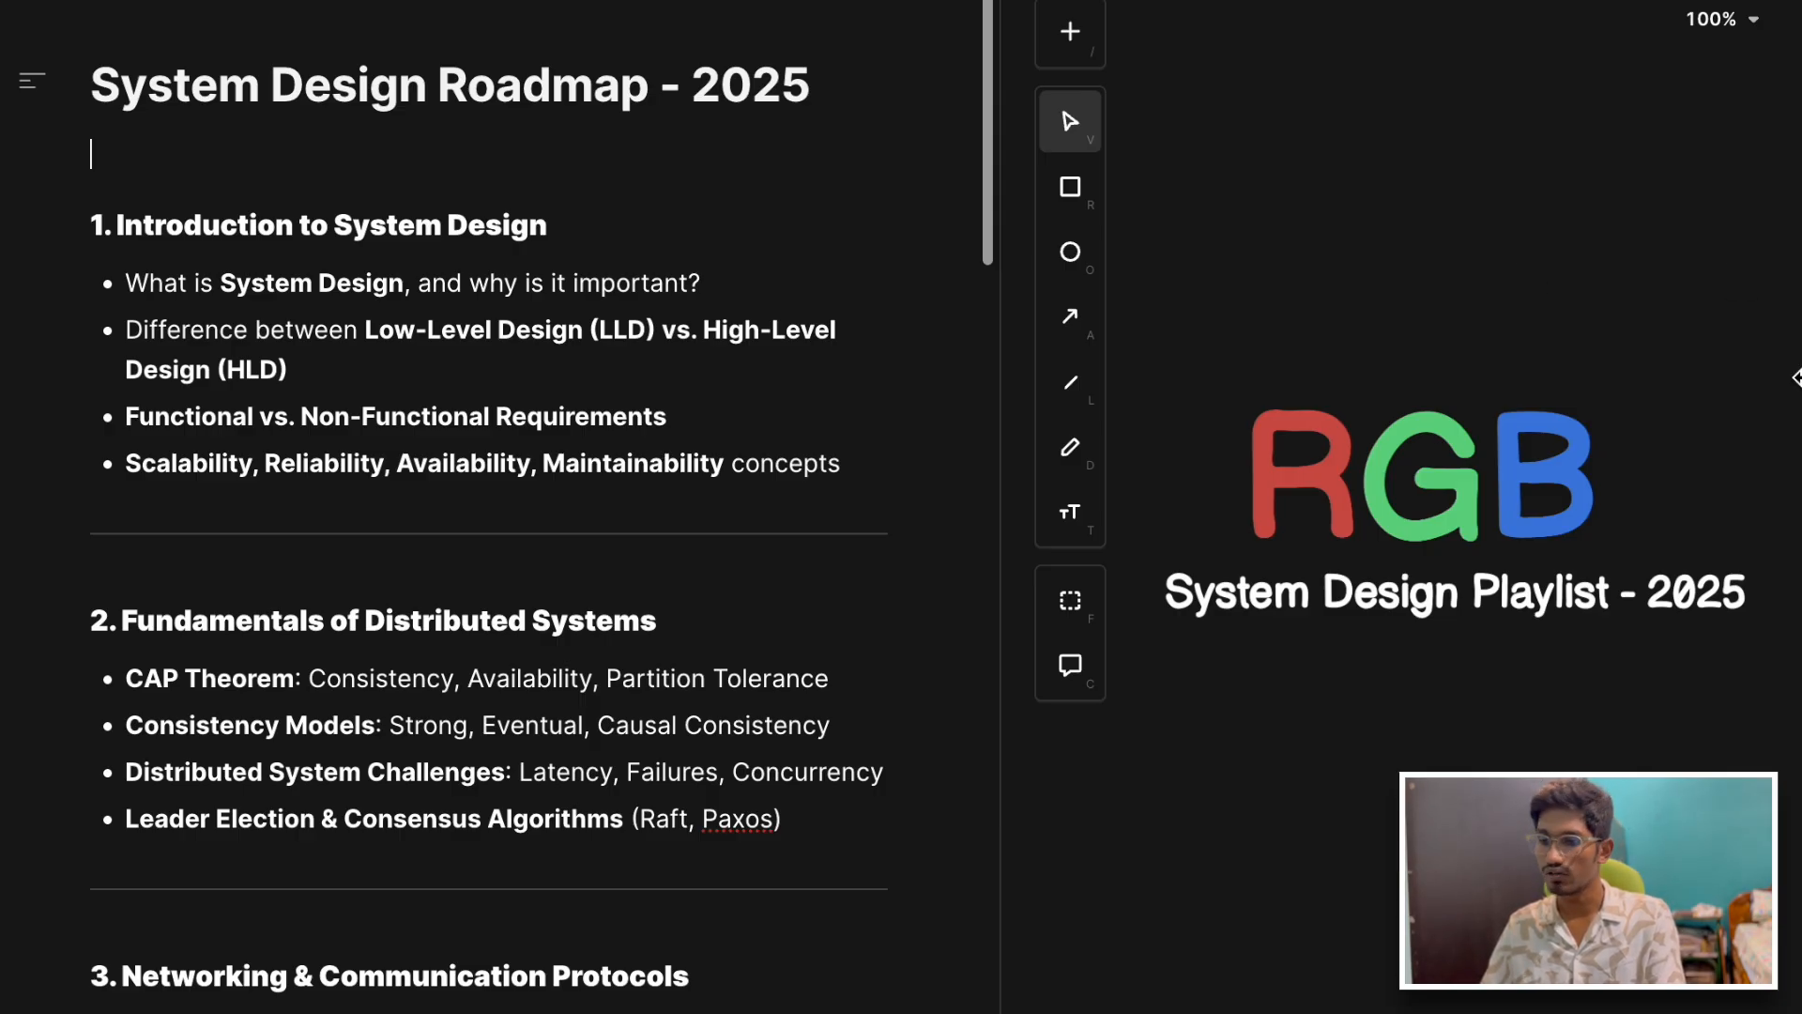
{"action": "scroll", "scroll_direction": "down", "scroll_amount": 3}
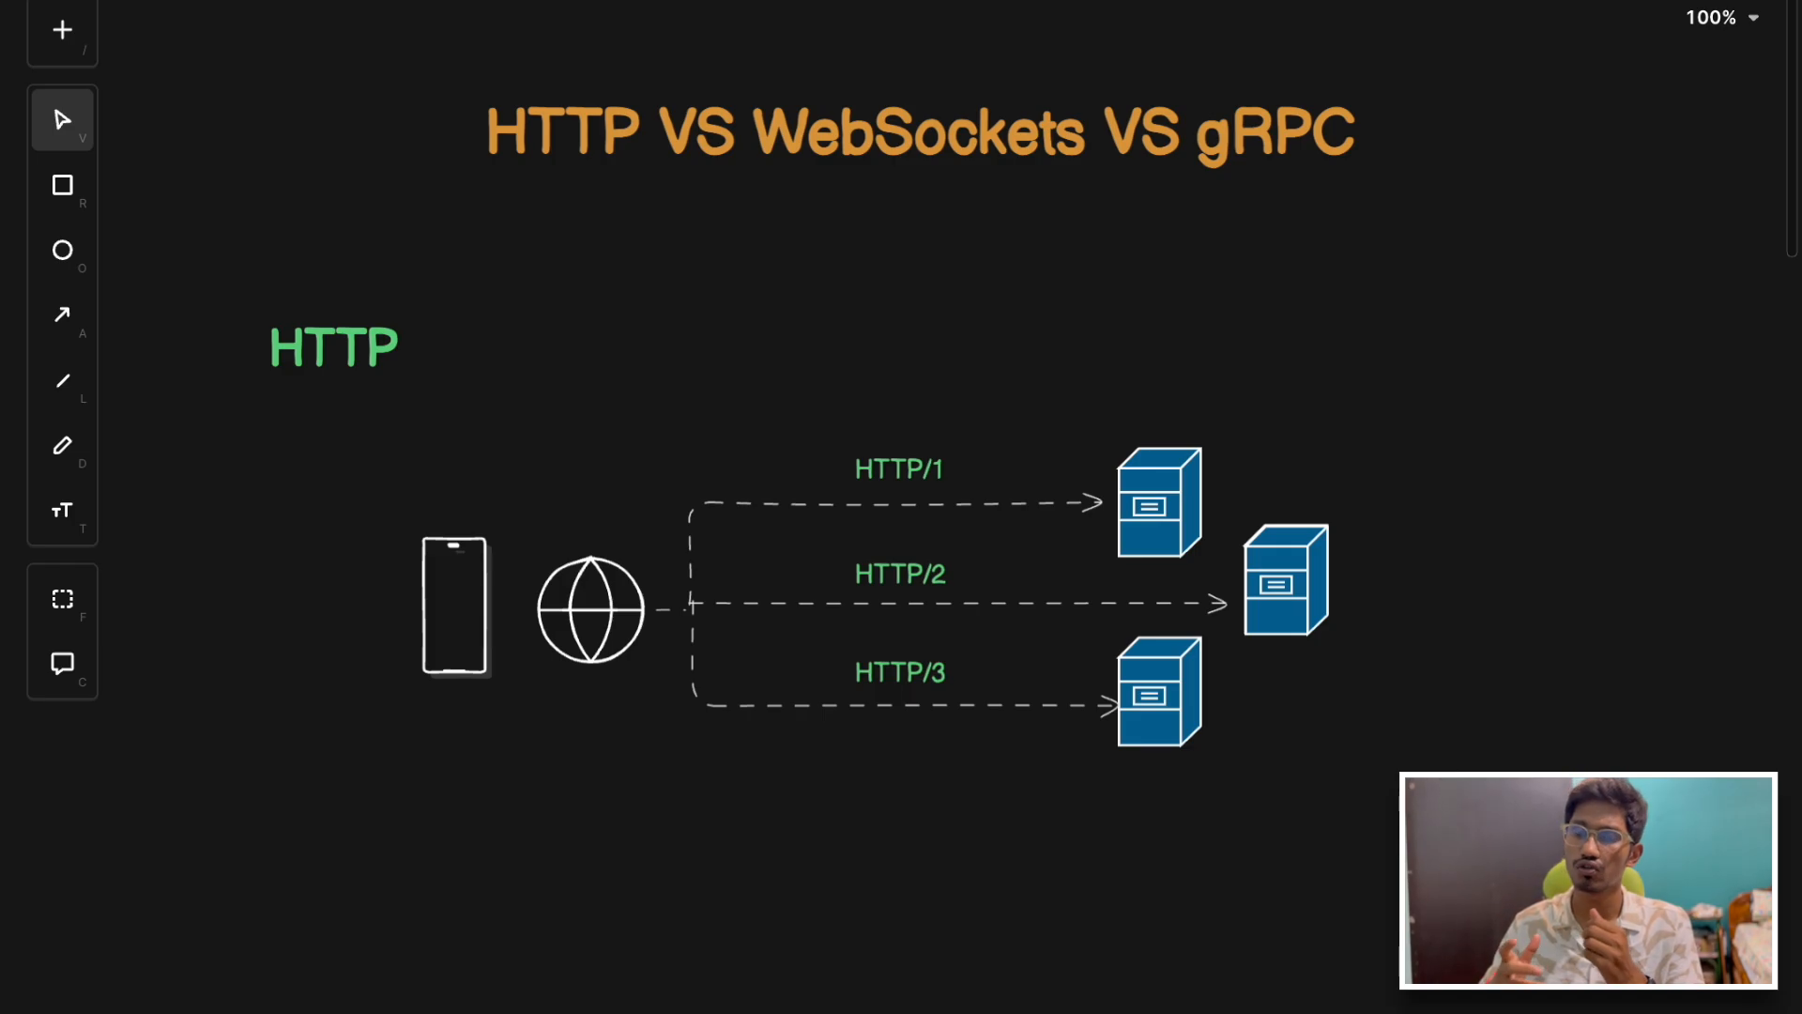
{"action": "mouse_move", "coordinate": [580, 254]}
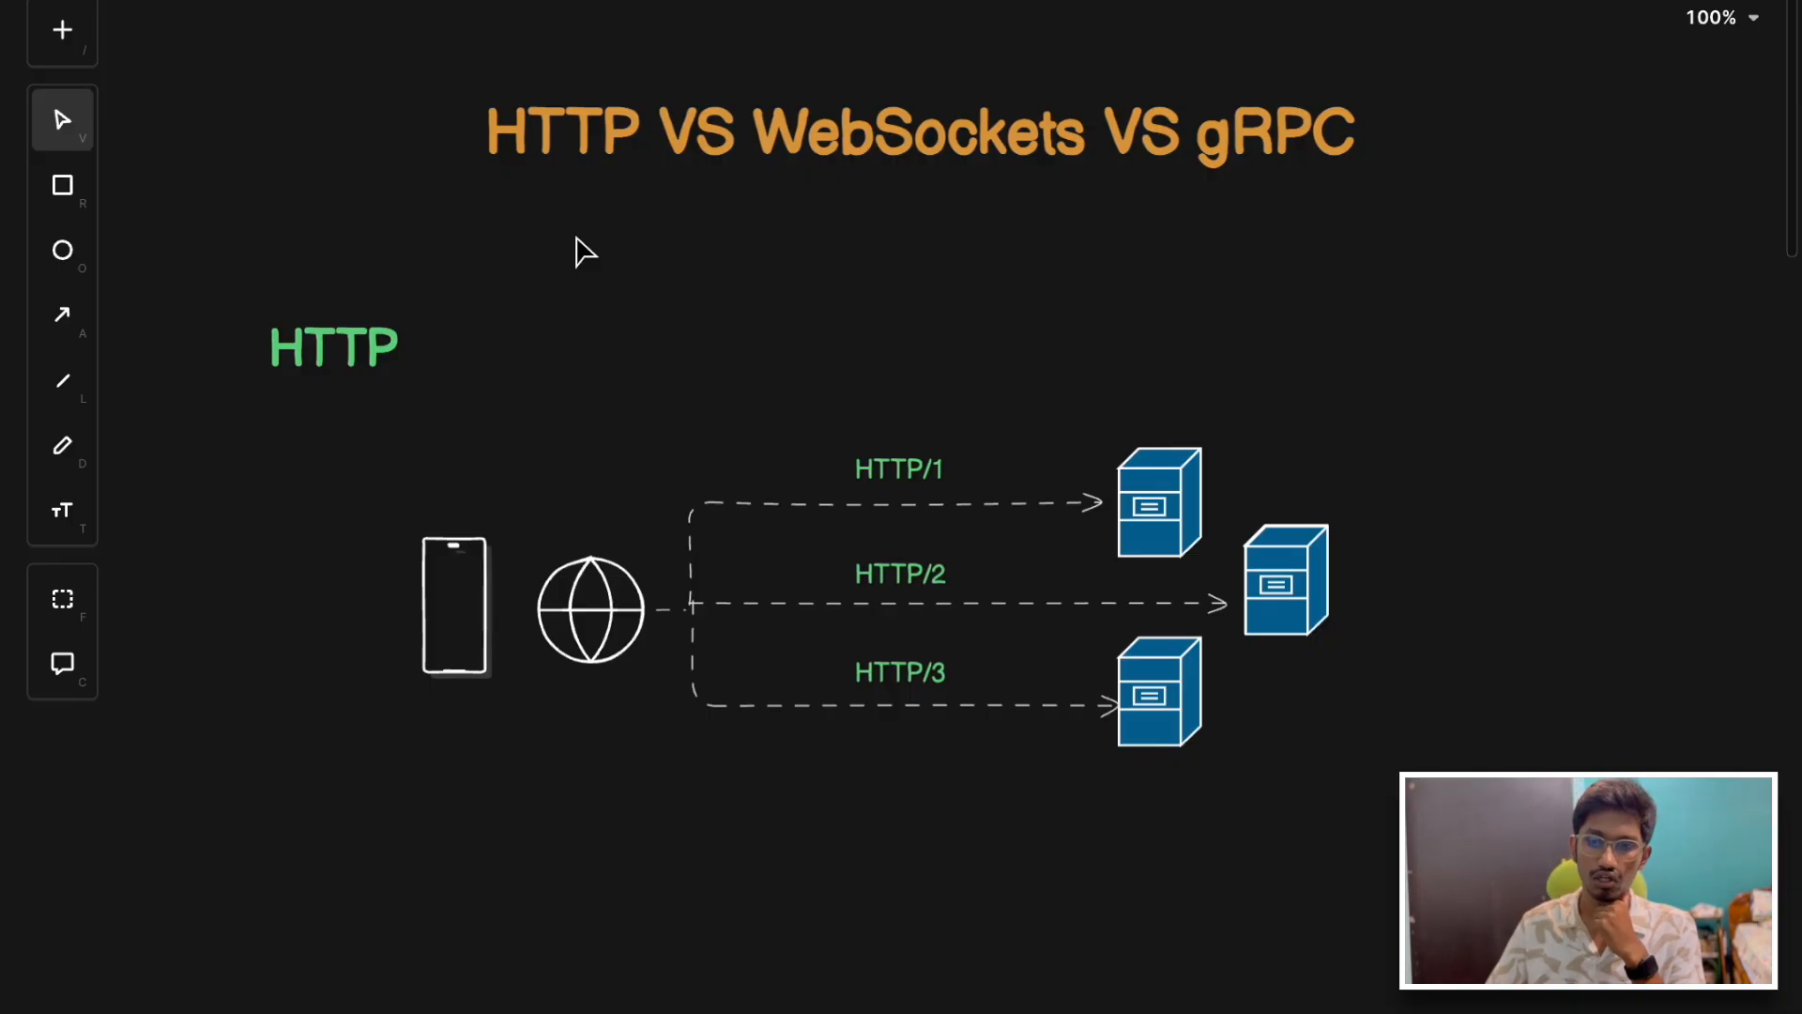
{"action": "mouse_move", "coordinate": [628, 228]}
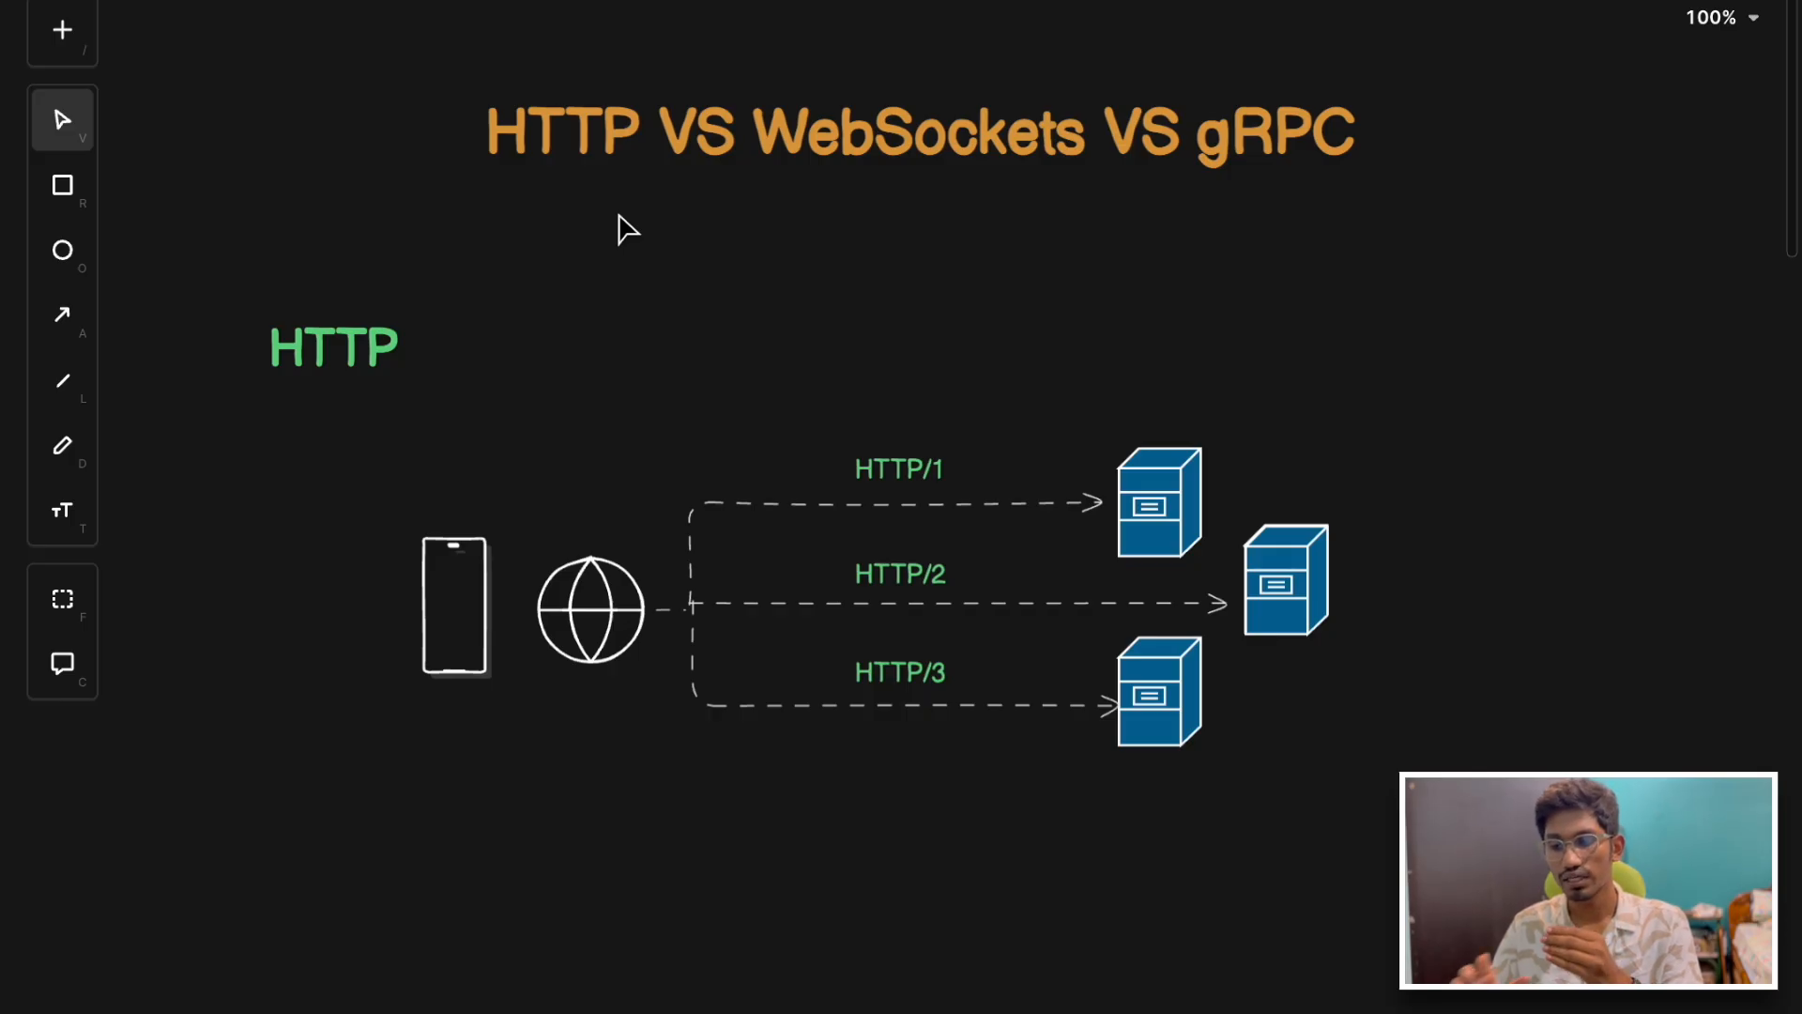
{"action": "mouse_move", "coordinate": [644, 272]}
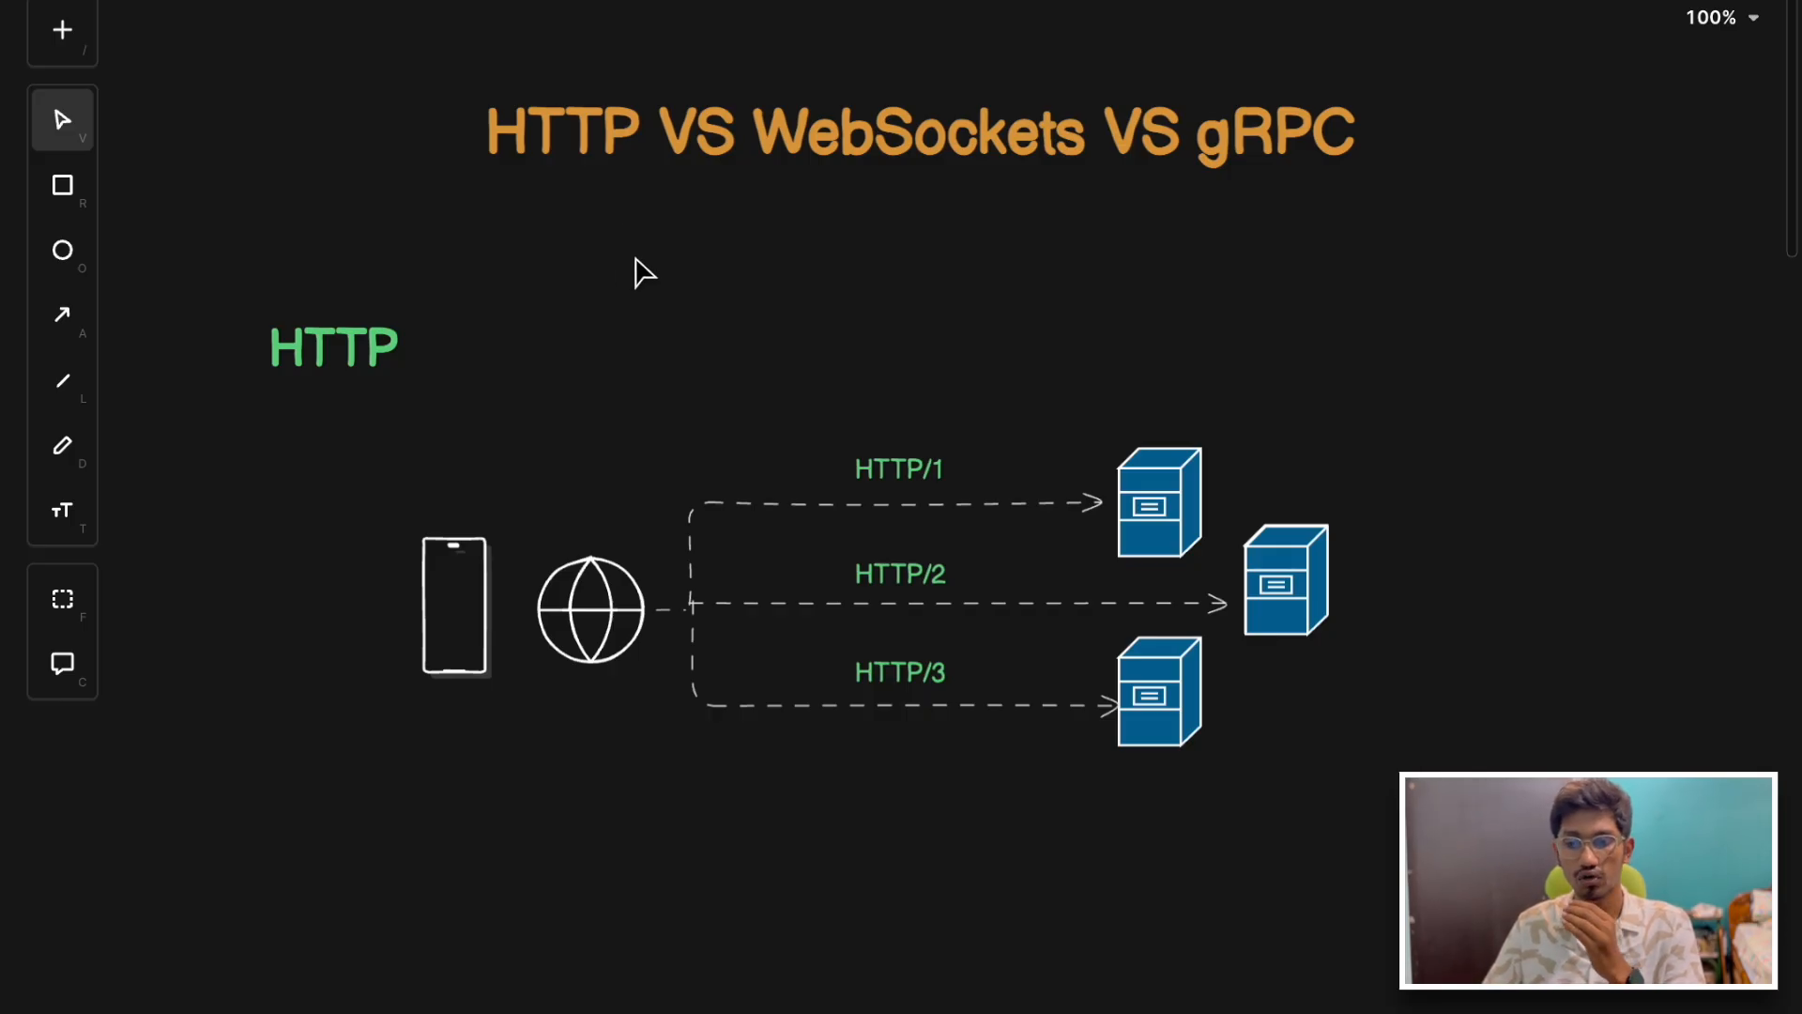
{"action": "mouse_move", "coordinate": [473, 648]}
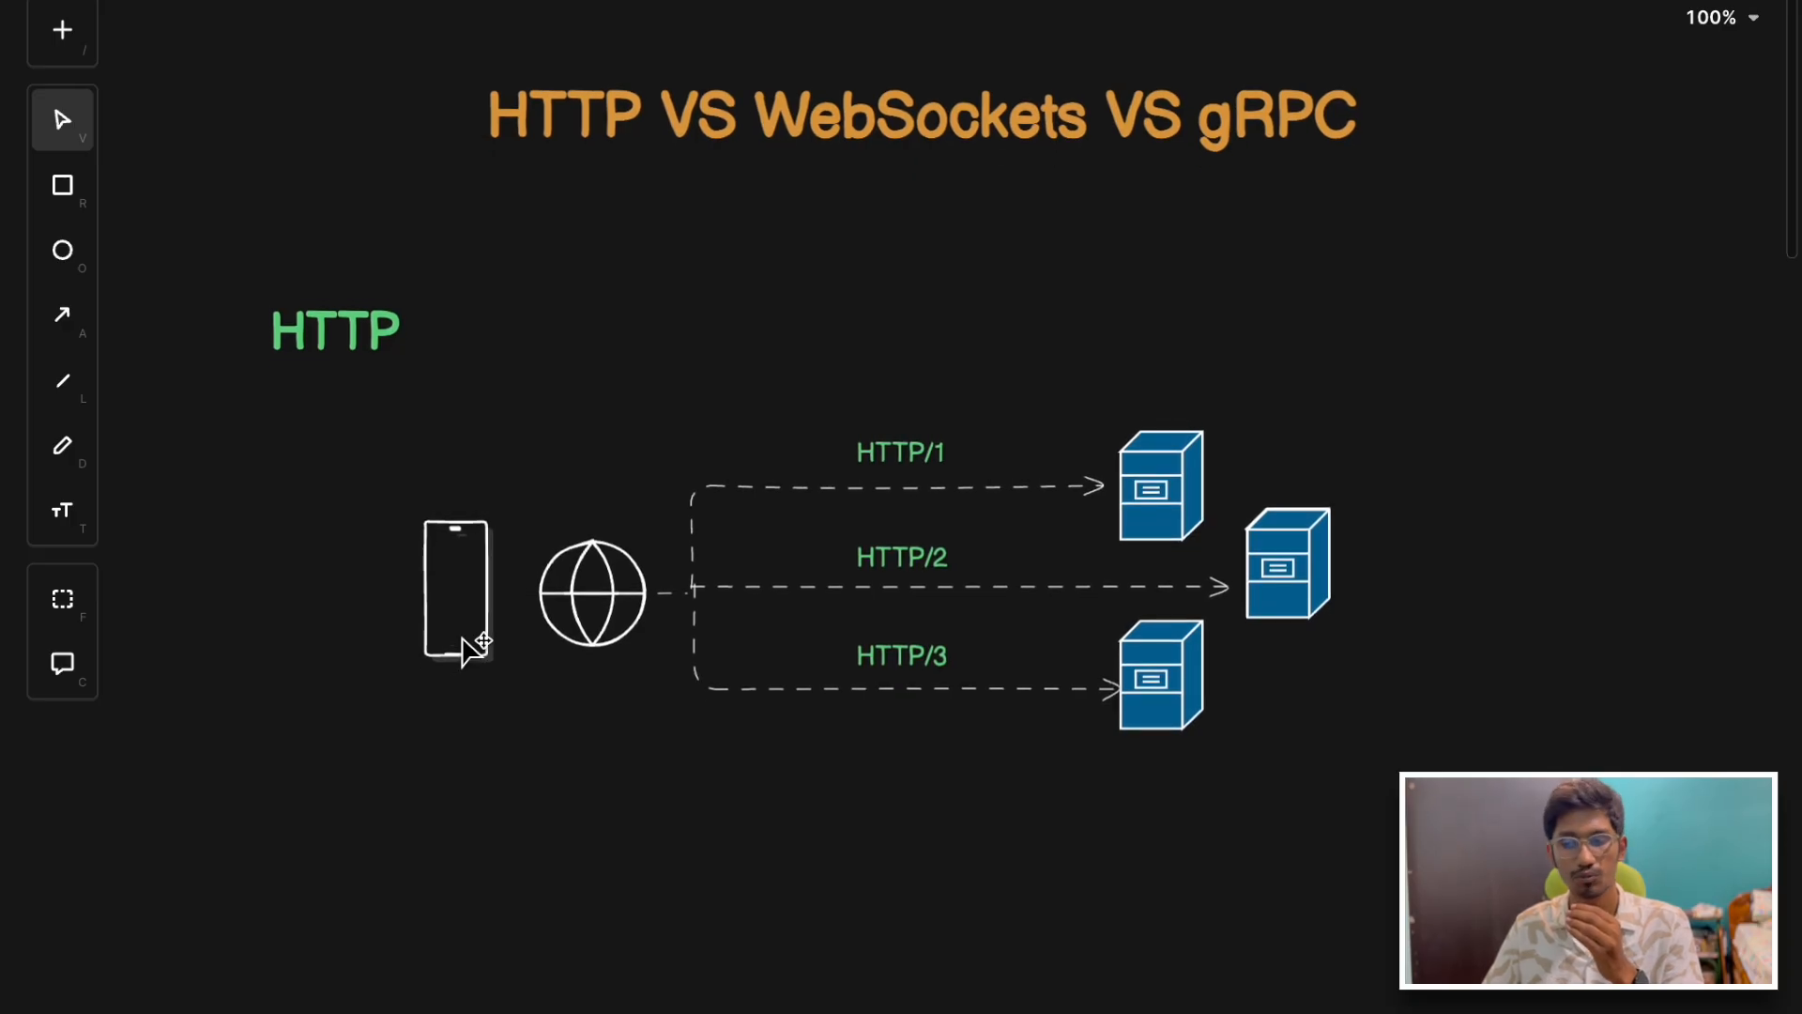
{"action": "mouse_move", "coordinate": [792, 575]}
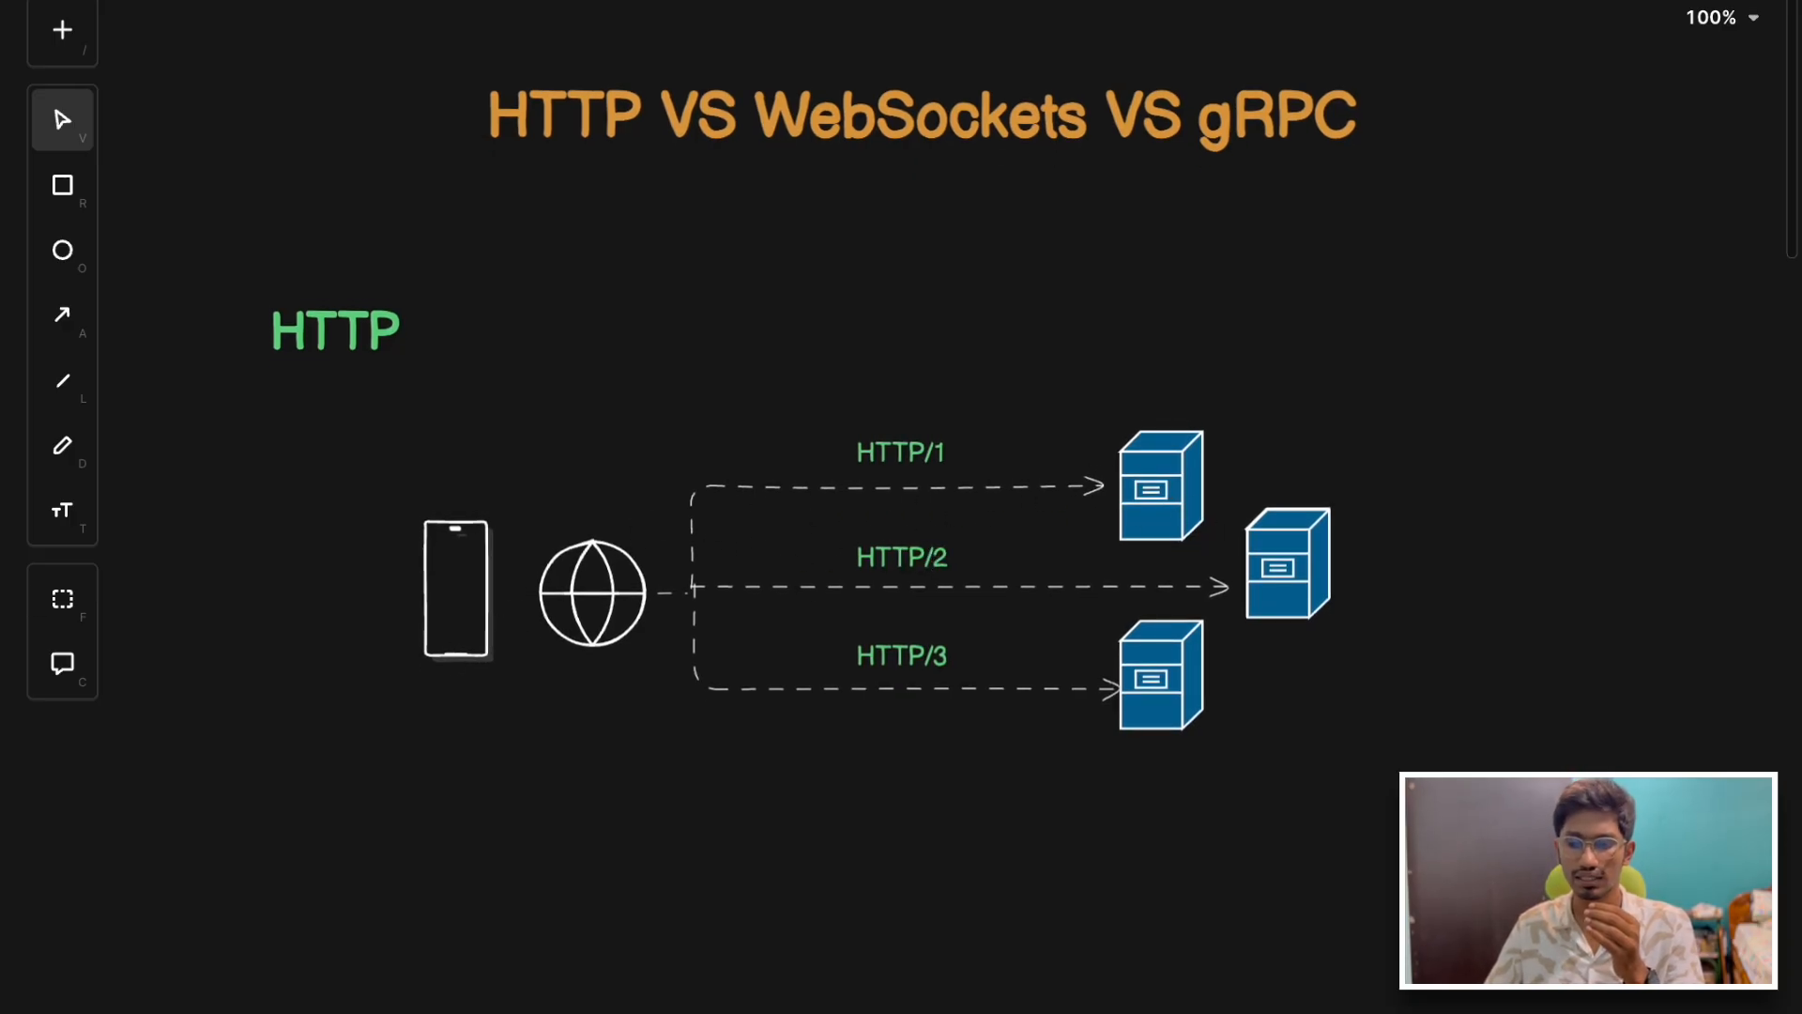
{"action": "mouse_move", "coordinate": [932, 616]}
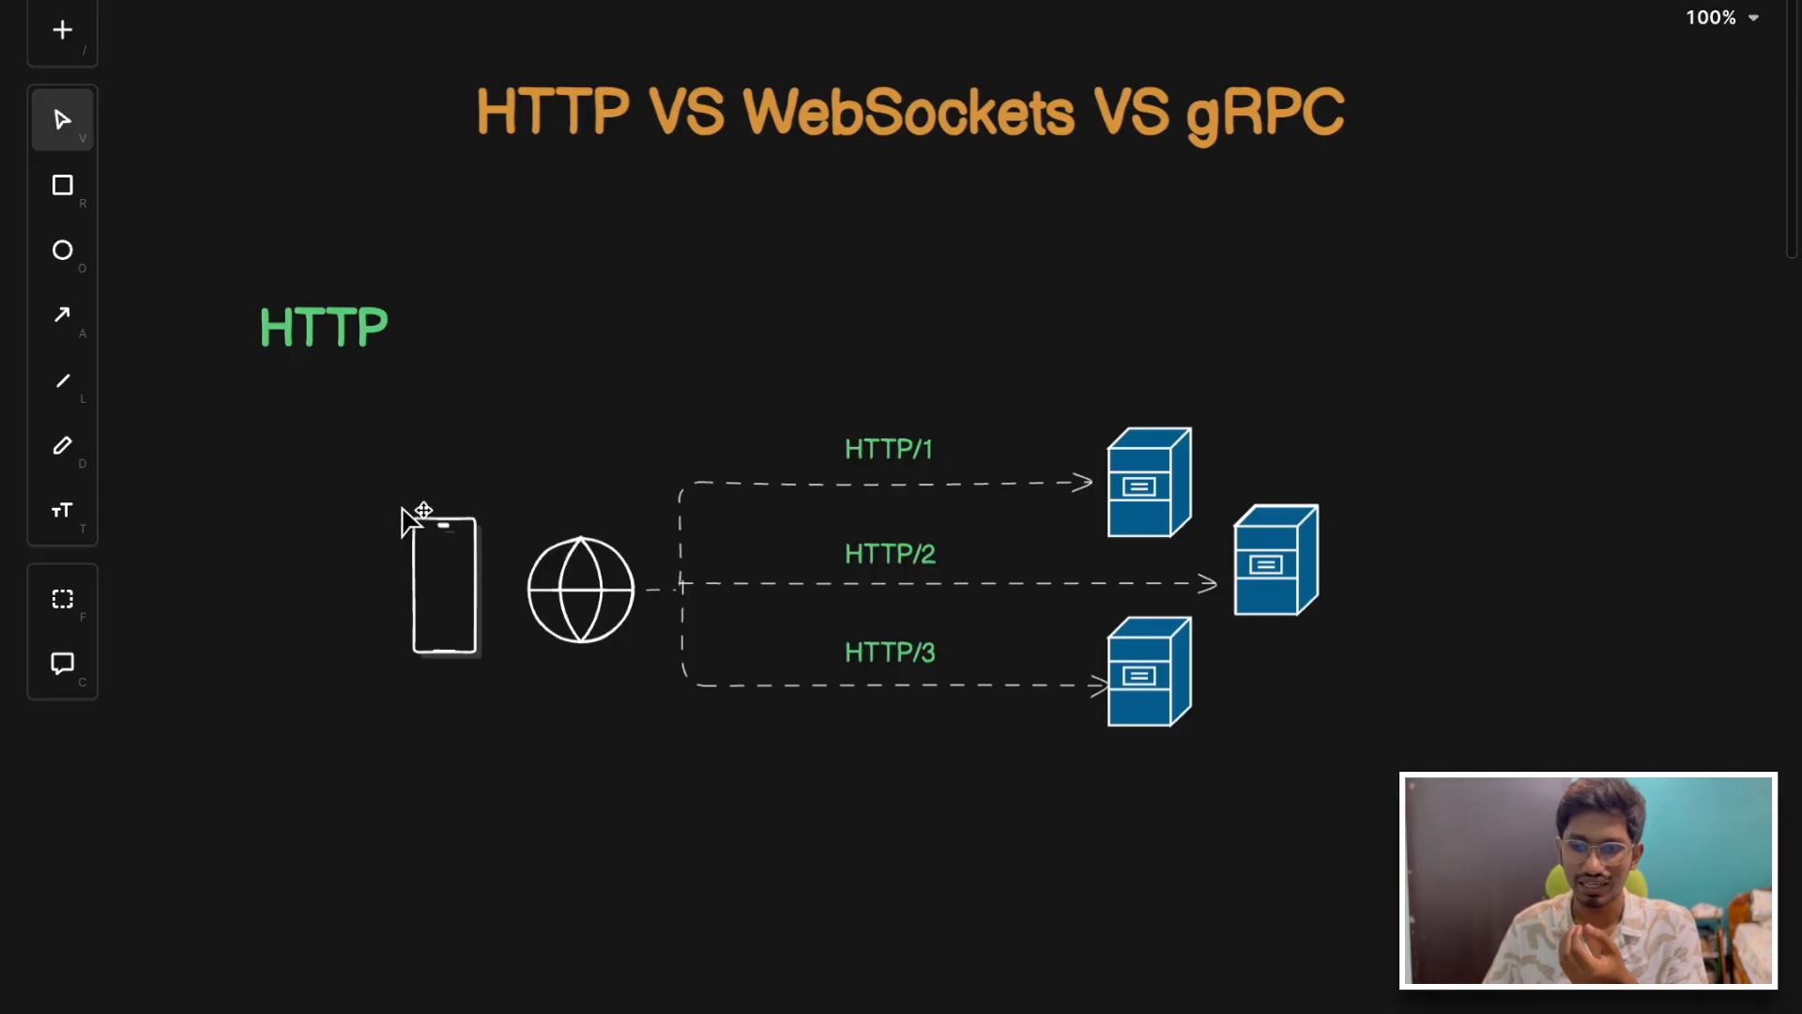
{"action": "mouse_move", "coordinate": [601, 489]}
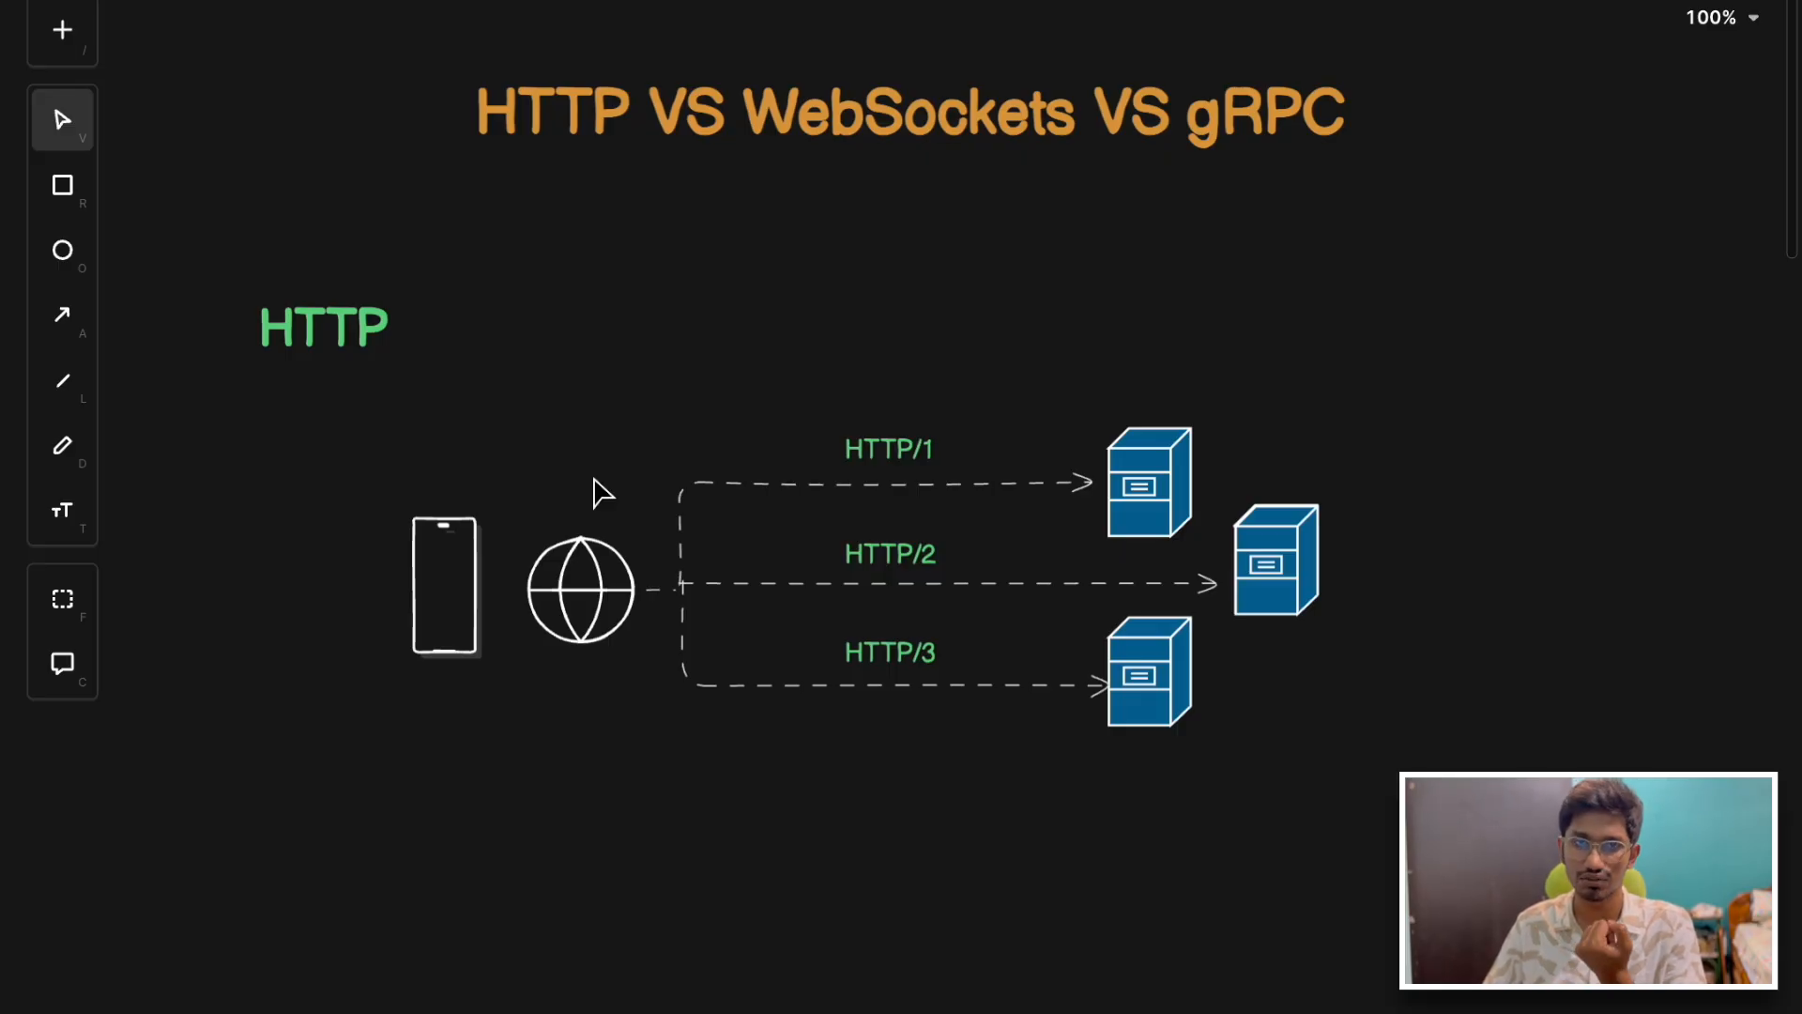
{"action": "mouse_move", "coordinate": [775, 476]}
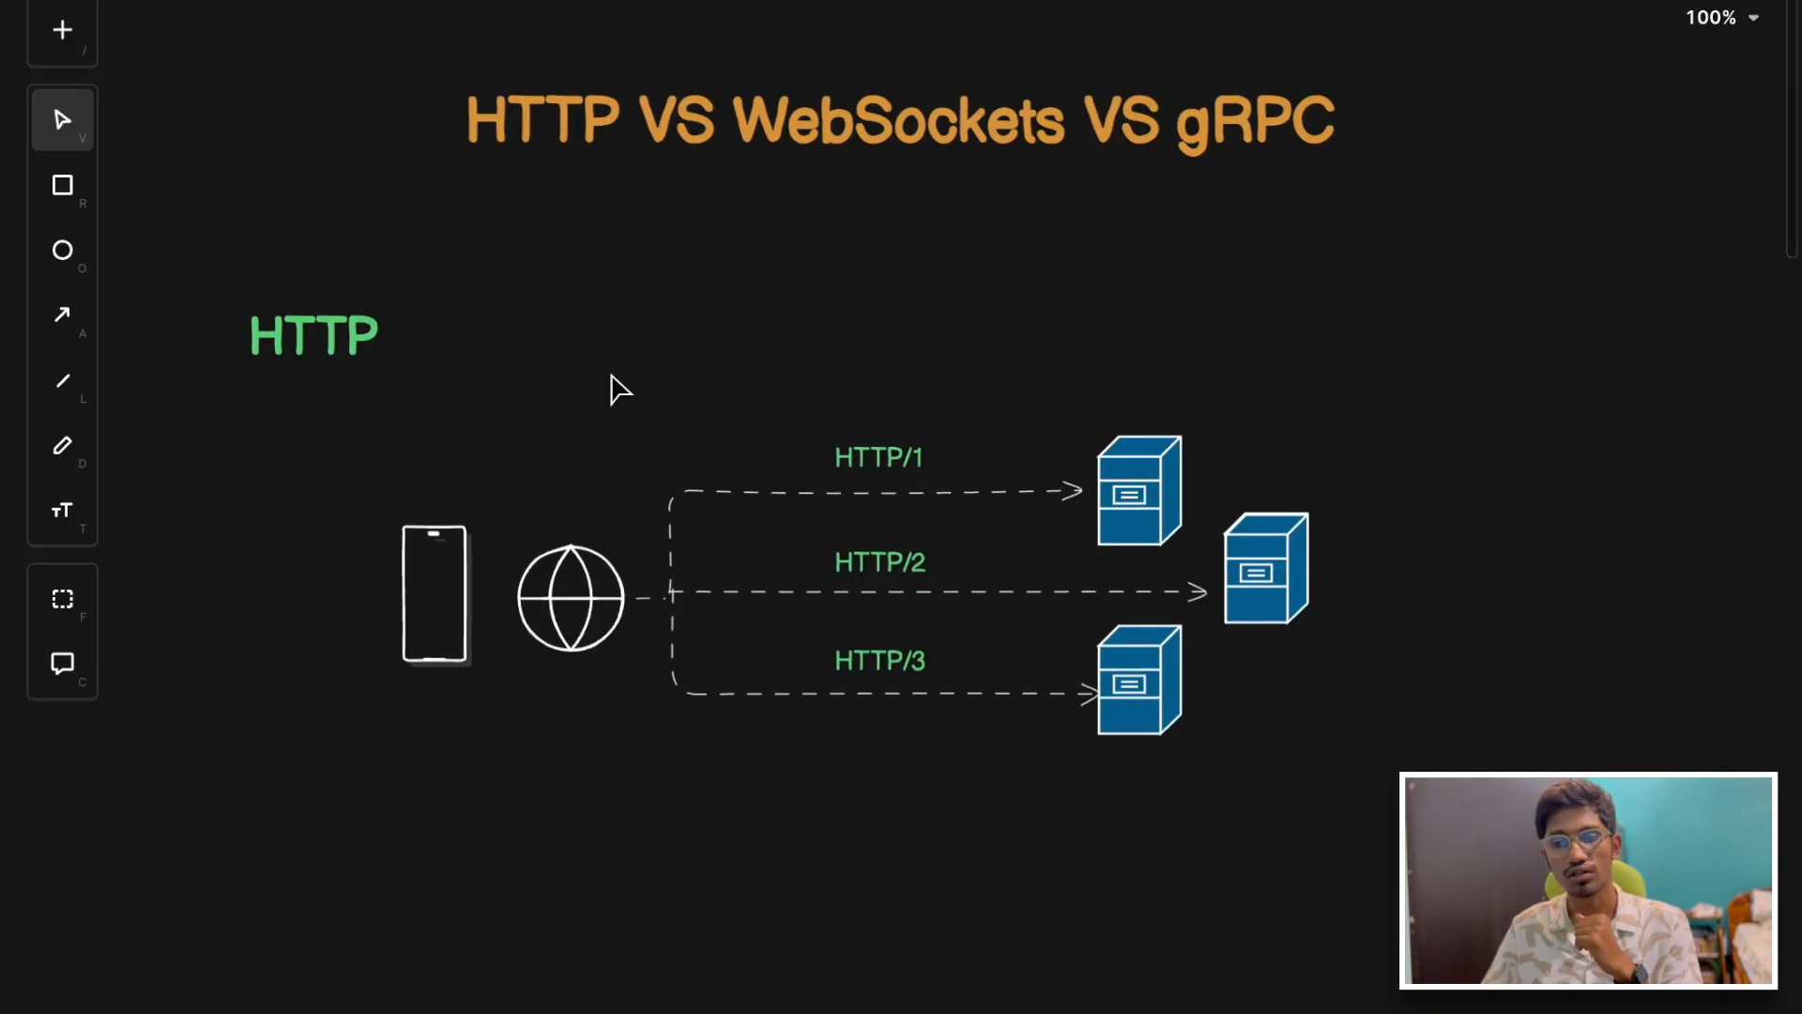
{"action": "mouse_move", "coordinate": [638, 559]}
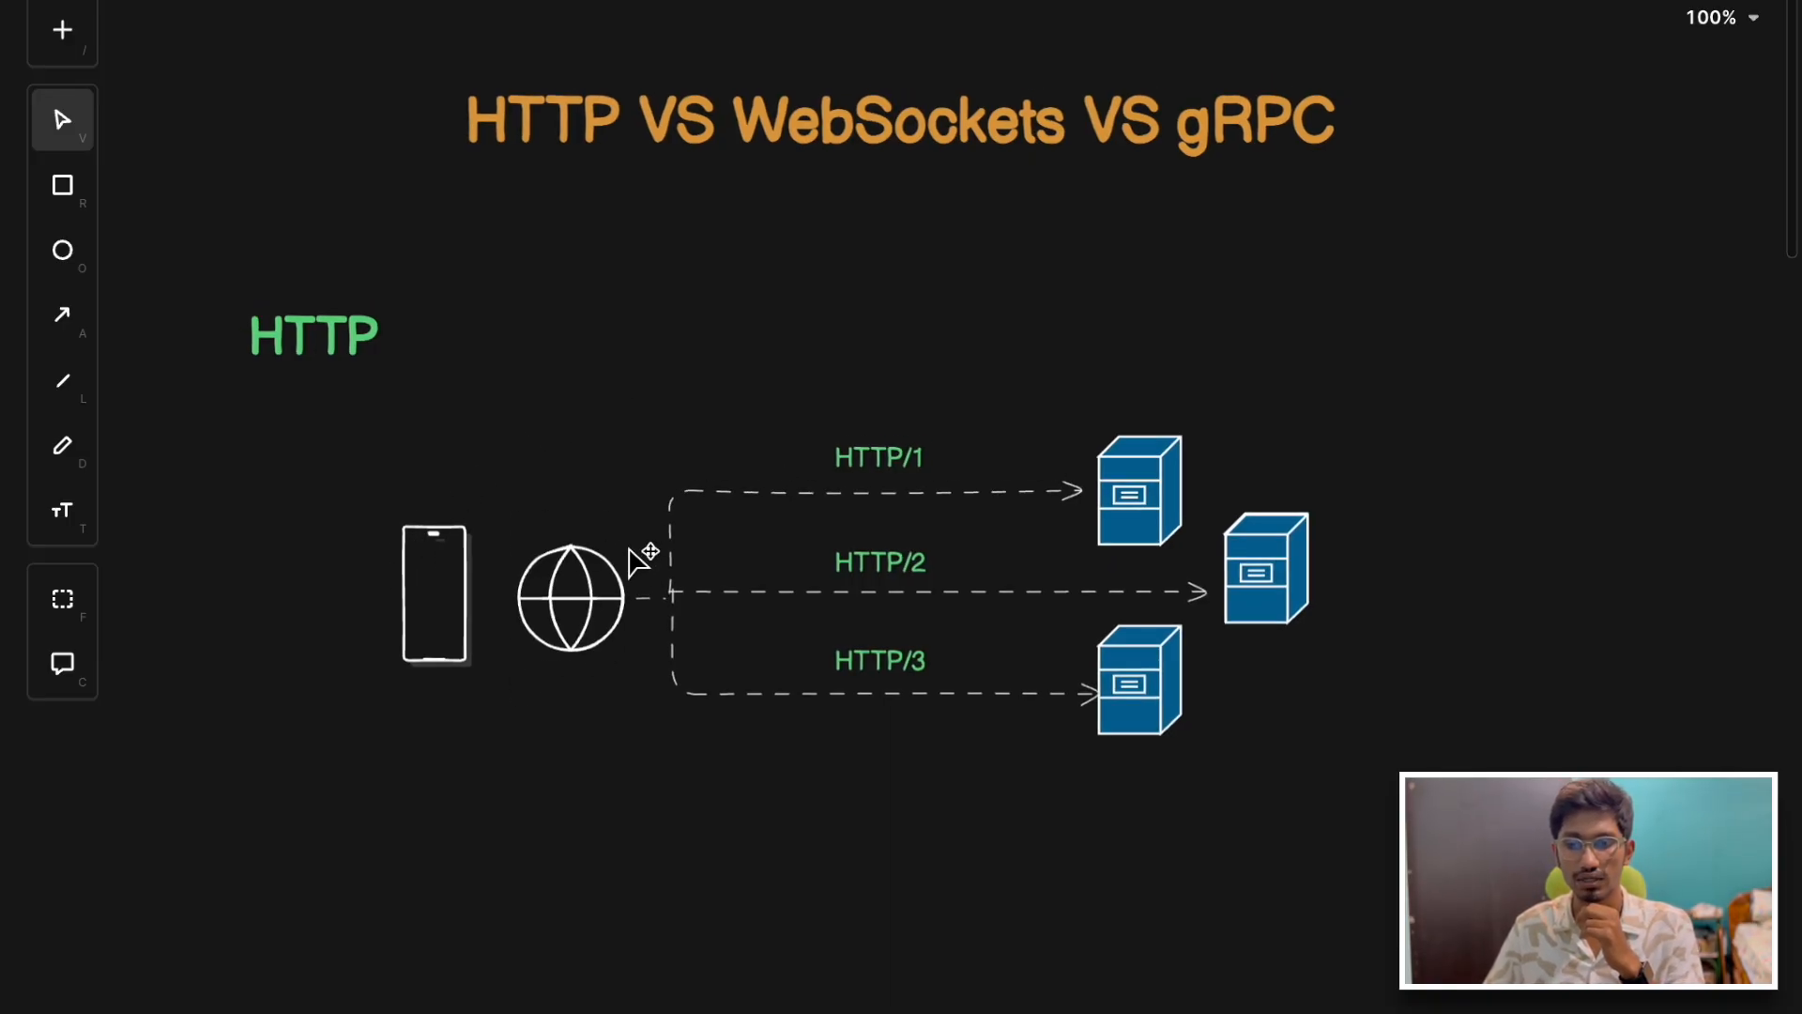
{"action": "mouse_move", "coordinate": [764, 540]}
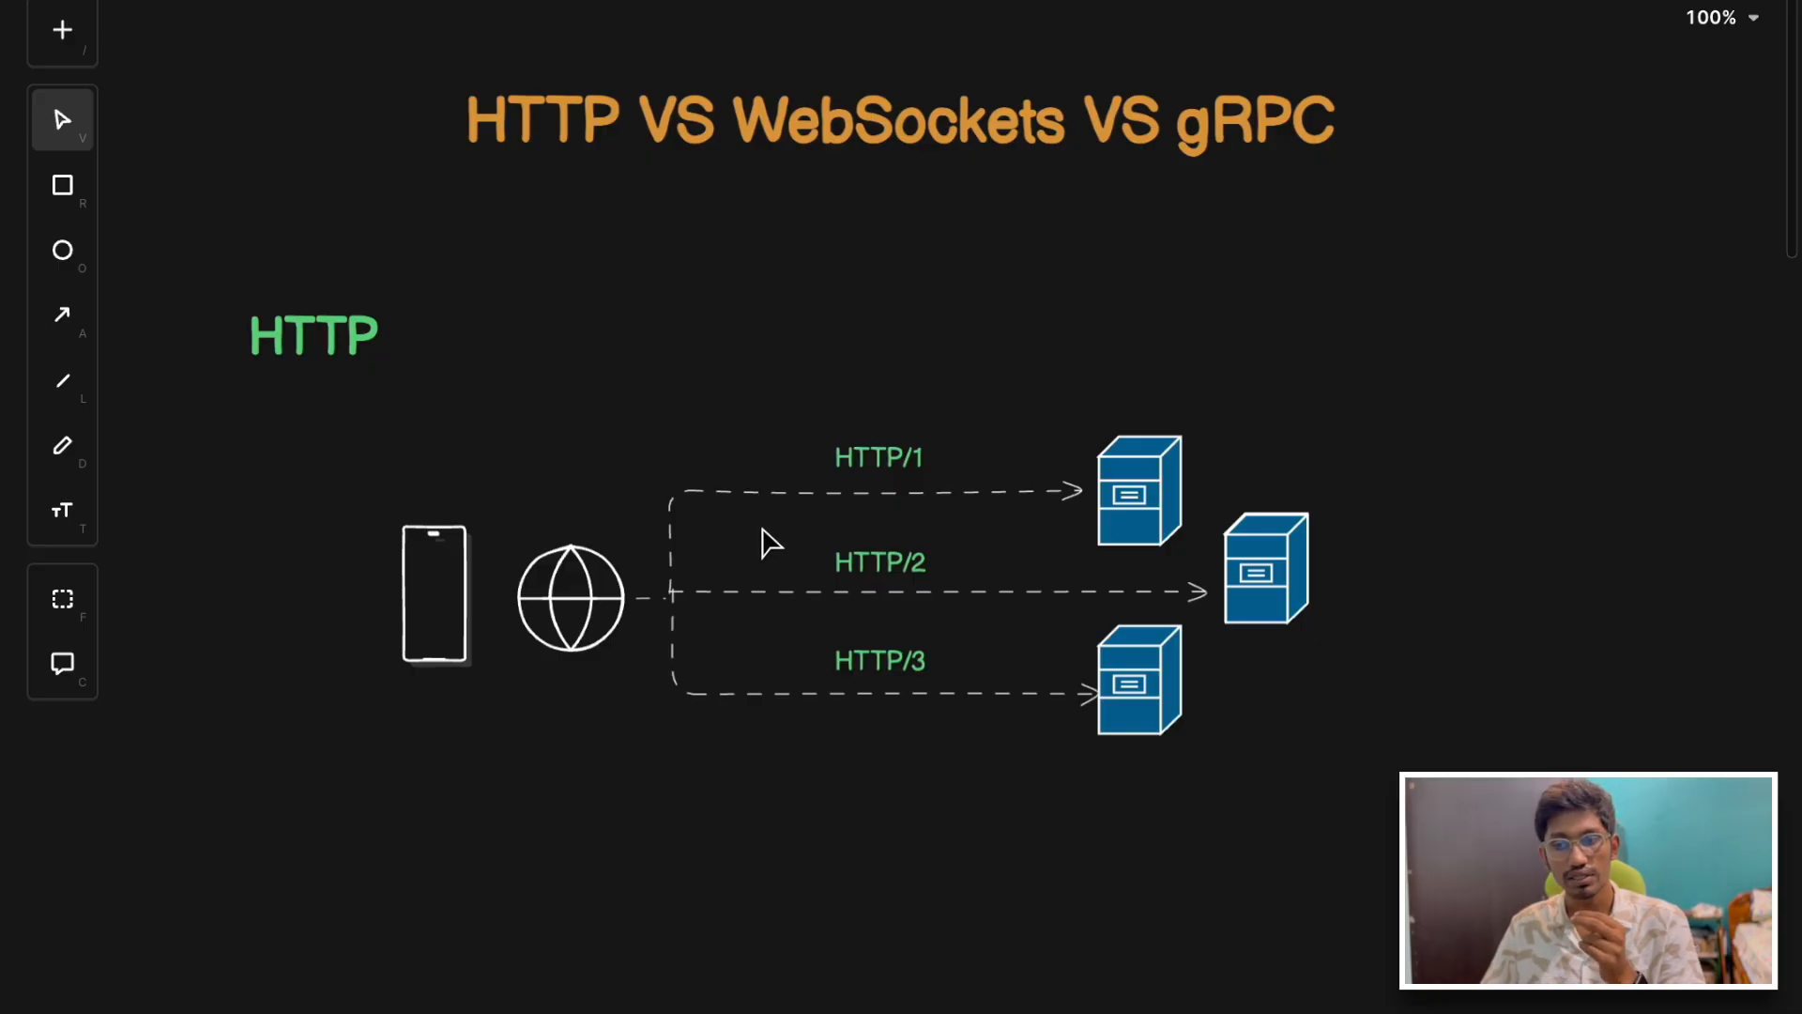
{"action": "mouse_move", "coordinate": [890, 481]}
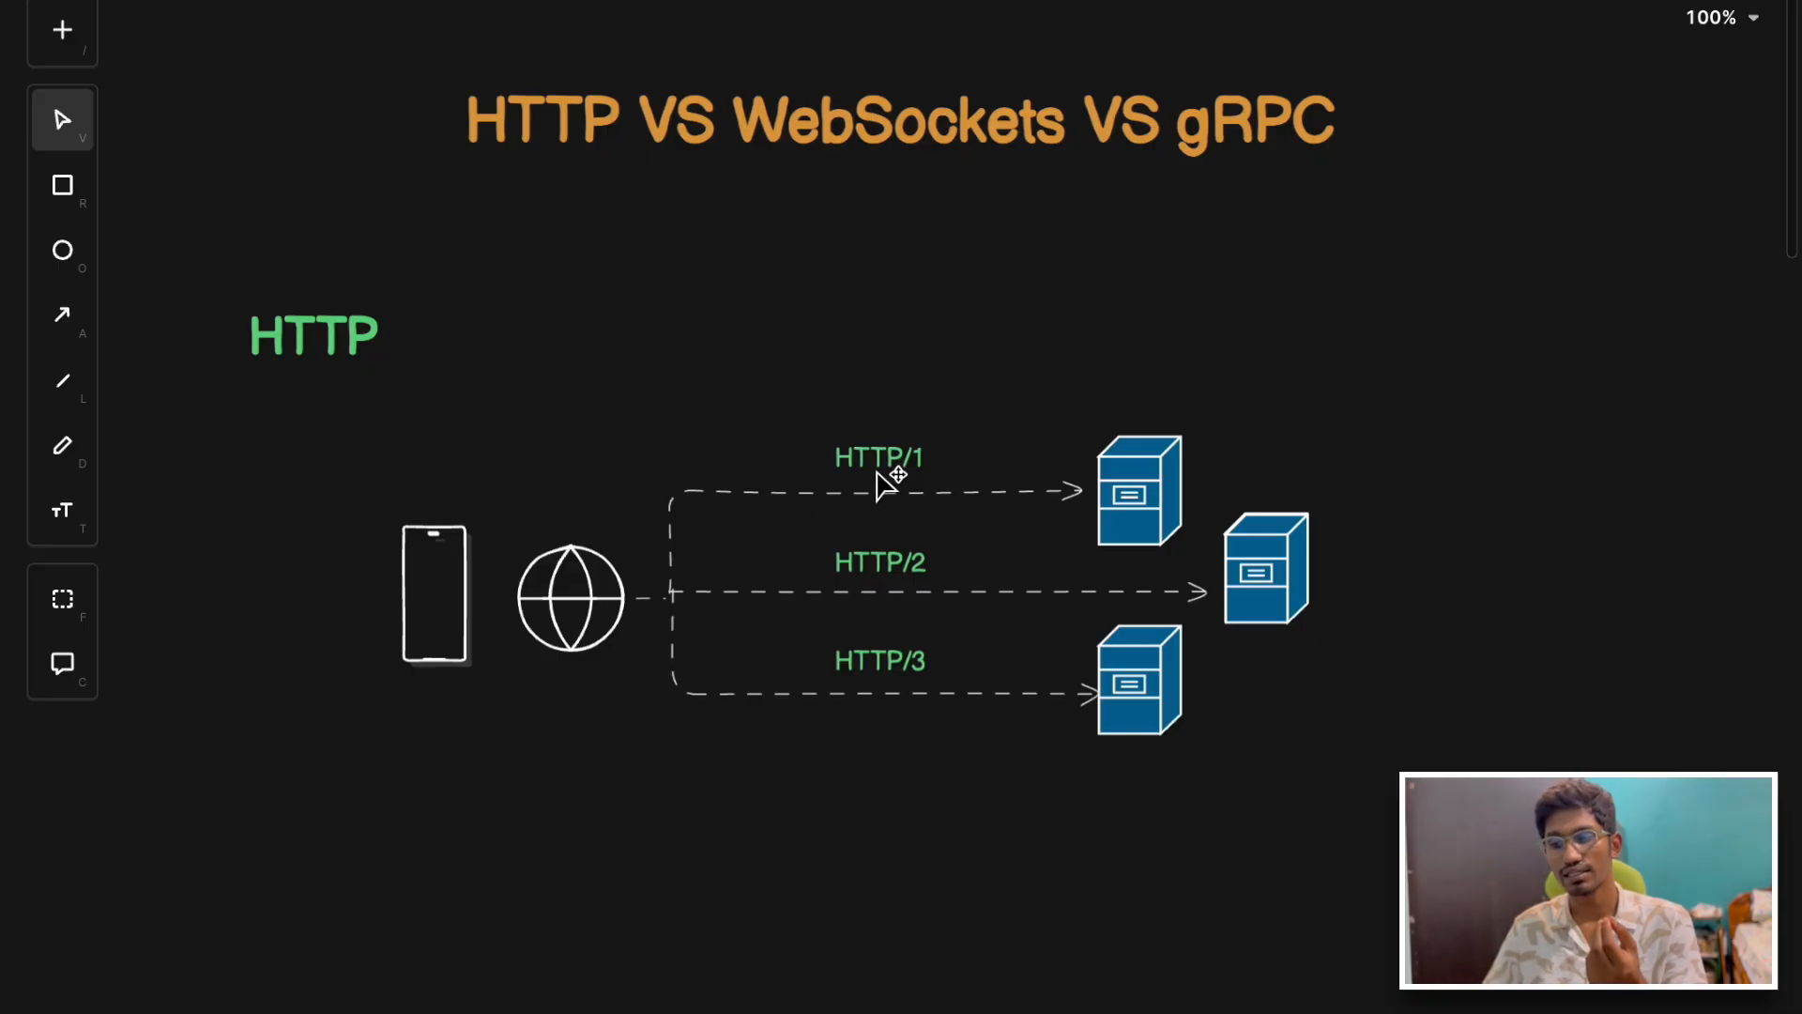
{"action": "mouse_move", "coordinate": [636, 580]}
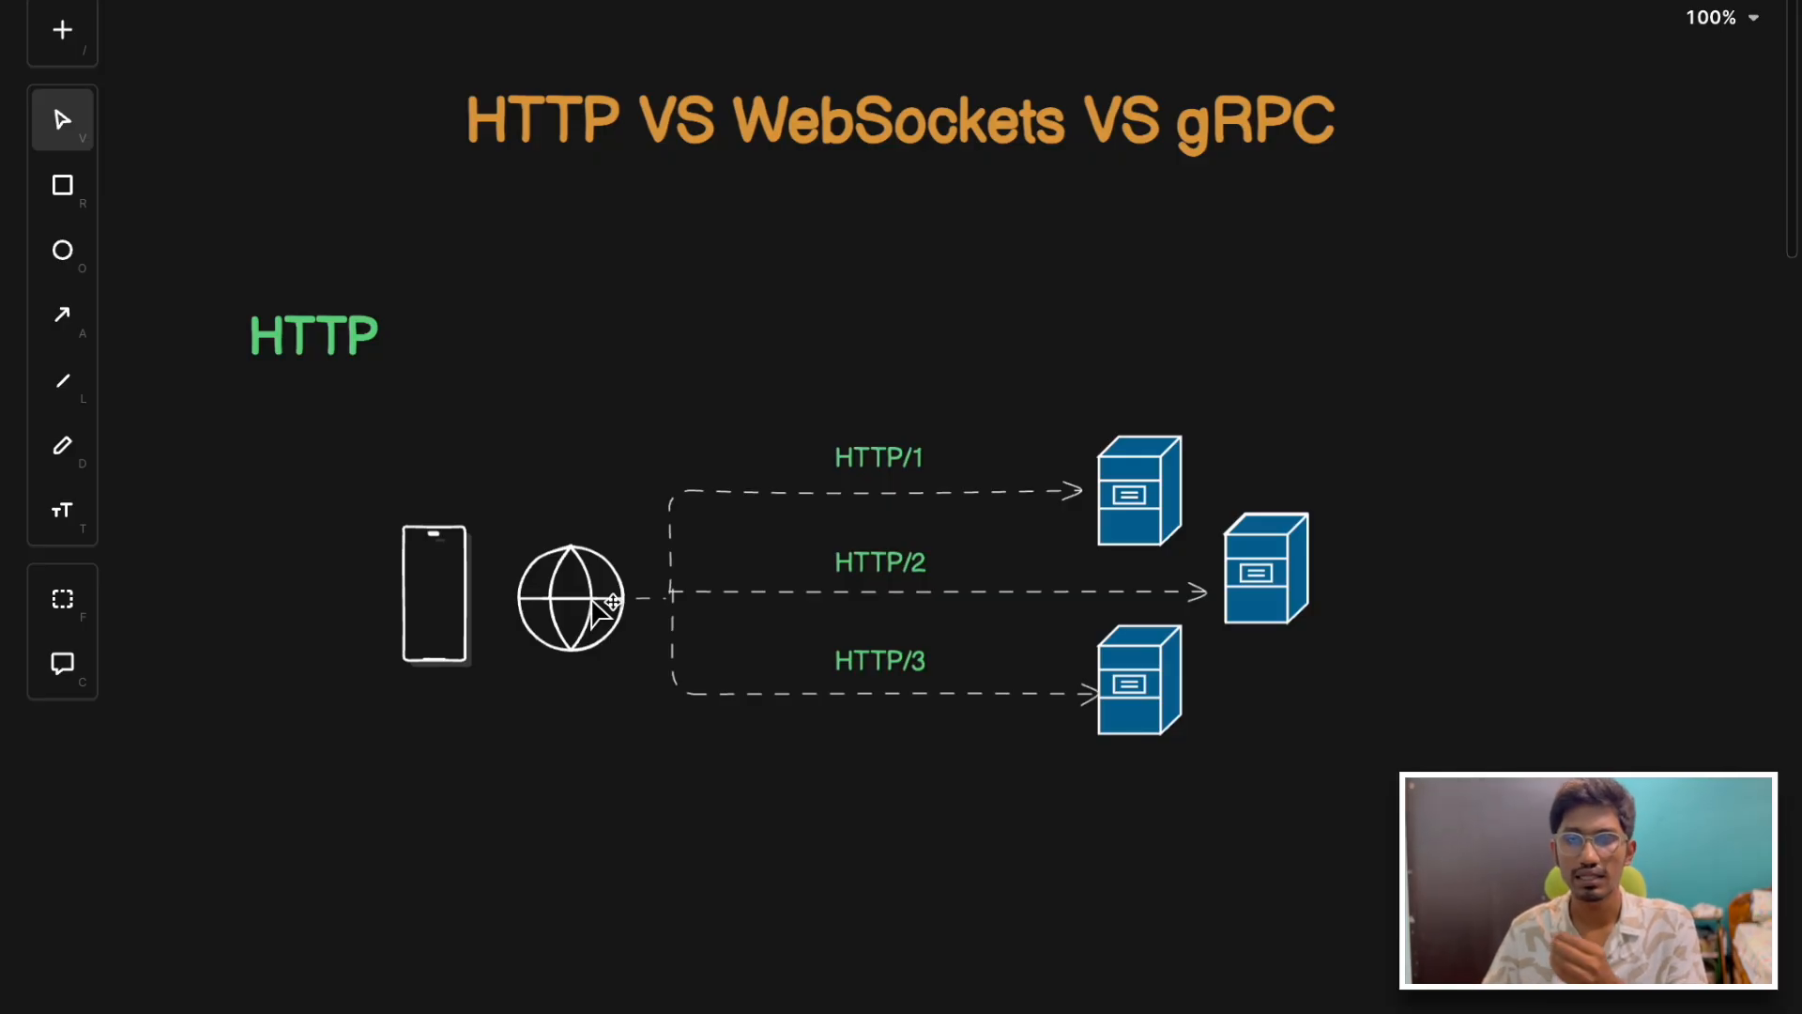
{"action": "mouse_move", "coordinate": [404, 345]}
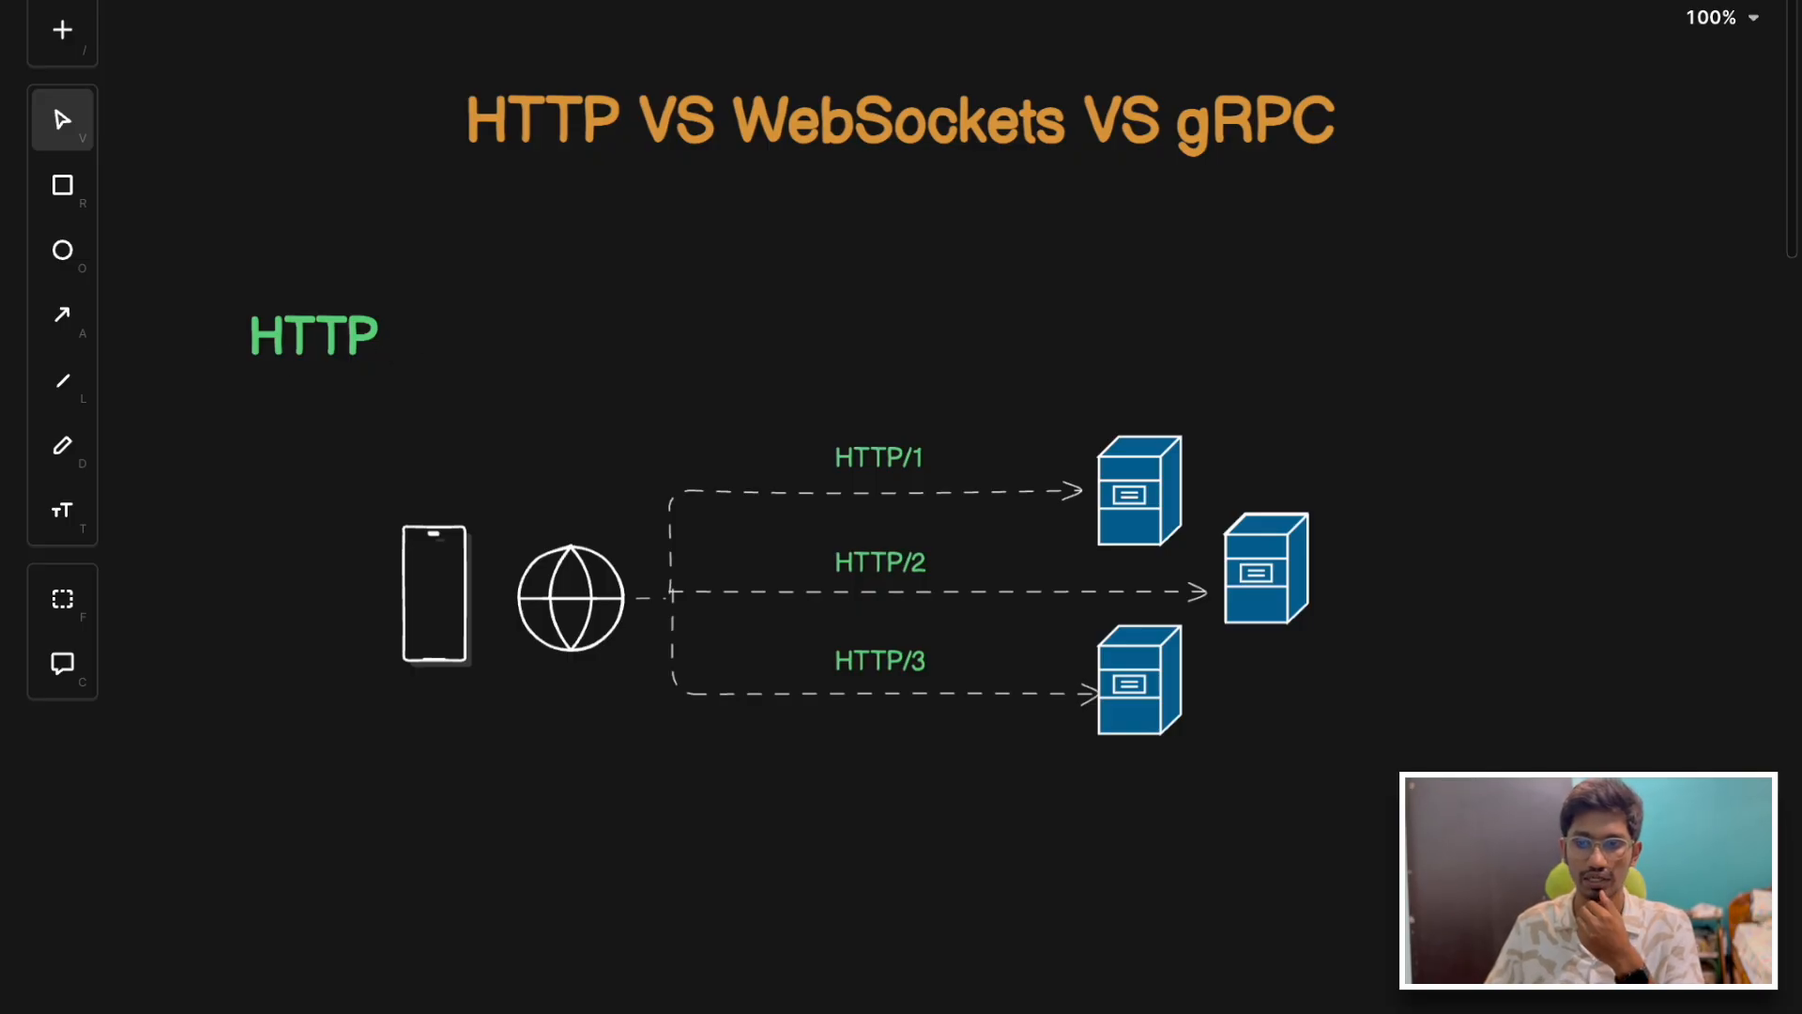
{"action": "mouse_move", "coordinate": [416, 448]}
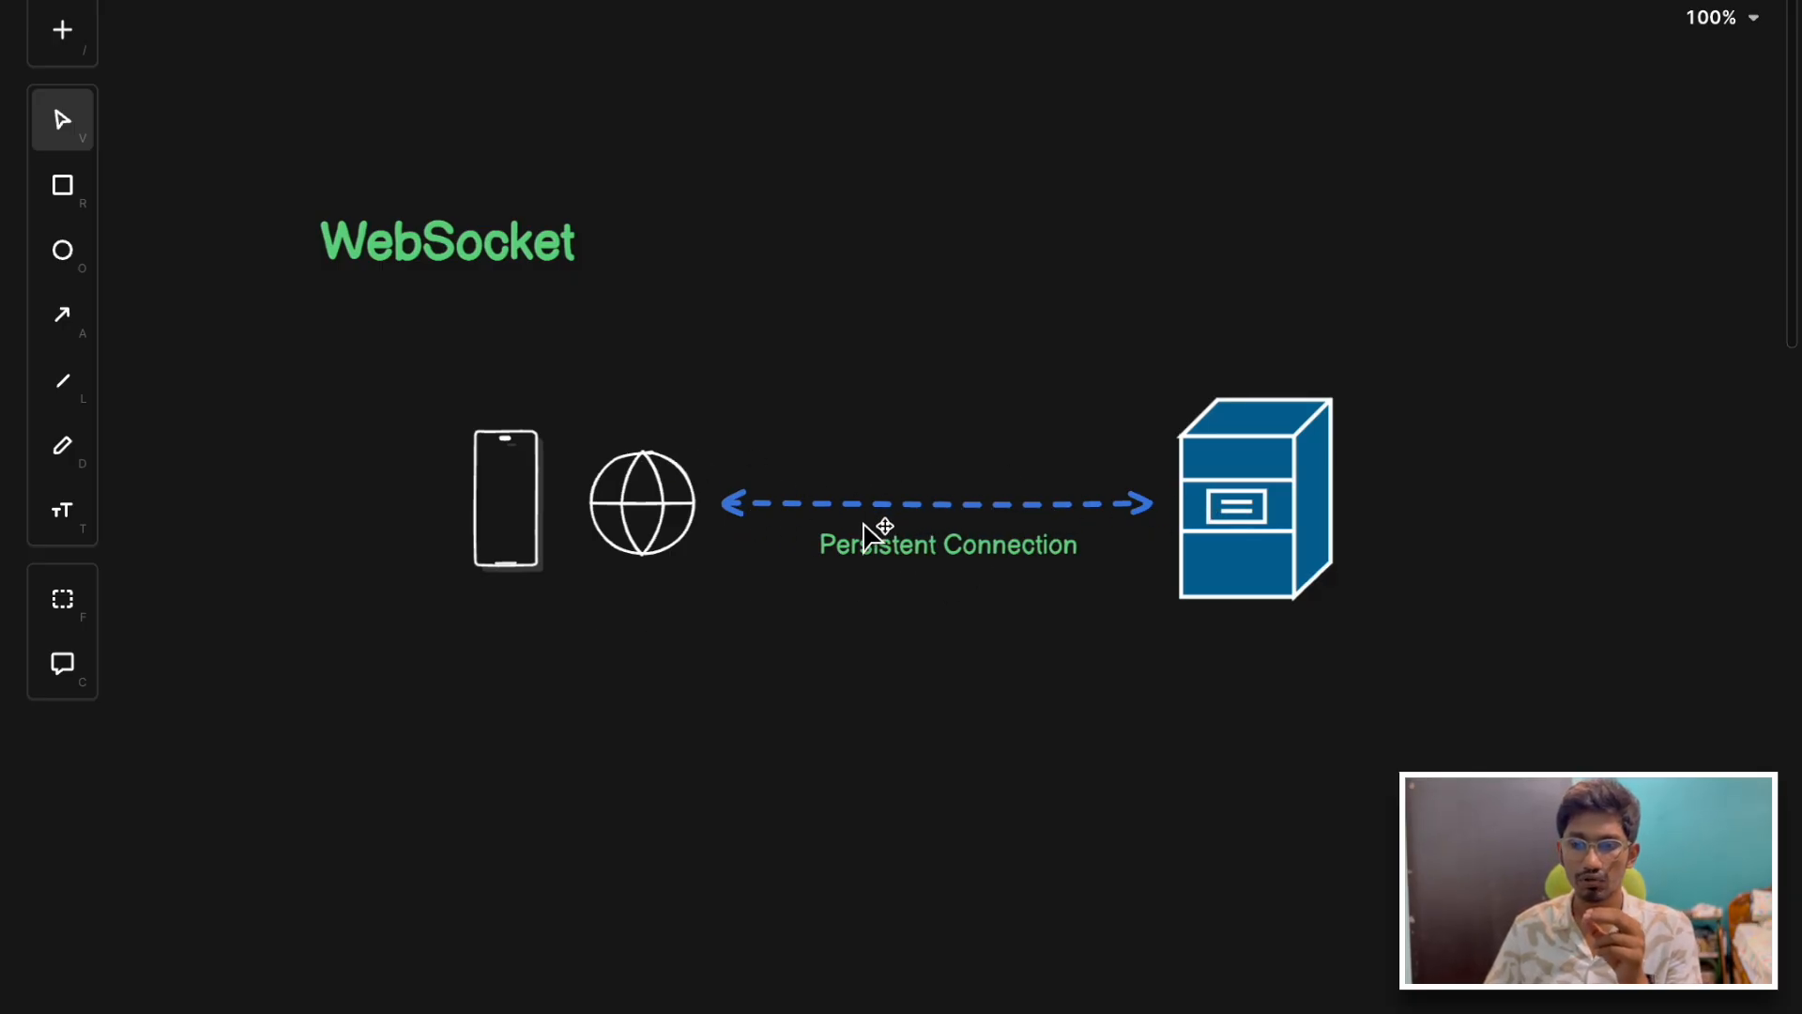
{"action": "mouse_move", "coordinate": [965, 531]}
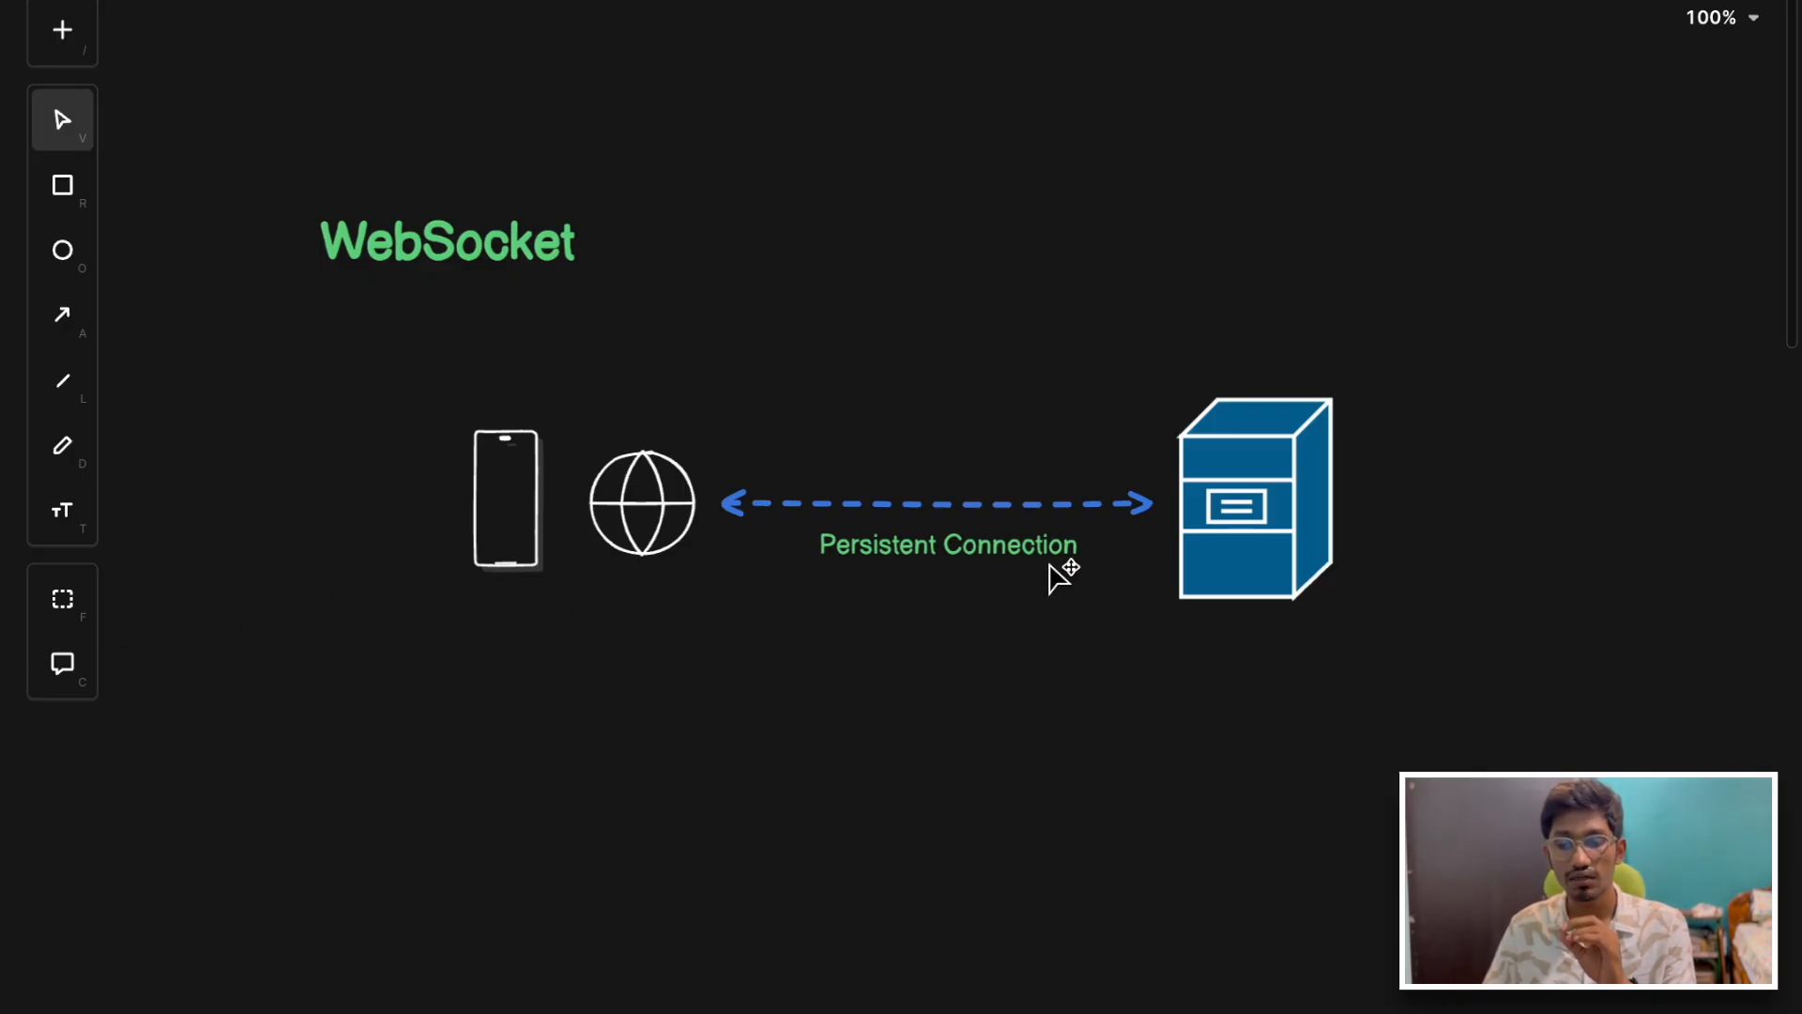
{"action": "mouse_move", "coordinate": [1149, 564]}
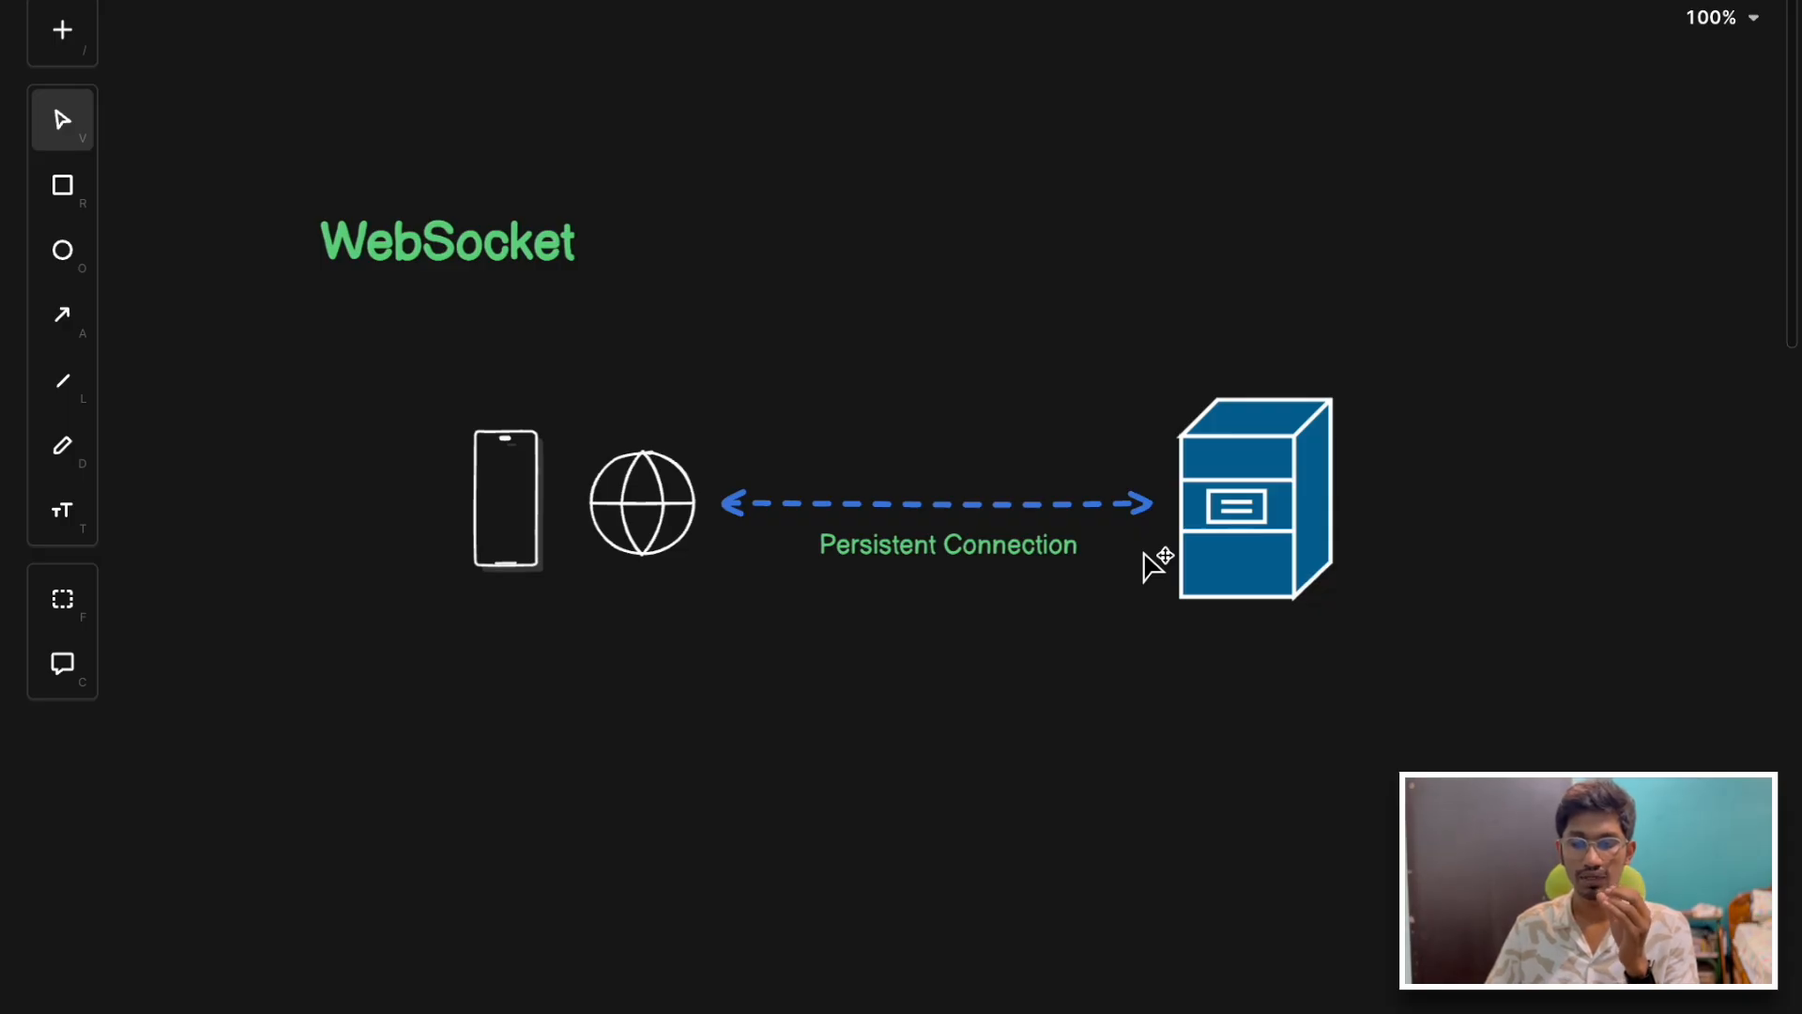
{"action": "mouse_move", "coordinate": [1092, 552]}
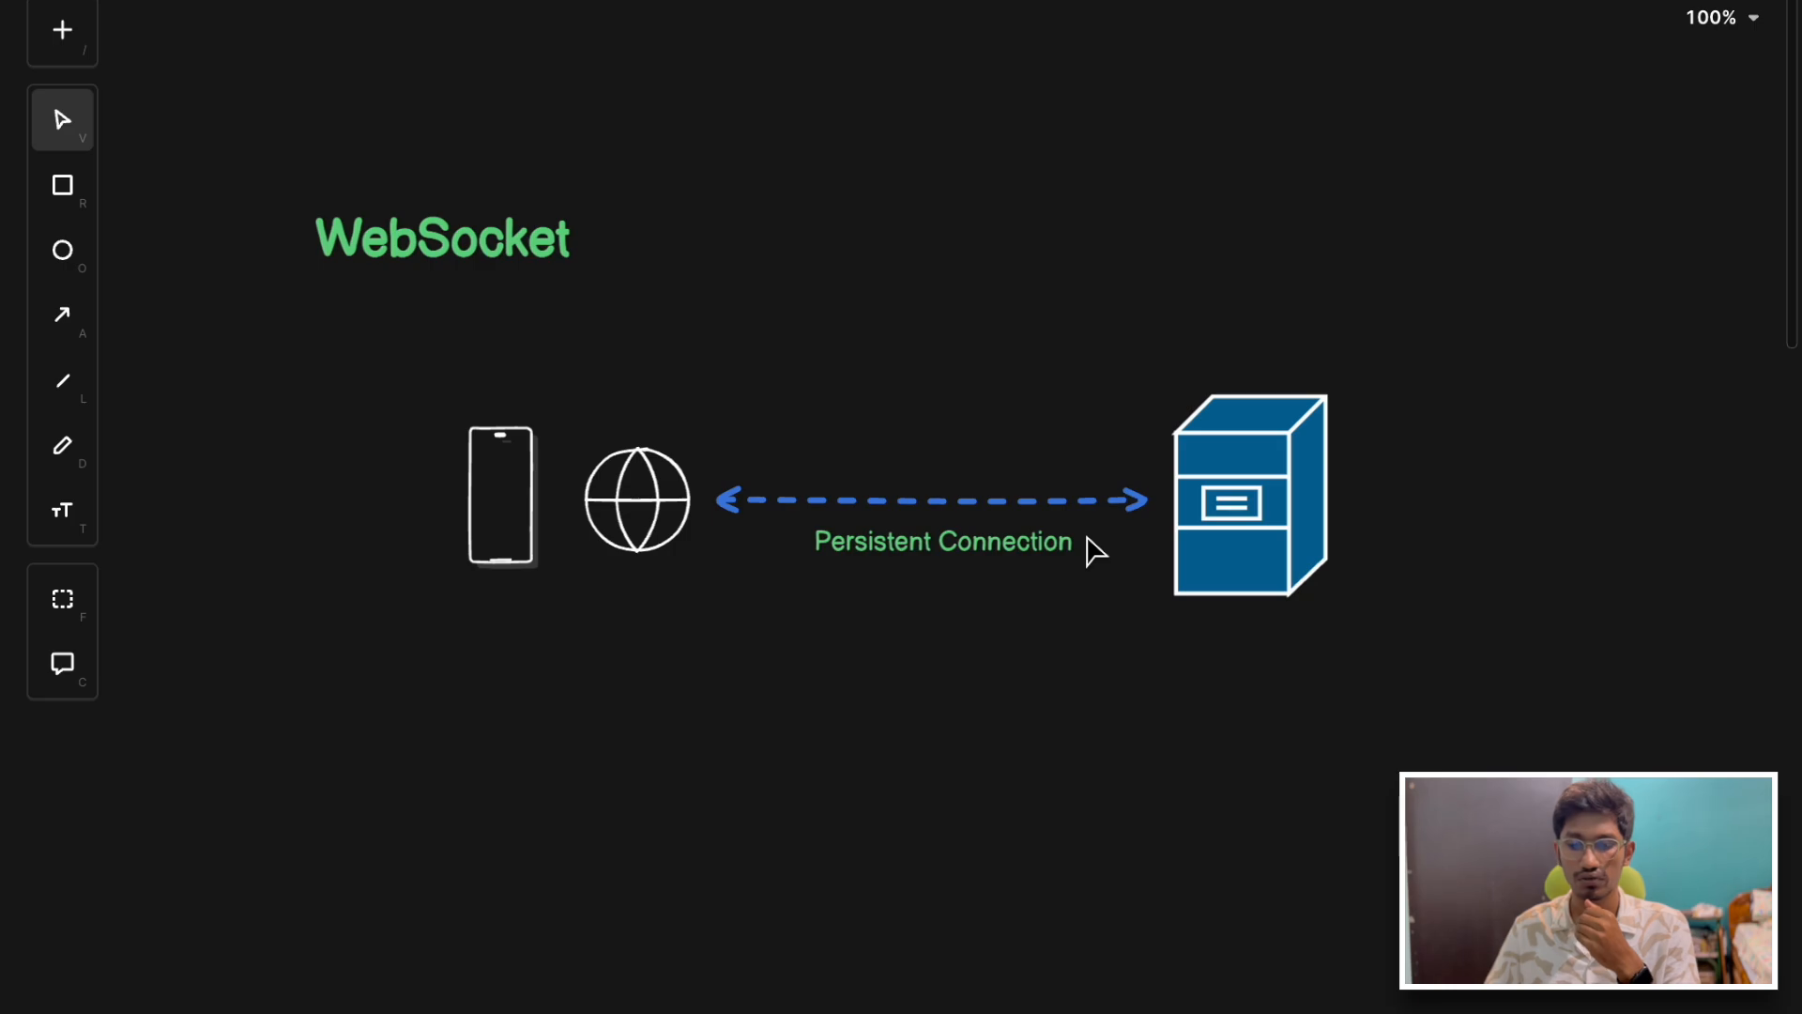
{"action": "mouse_move", "coordinate": [823, 222]}
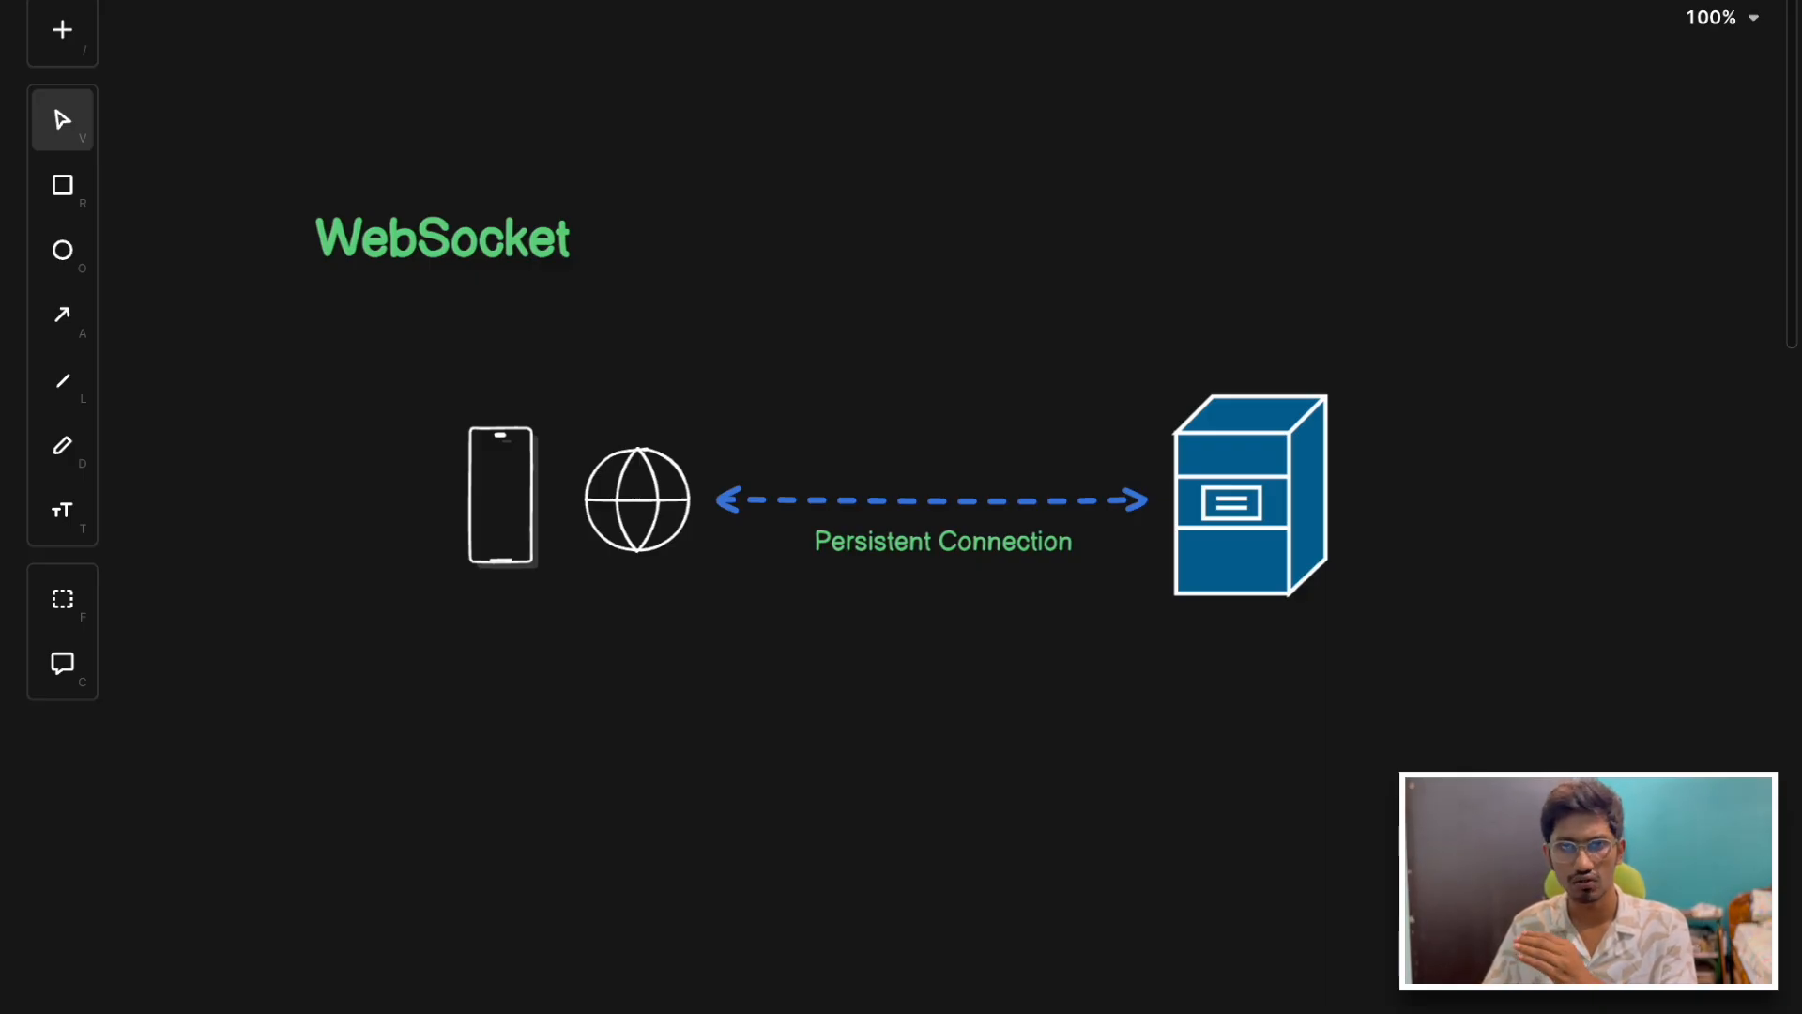
{"action": "mouse_move", "coordinate": [790, 250]}
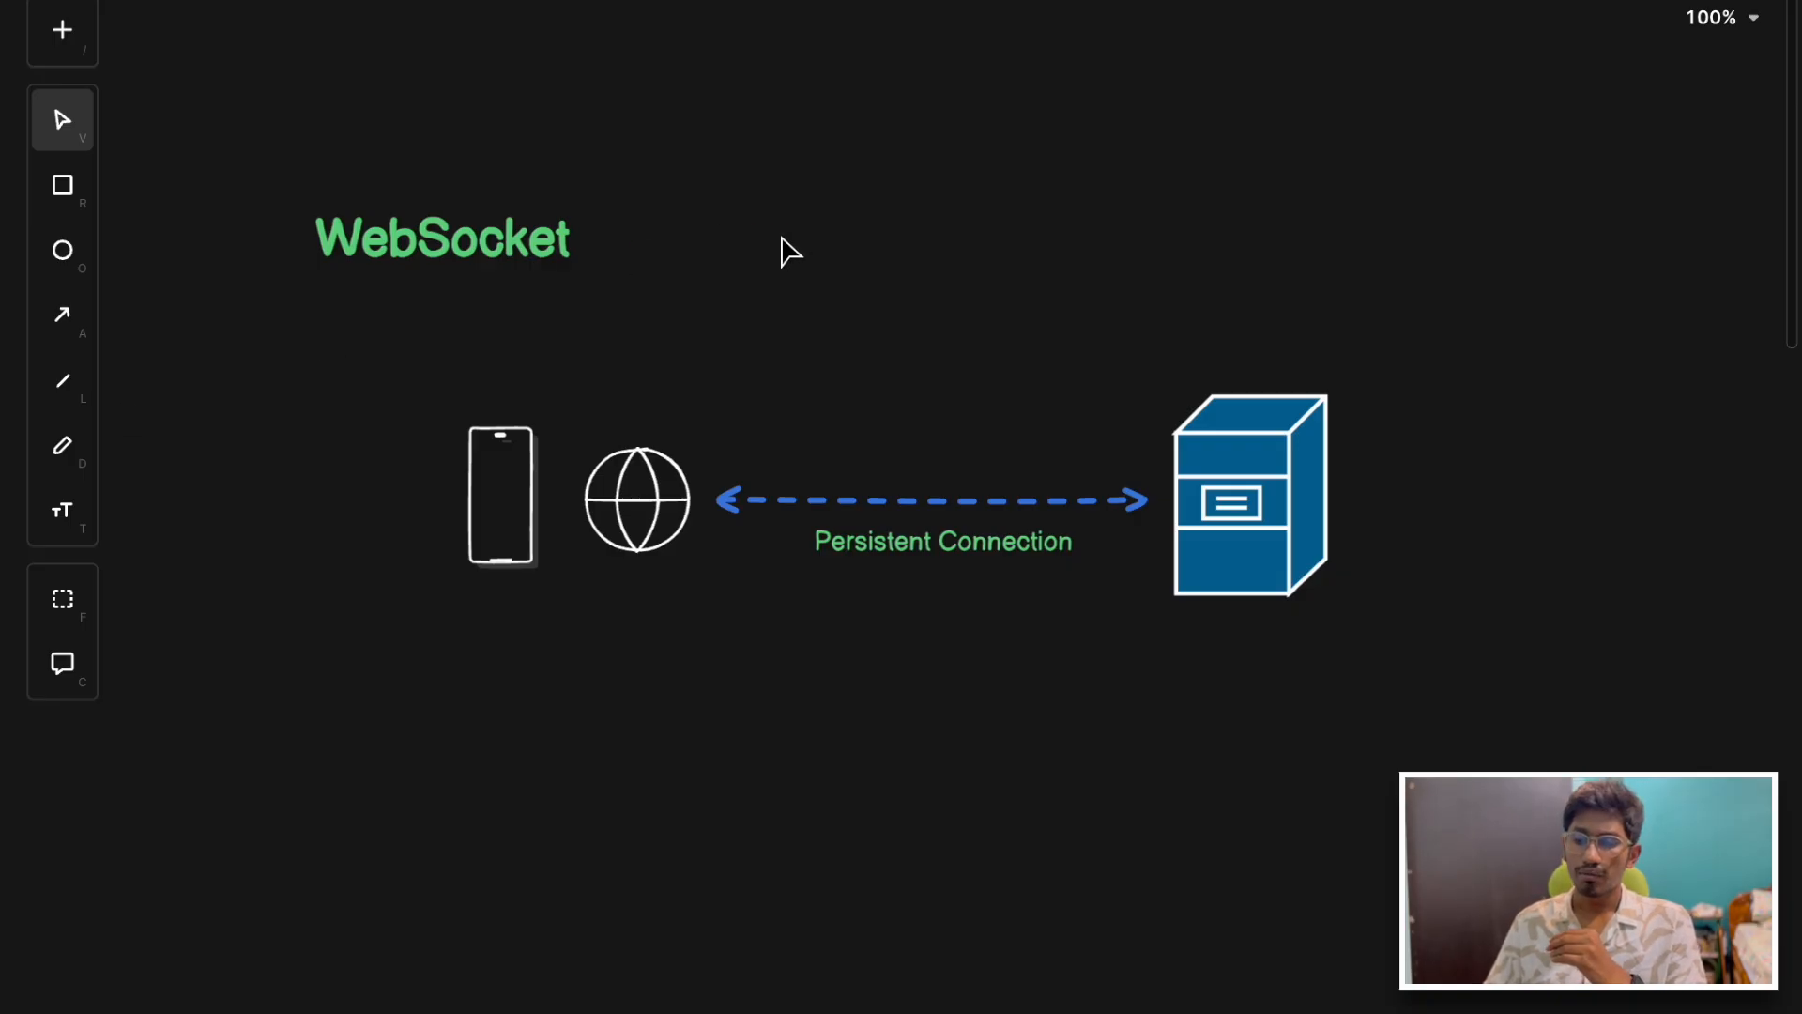
{"action": "mouse_move", "coordinate": [607, 402]}
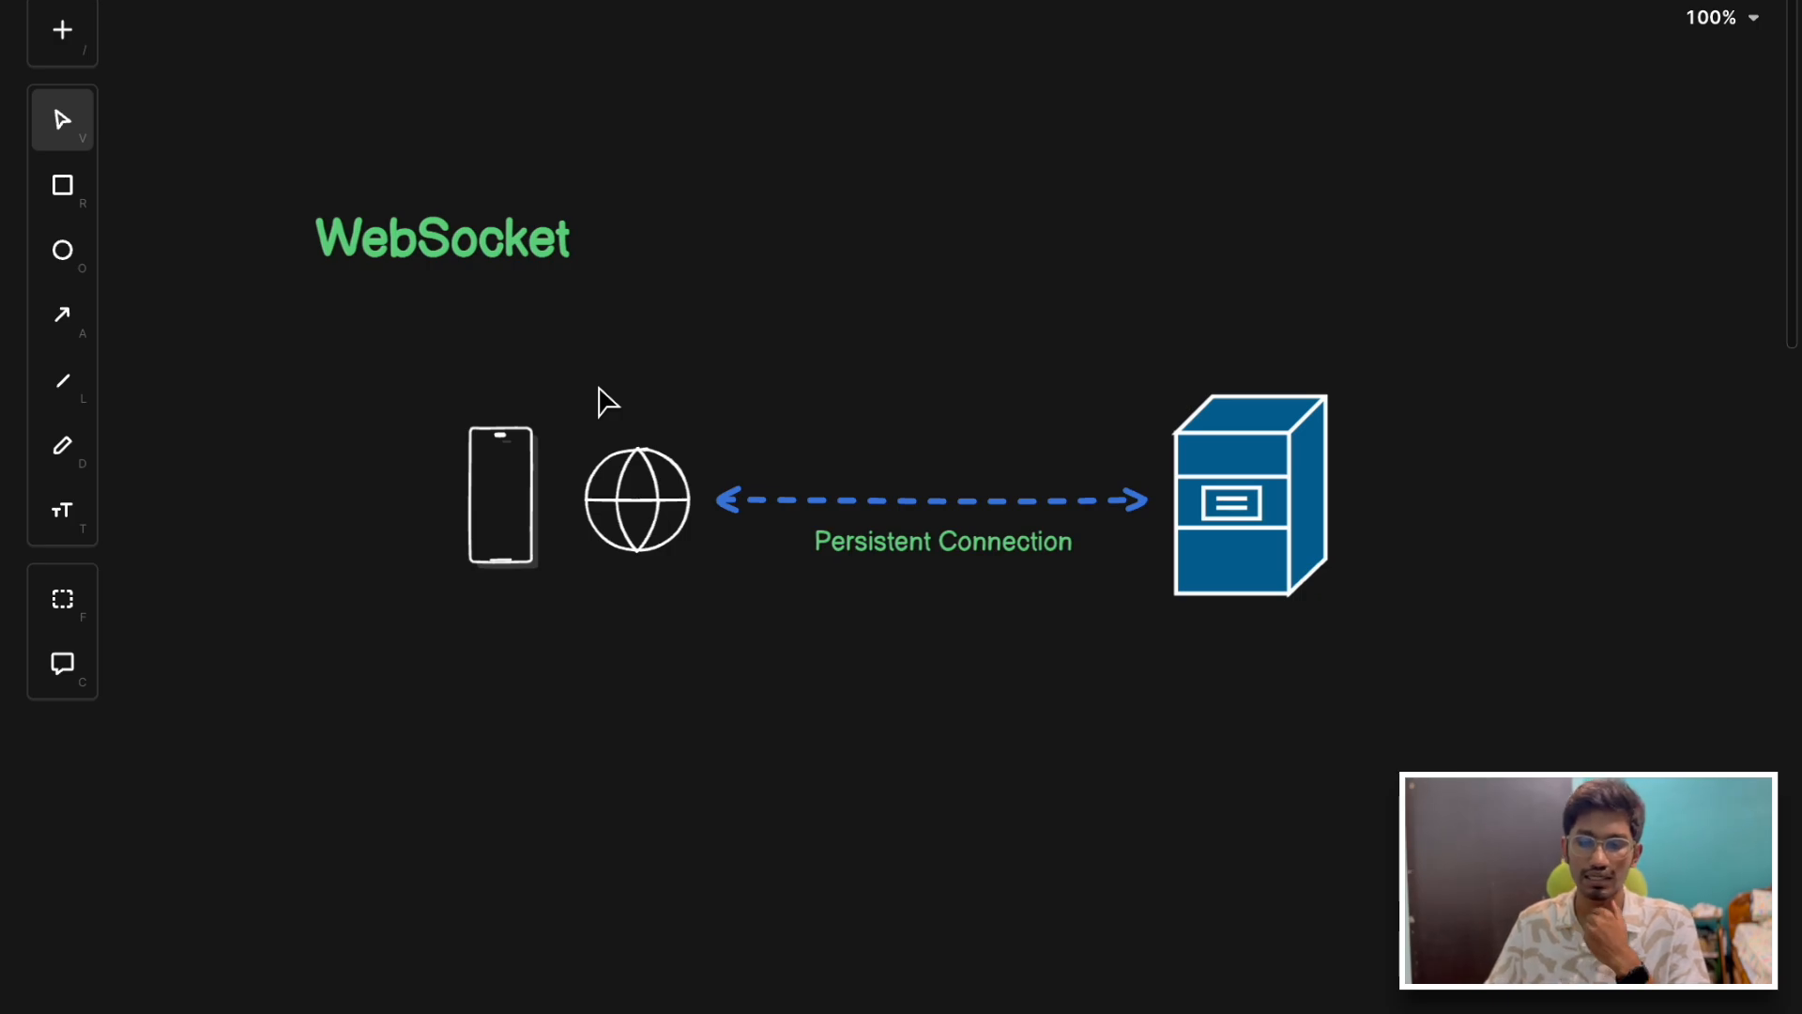
{"action": "mouse_move", "coordinate": [985, 582]}
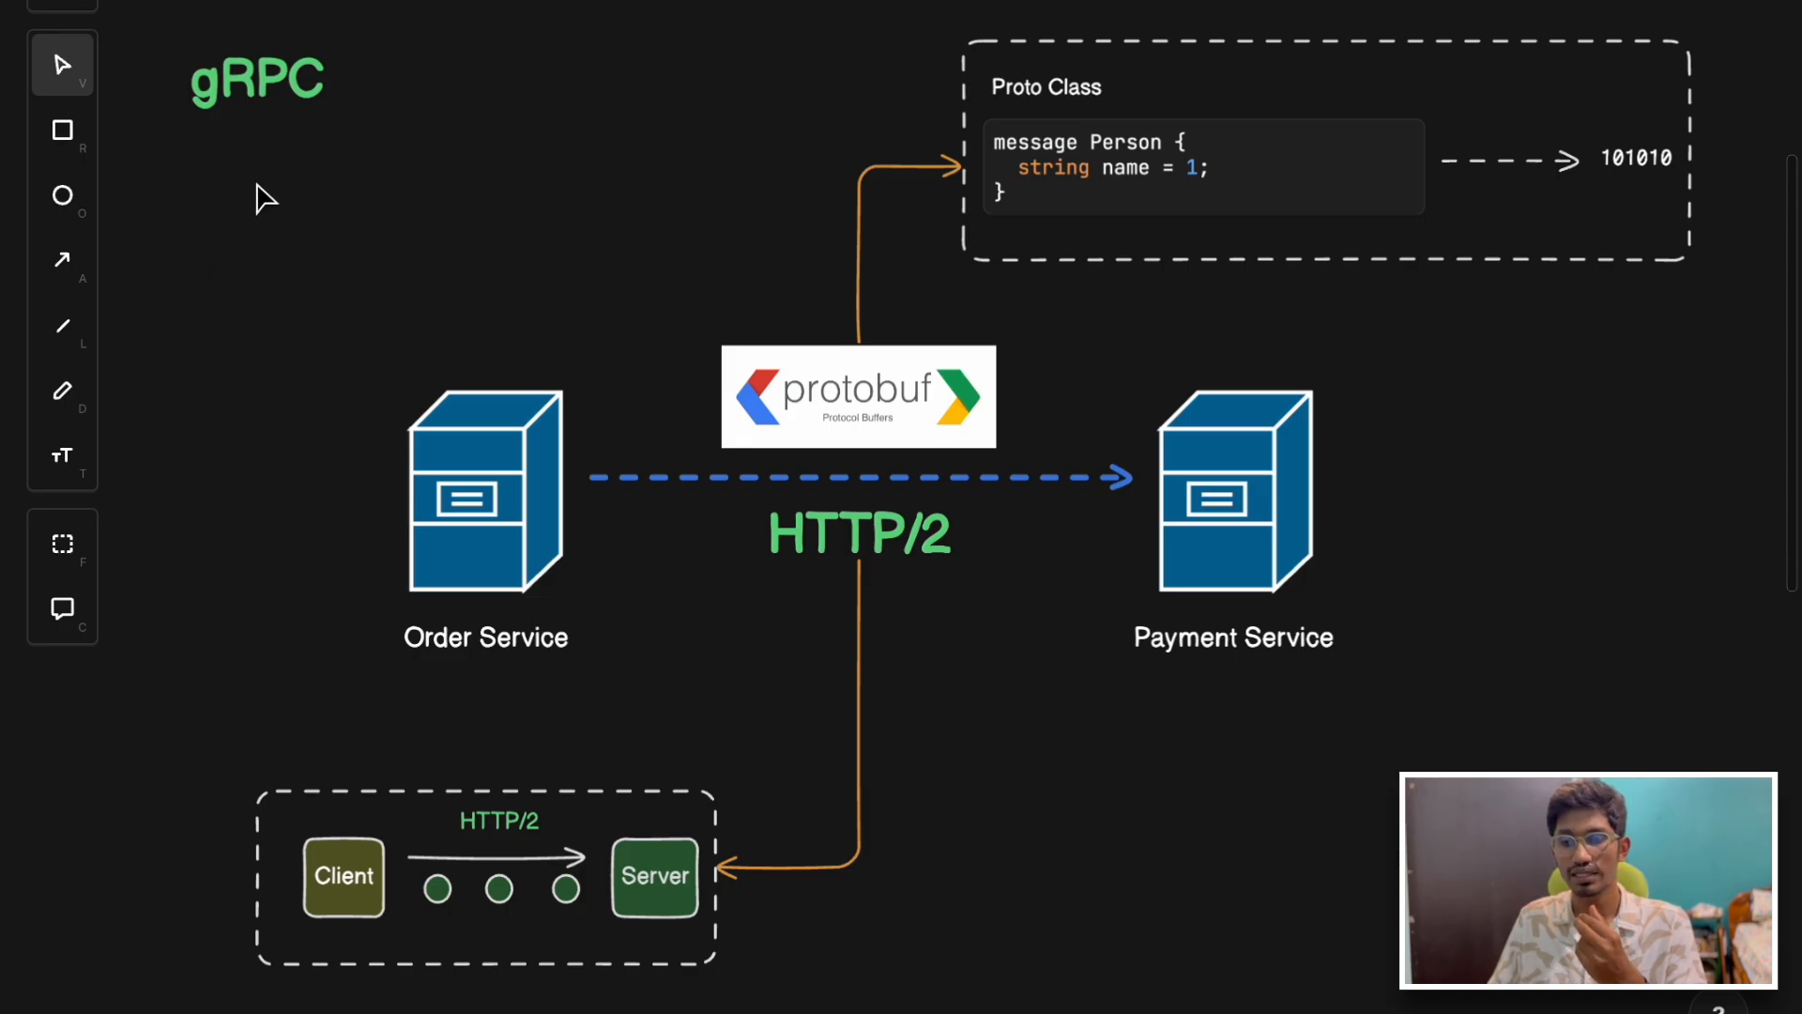
- Pick the gRPC heading above the Order Service and Payment Service diagram
{"action": "left_click", "coordinate": [256, 81]}
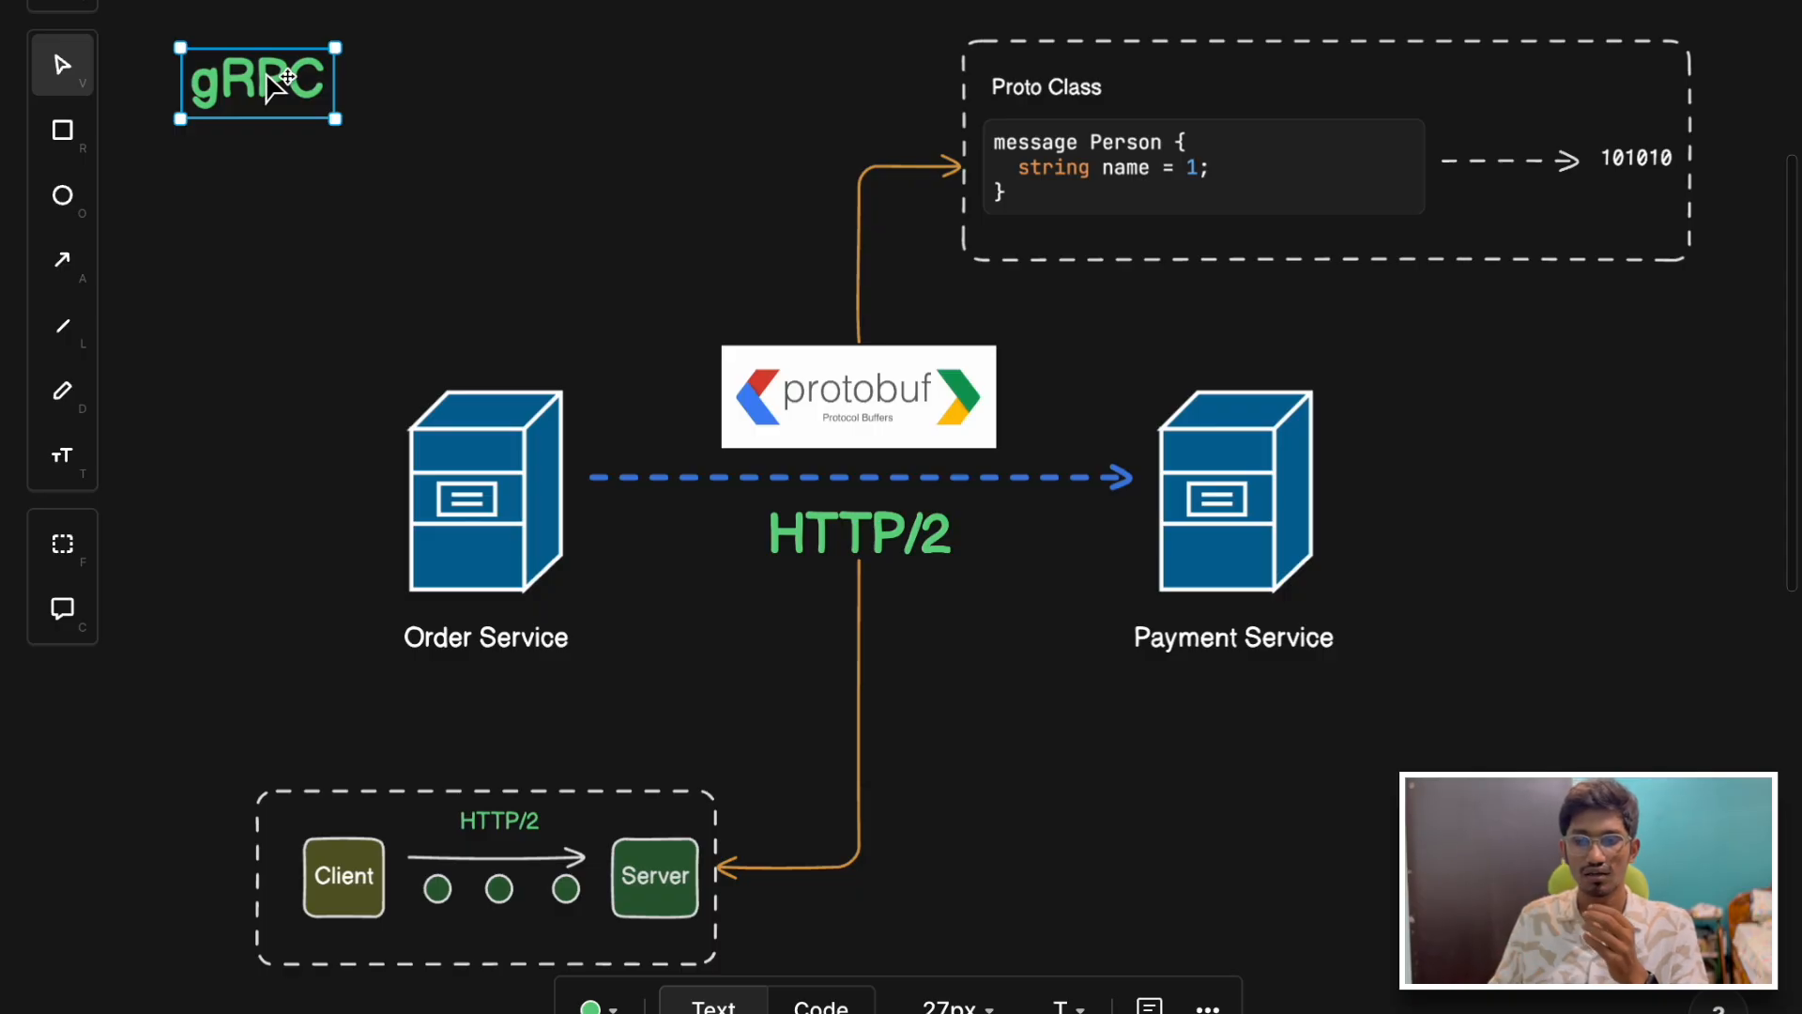
{"action": "mouse_move", "coordinate": [309, 121]}
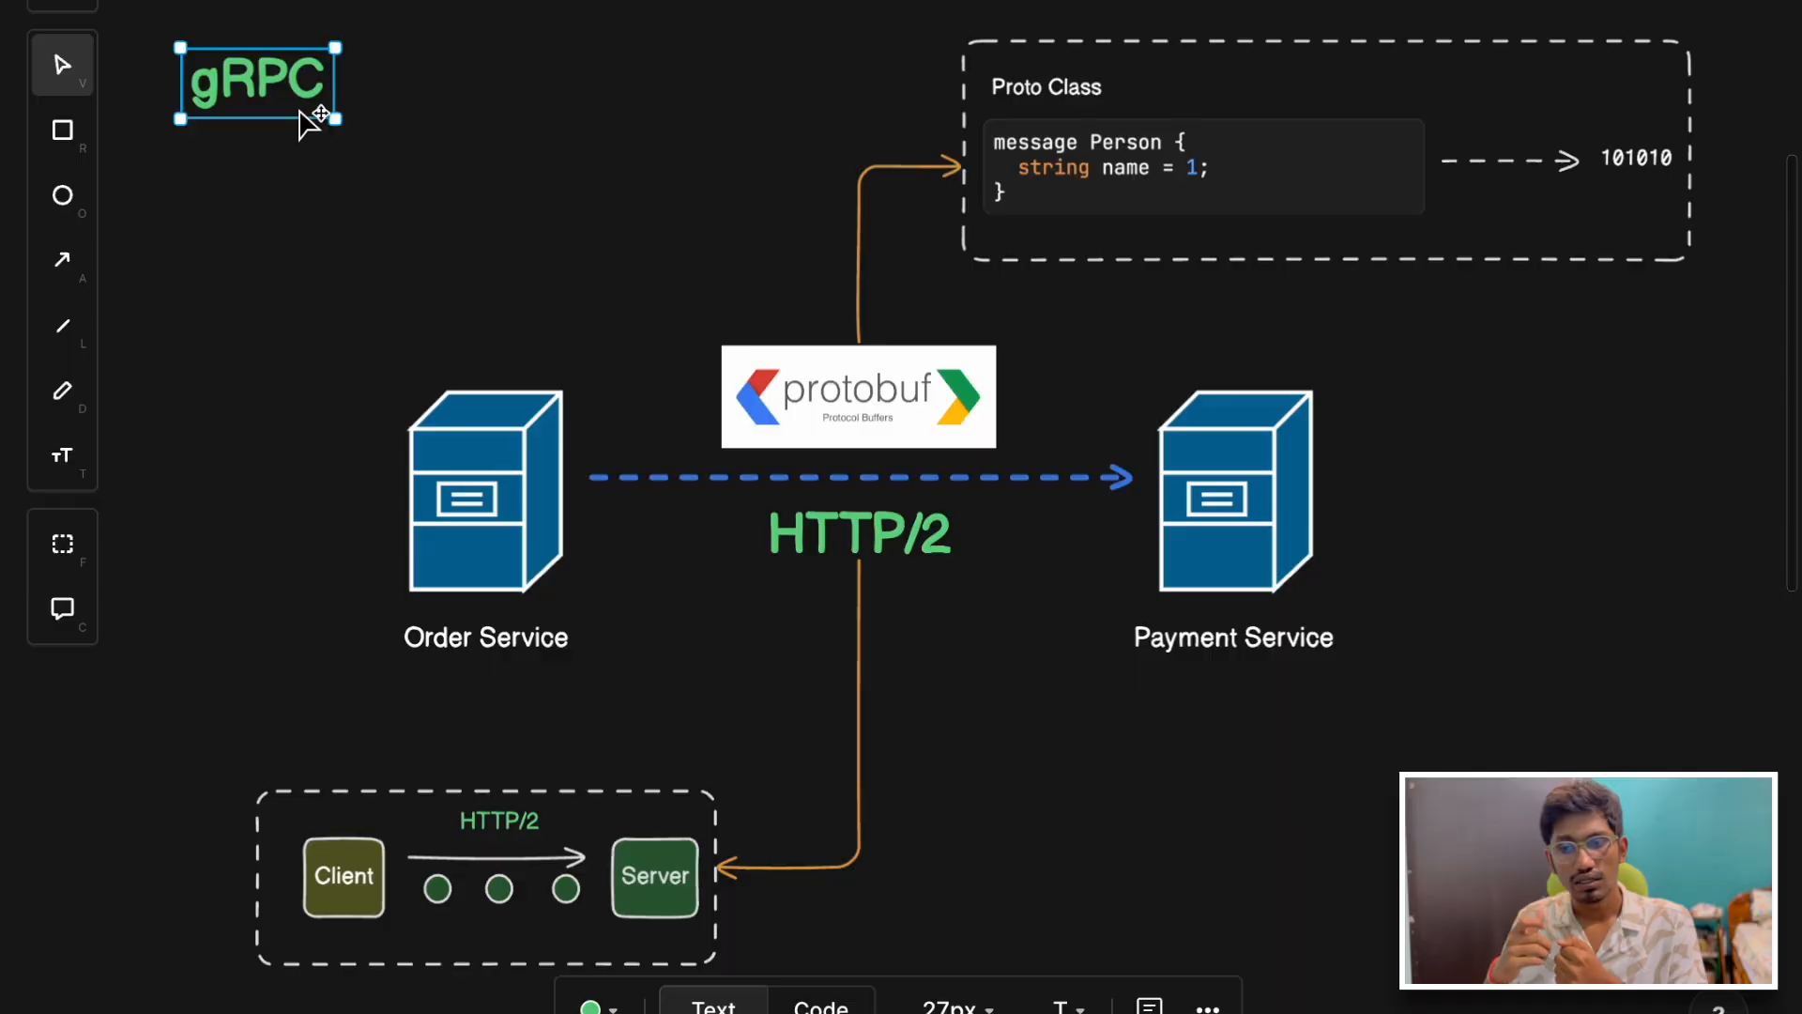
{"action": "mouse_move", "coordinate": [450, 416]}
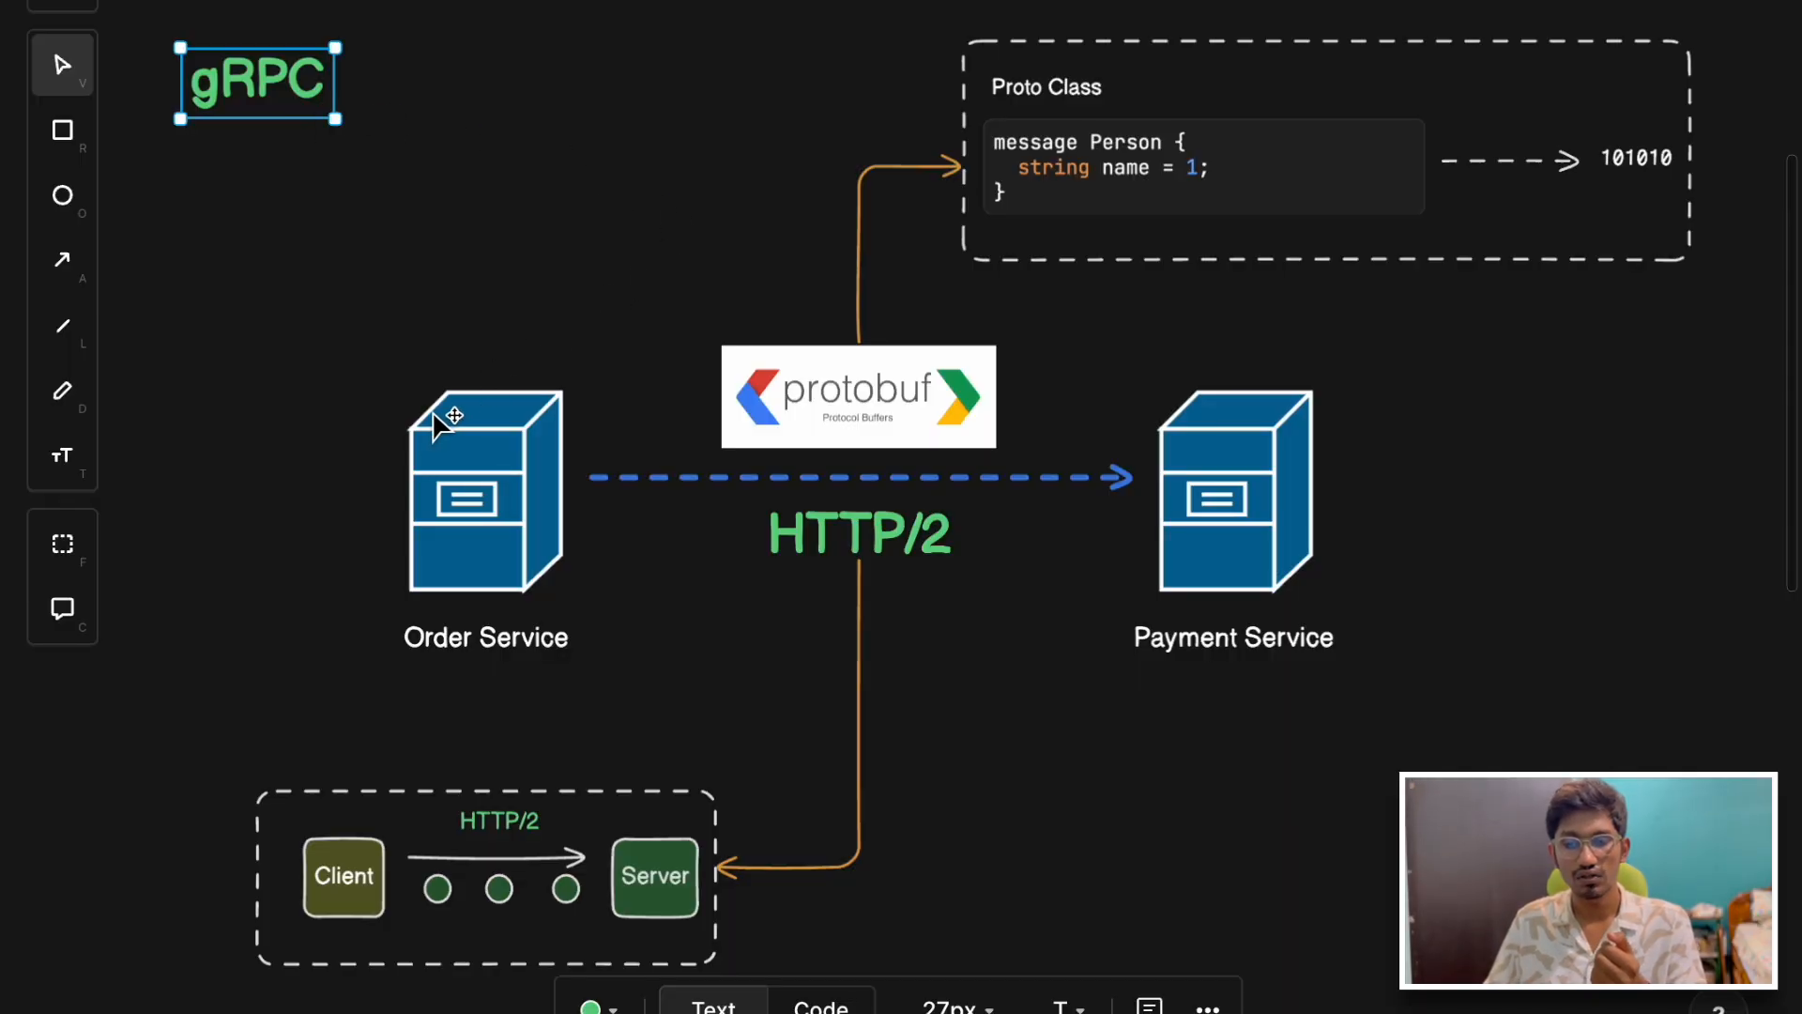
{"action": "mouse_move", "coordinate": [1347, 488]}
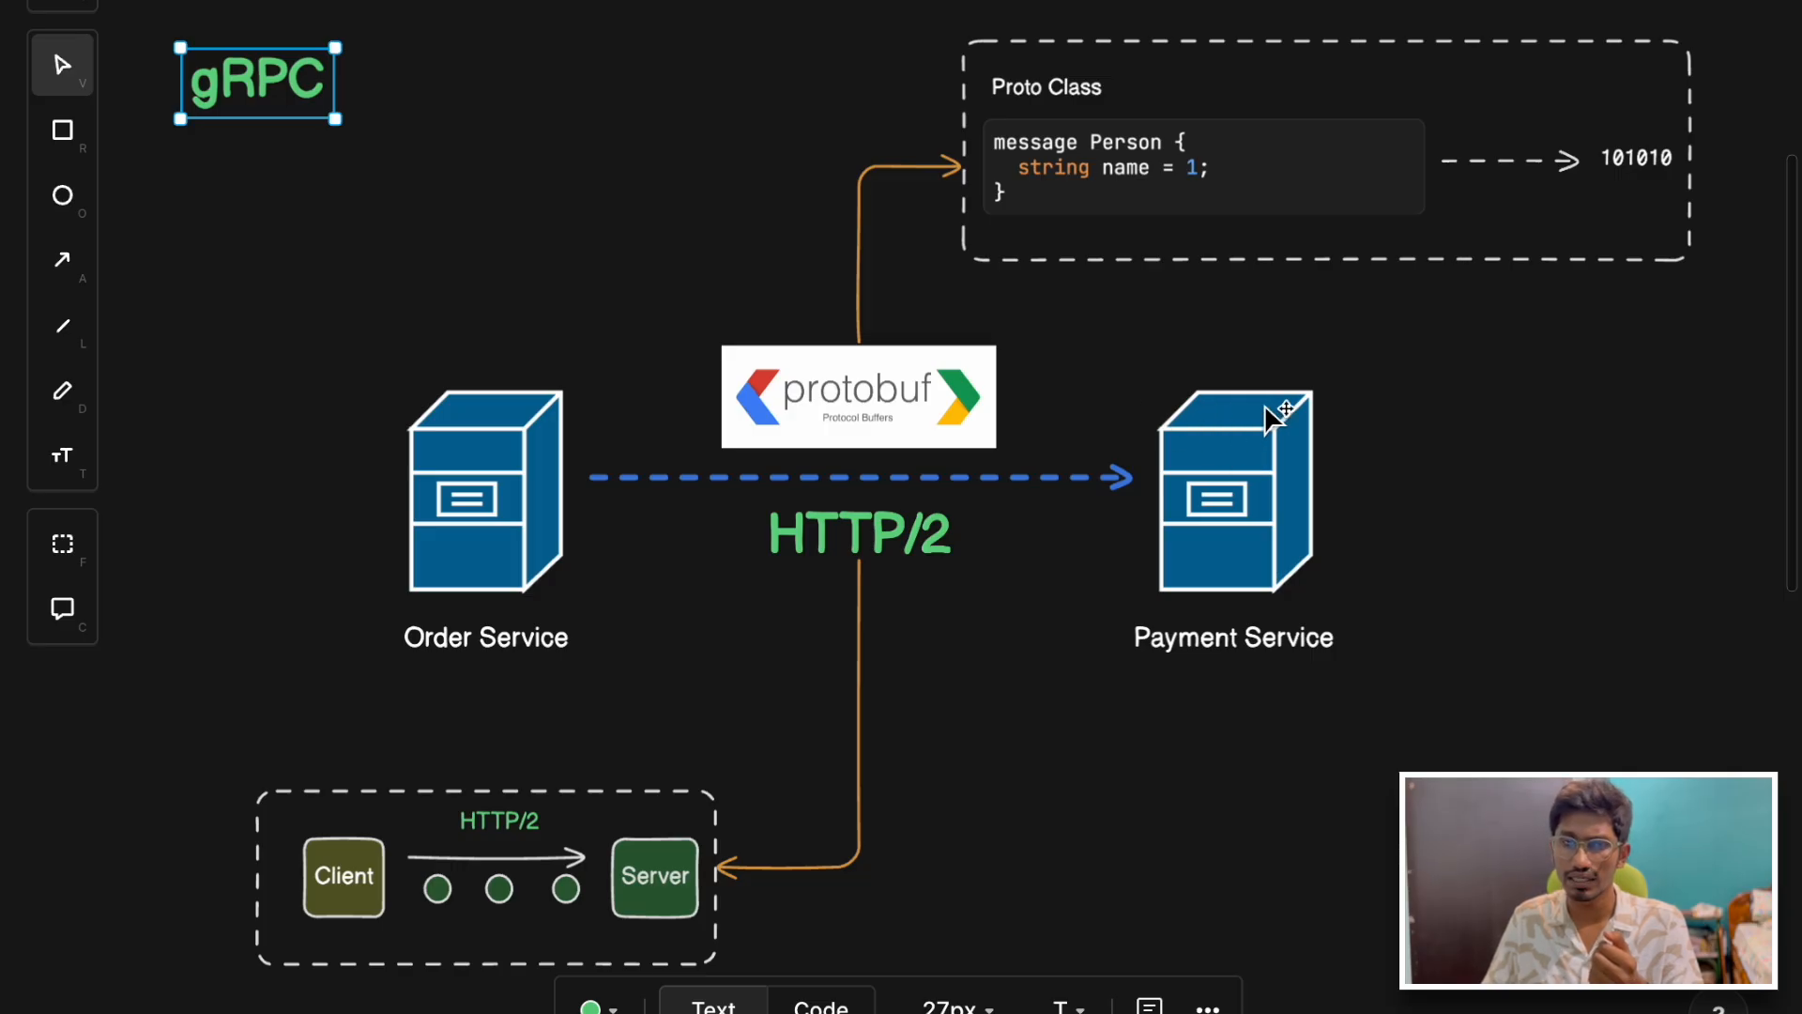
{"action": "mouse_move", "coordinate": [472, 443]}
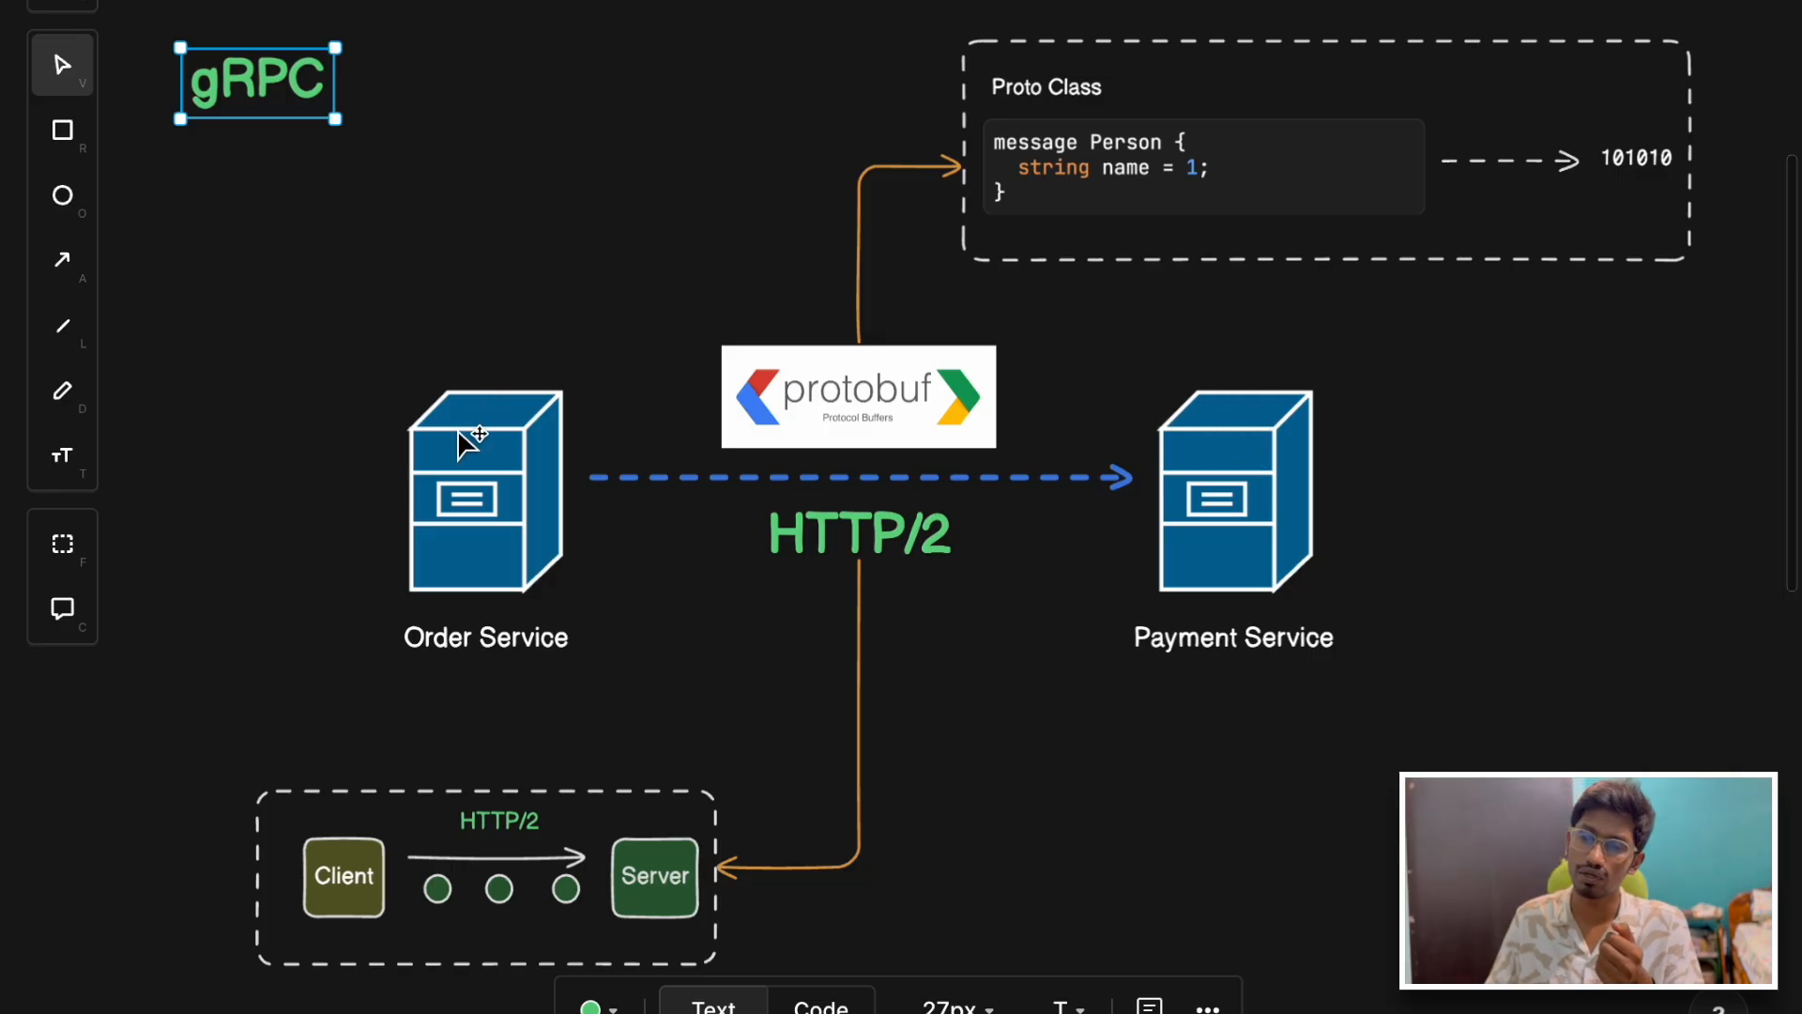
{"action": "mouse_move", "coordinate": [724, 454]}
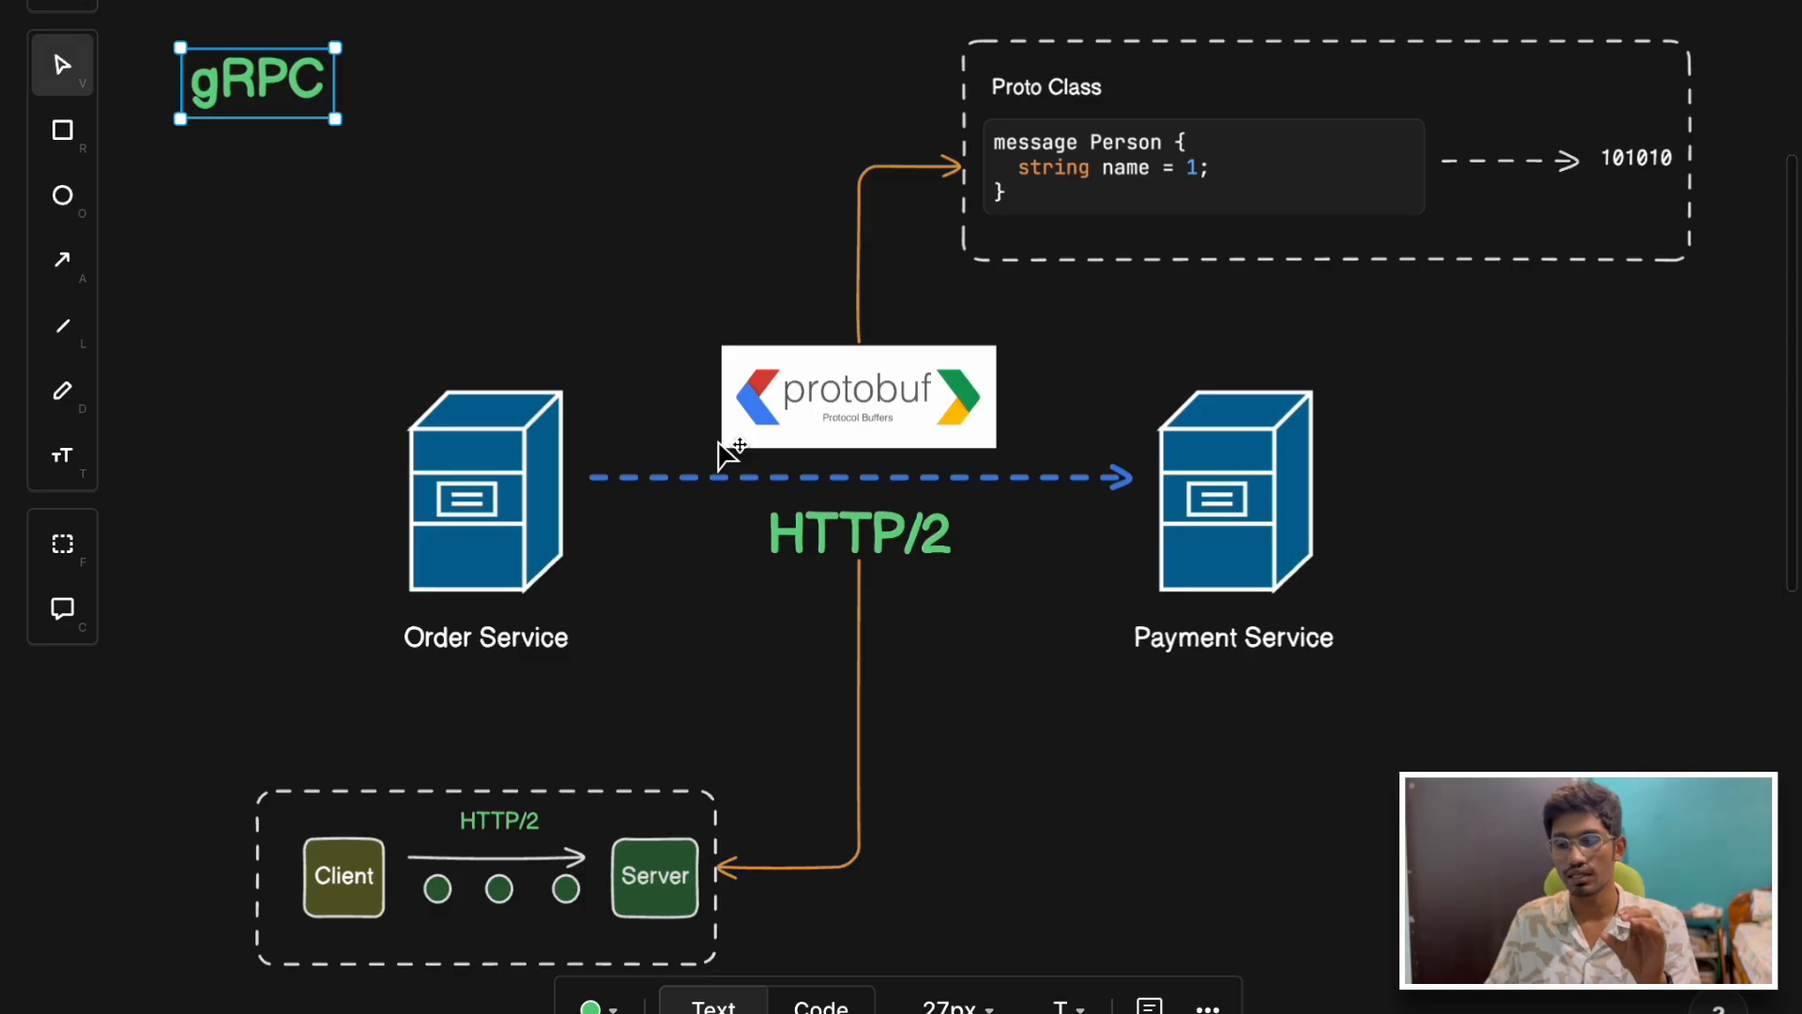
{"action": "mouse_move", "coordinate": [511, 547]}
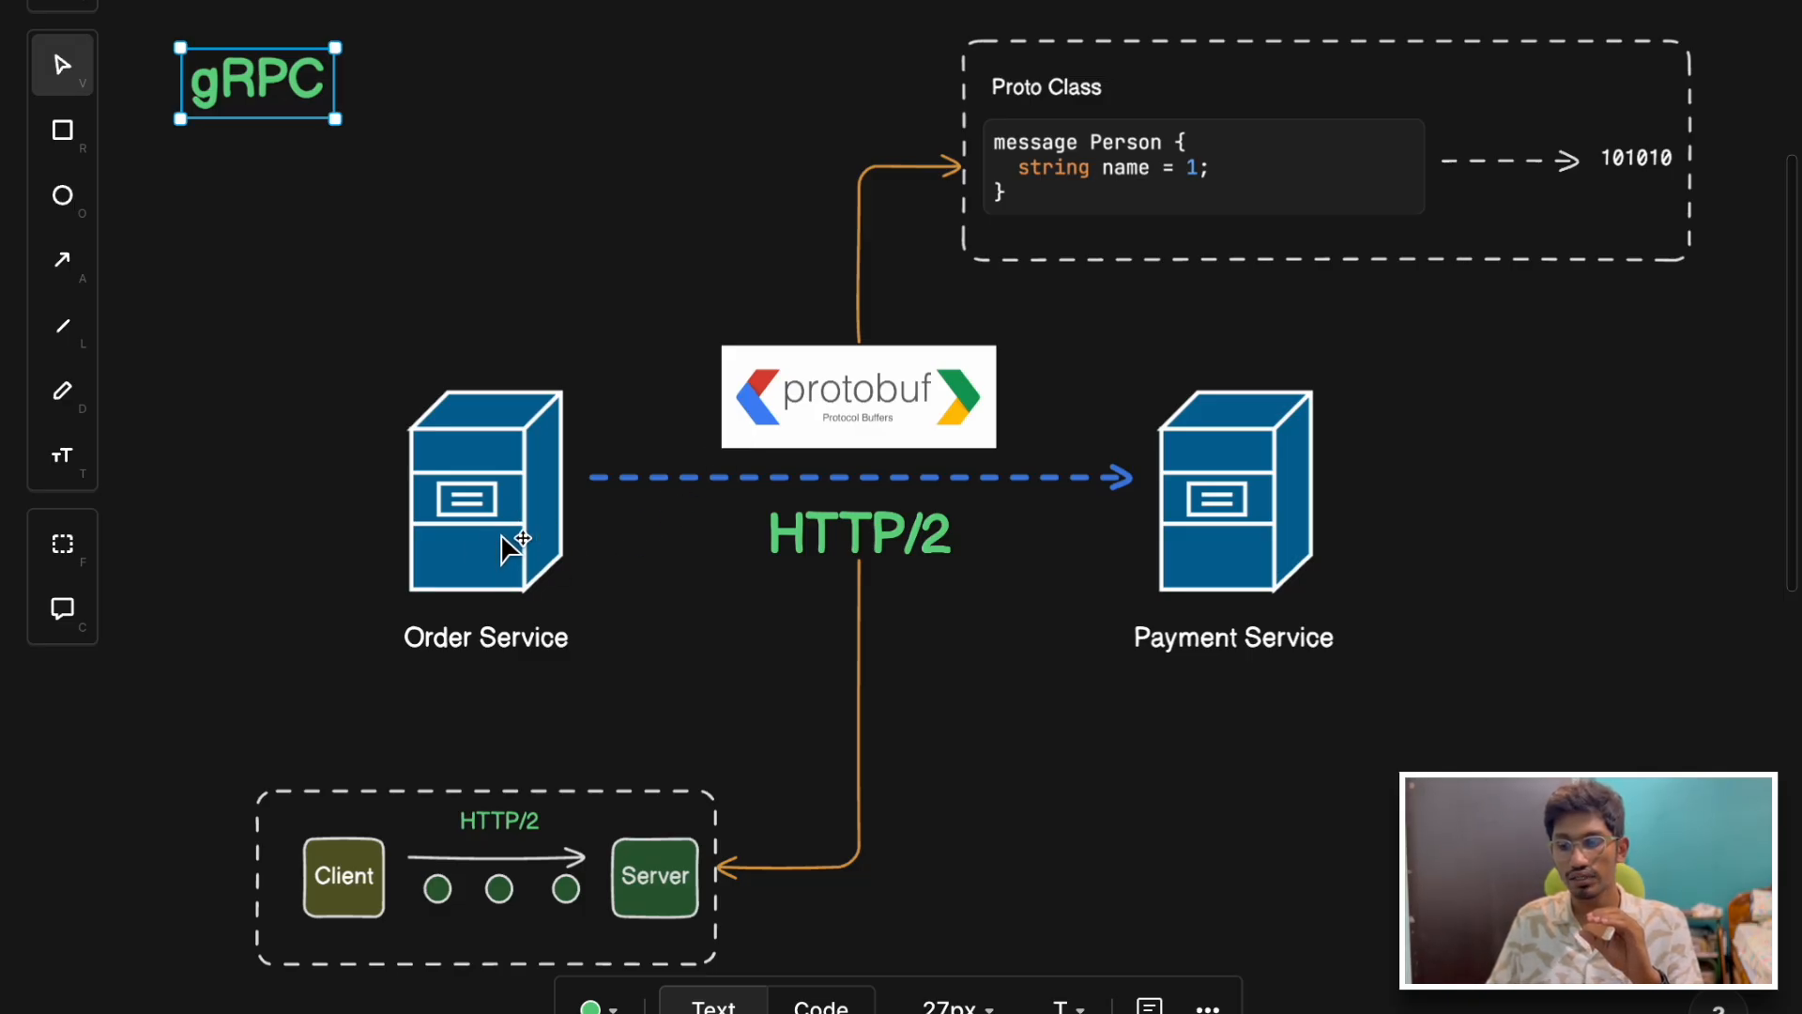
{"action": "scroll", "scroll_direction": "down", "scroll_amount": 3}
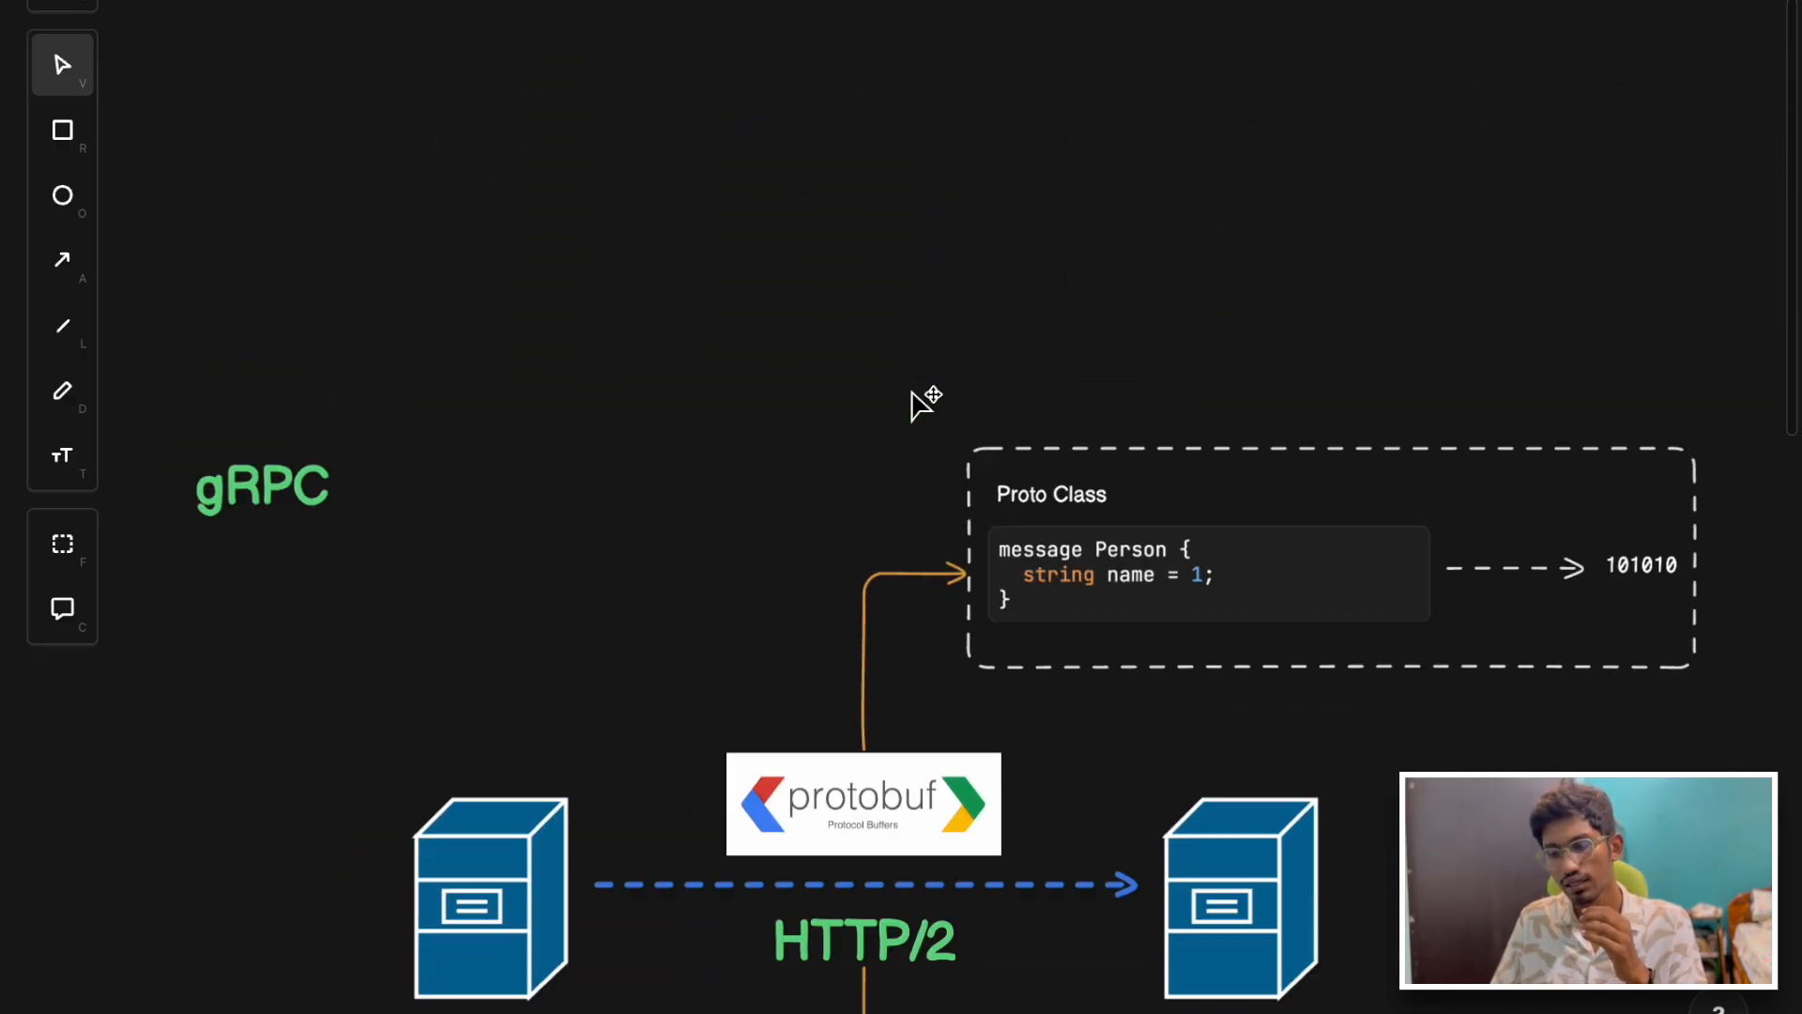
{"action": "scroll", "scroll_direction": "down", "scroll_amount": 3}
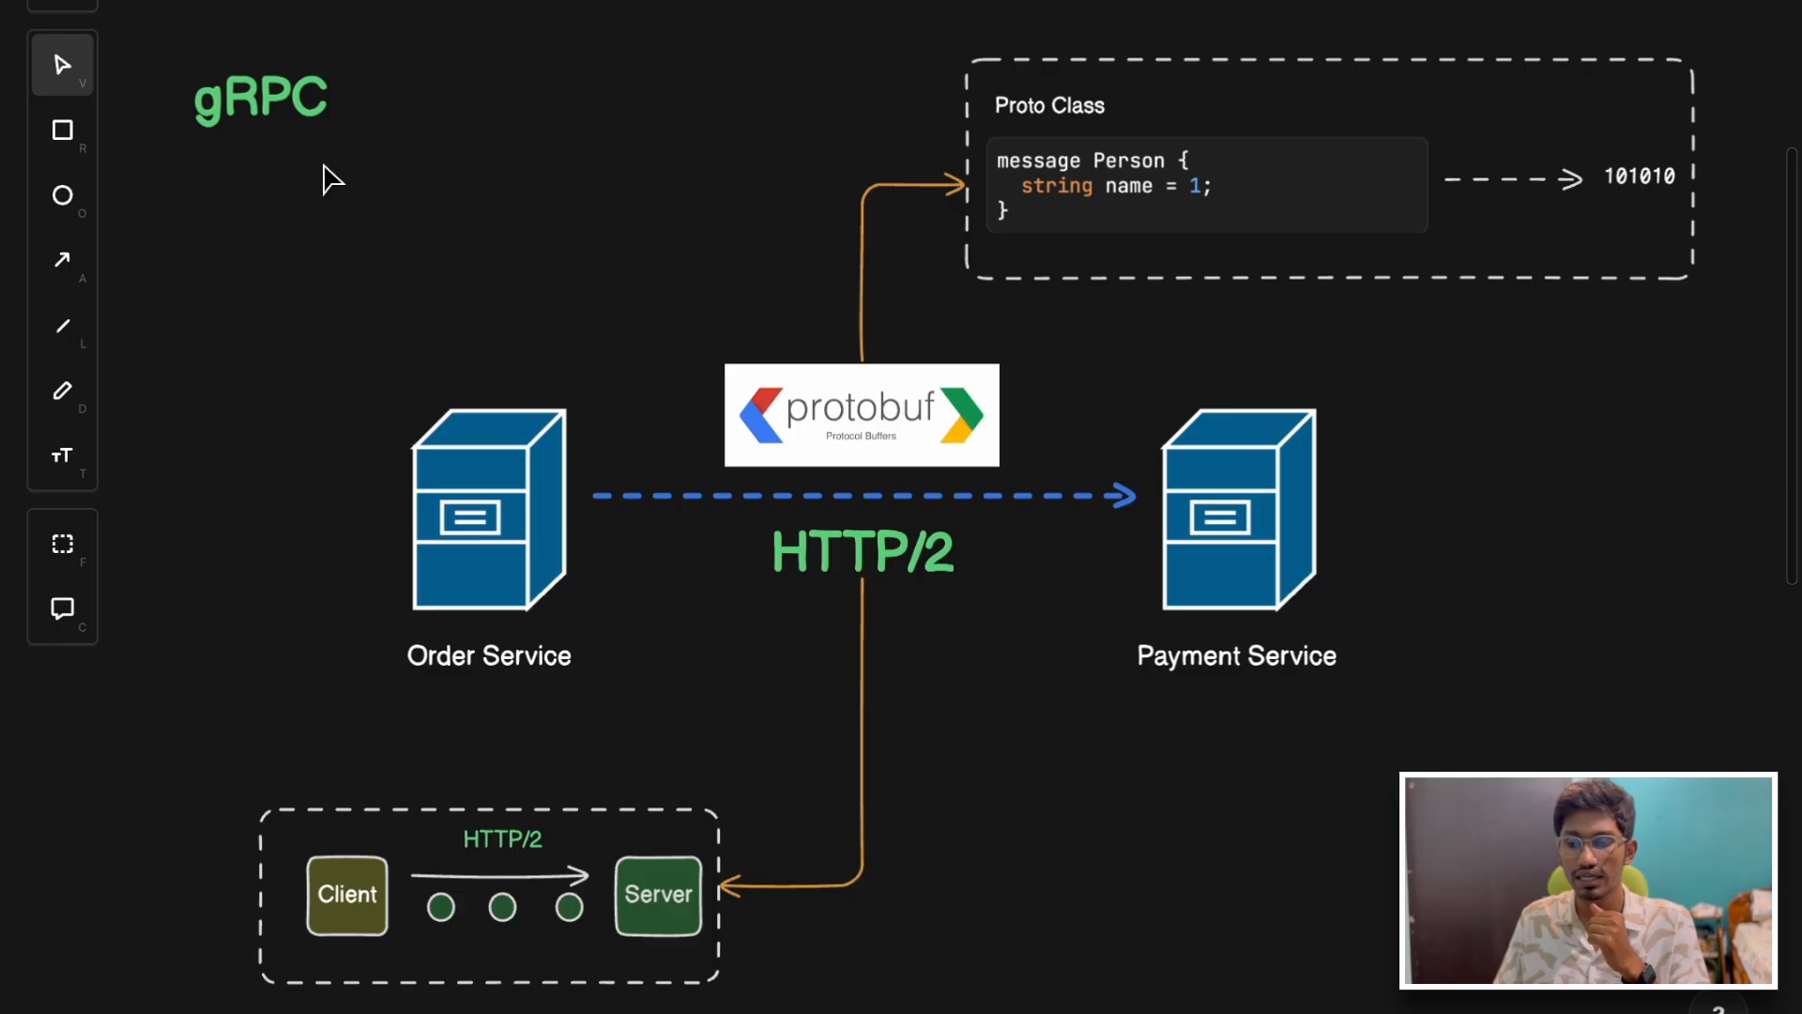
{"action": "mouse_move", "coordinate": [991, 400]}
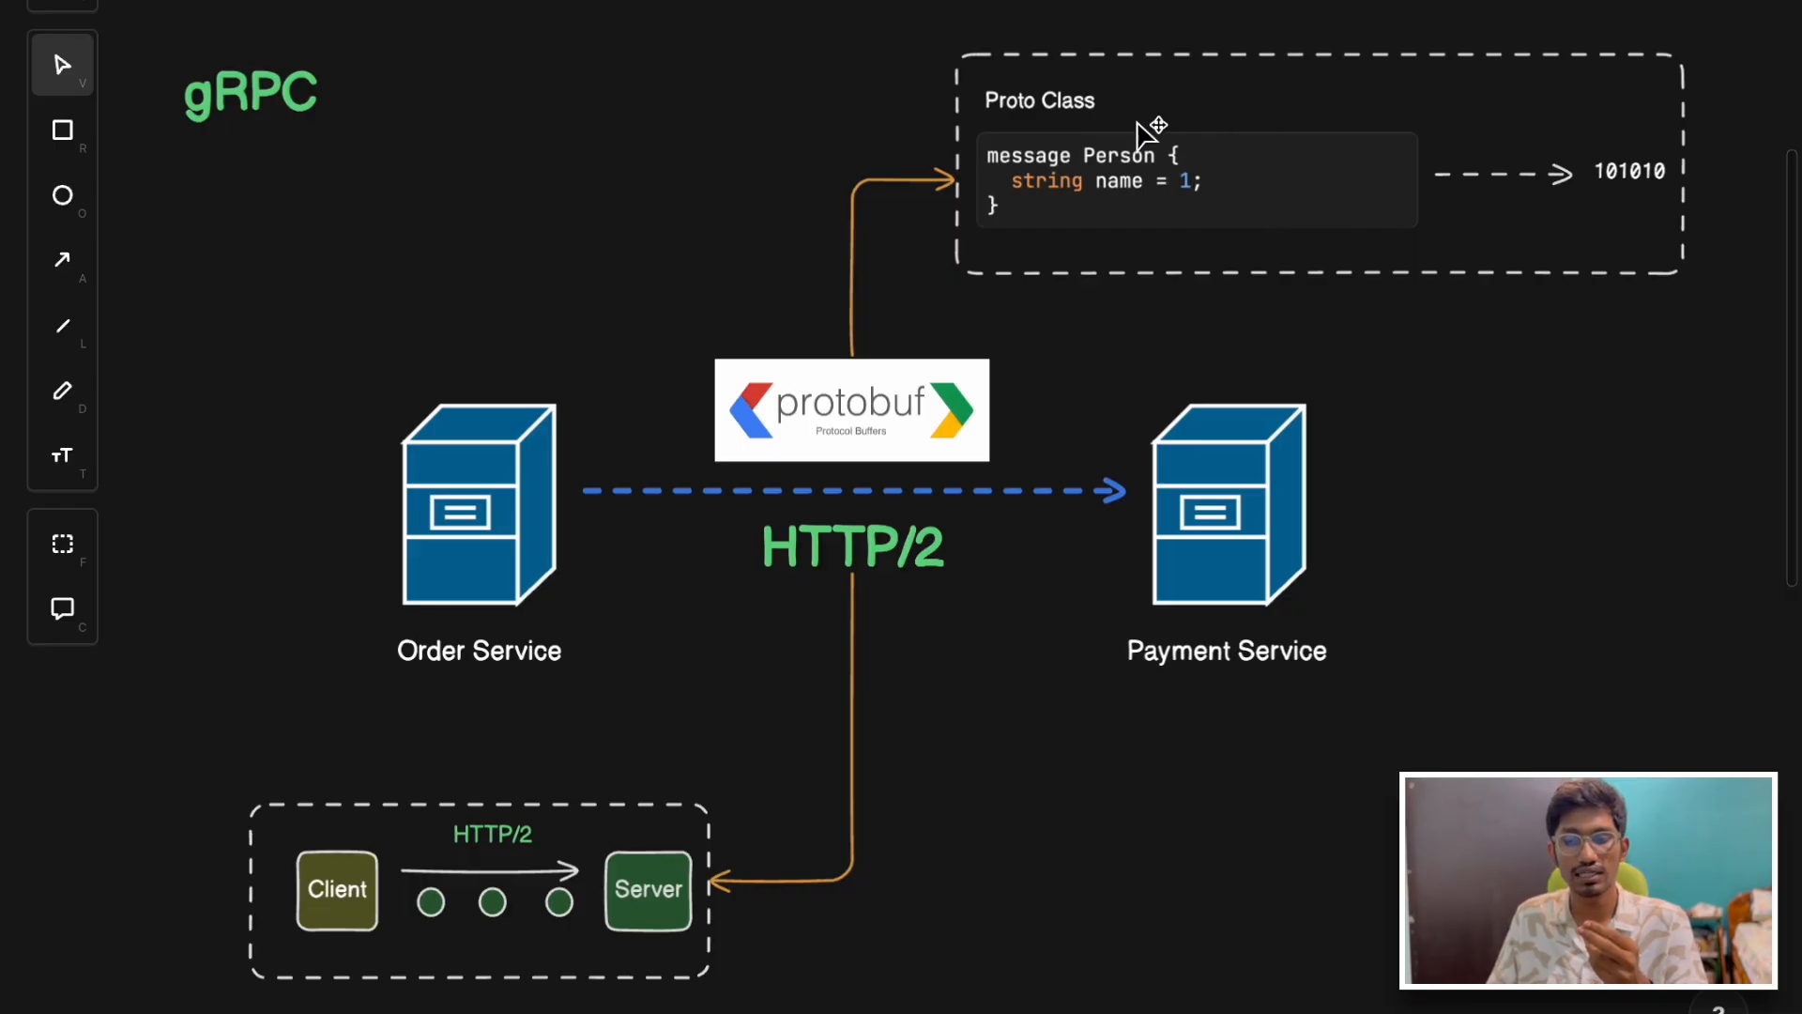
- Add green text labels GO beside Payment Service and JAVA beside Order Service
{"action": "left_click", "coordinate": [1424, 535]}
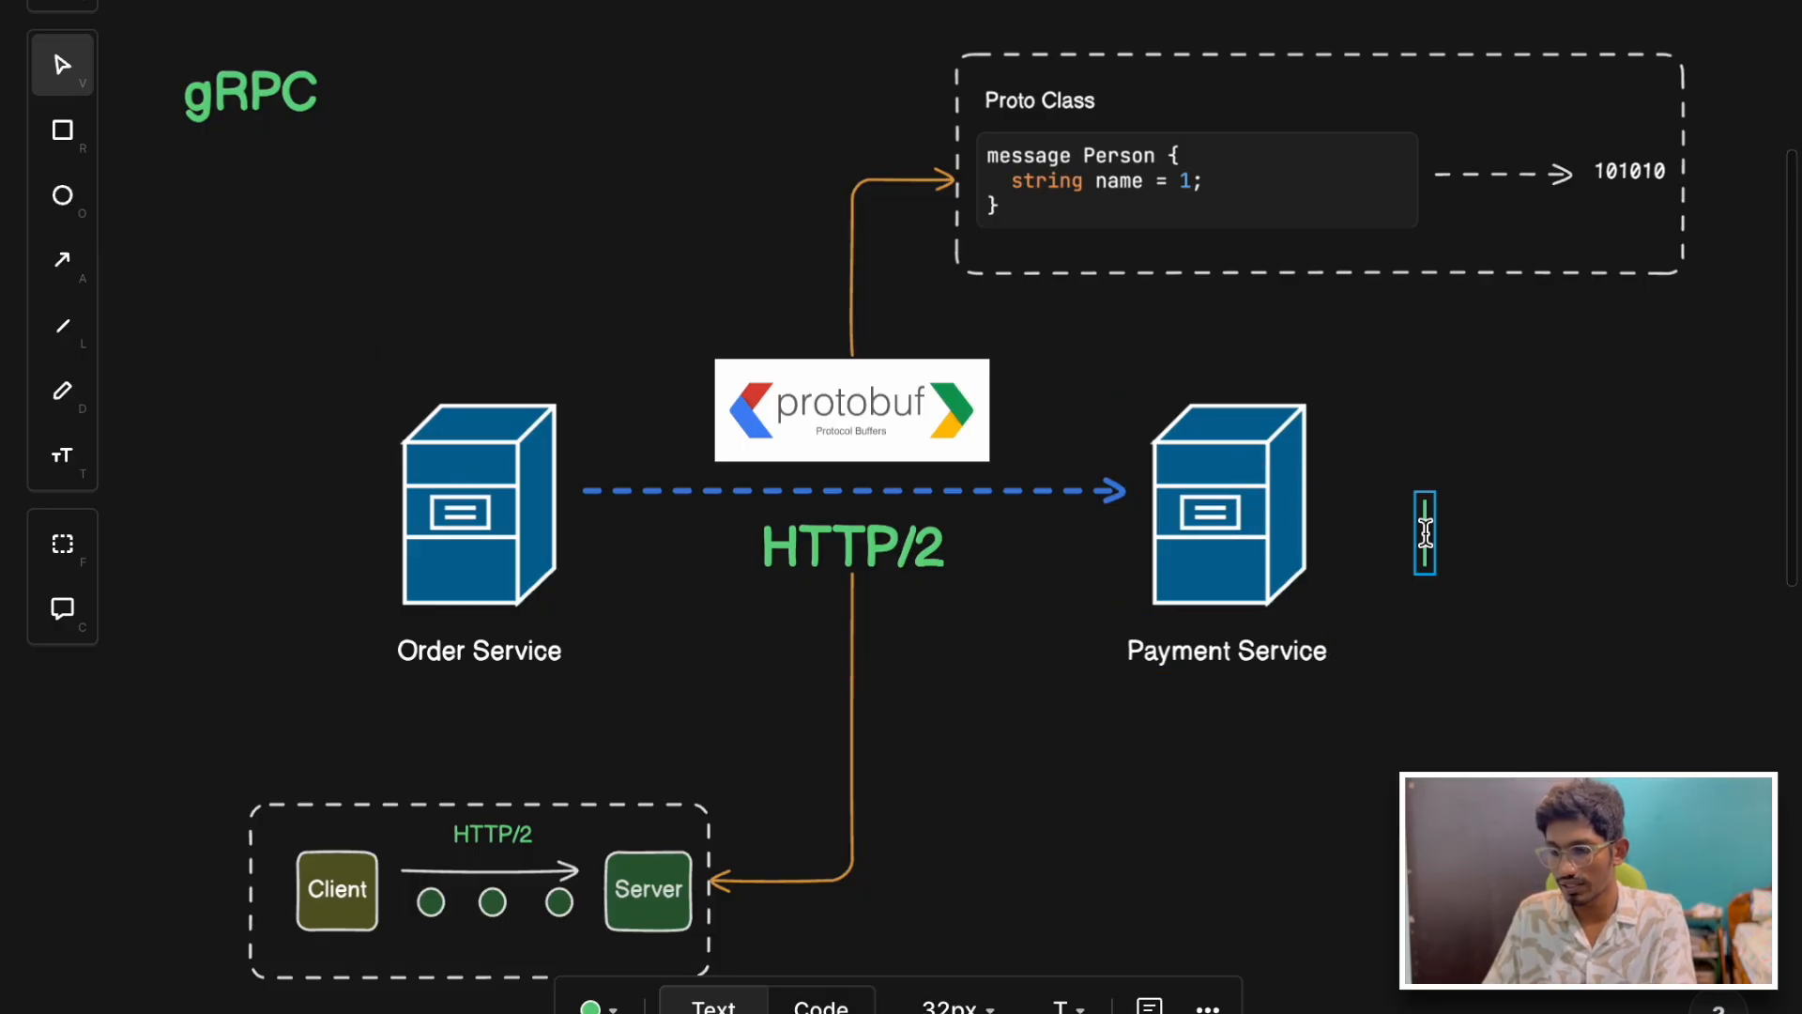
{"action": "type", "text": "Go"}
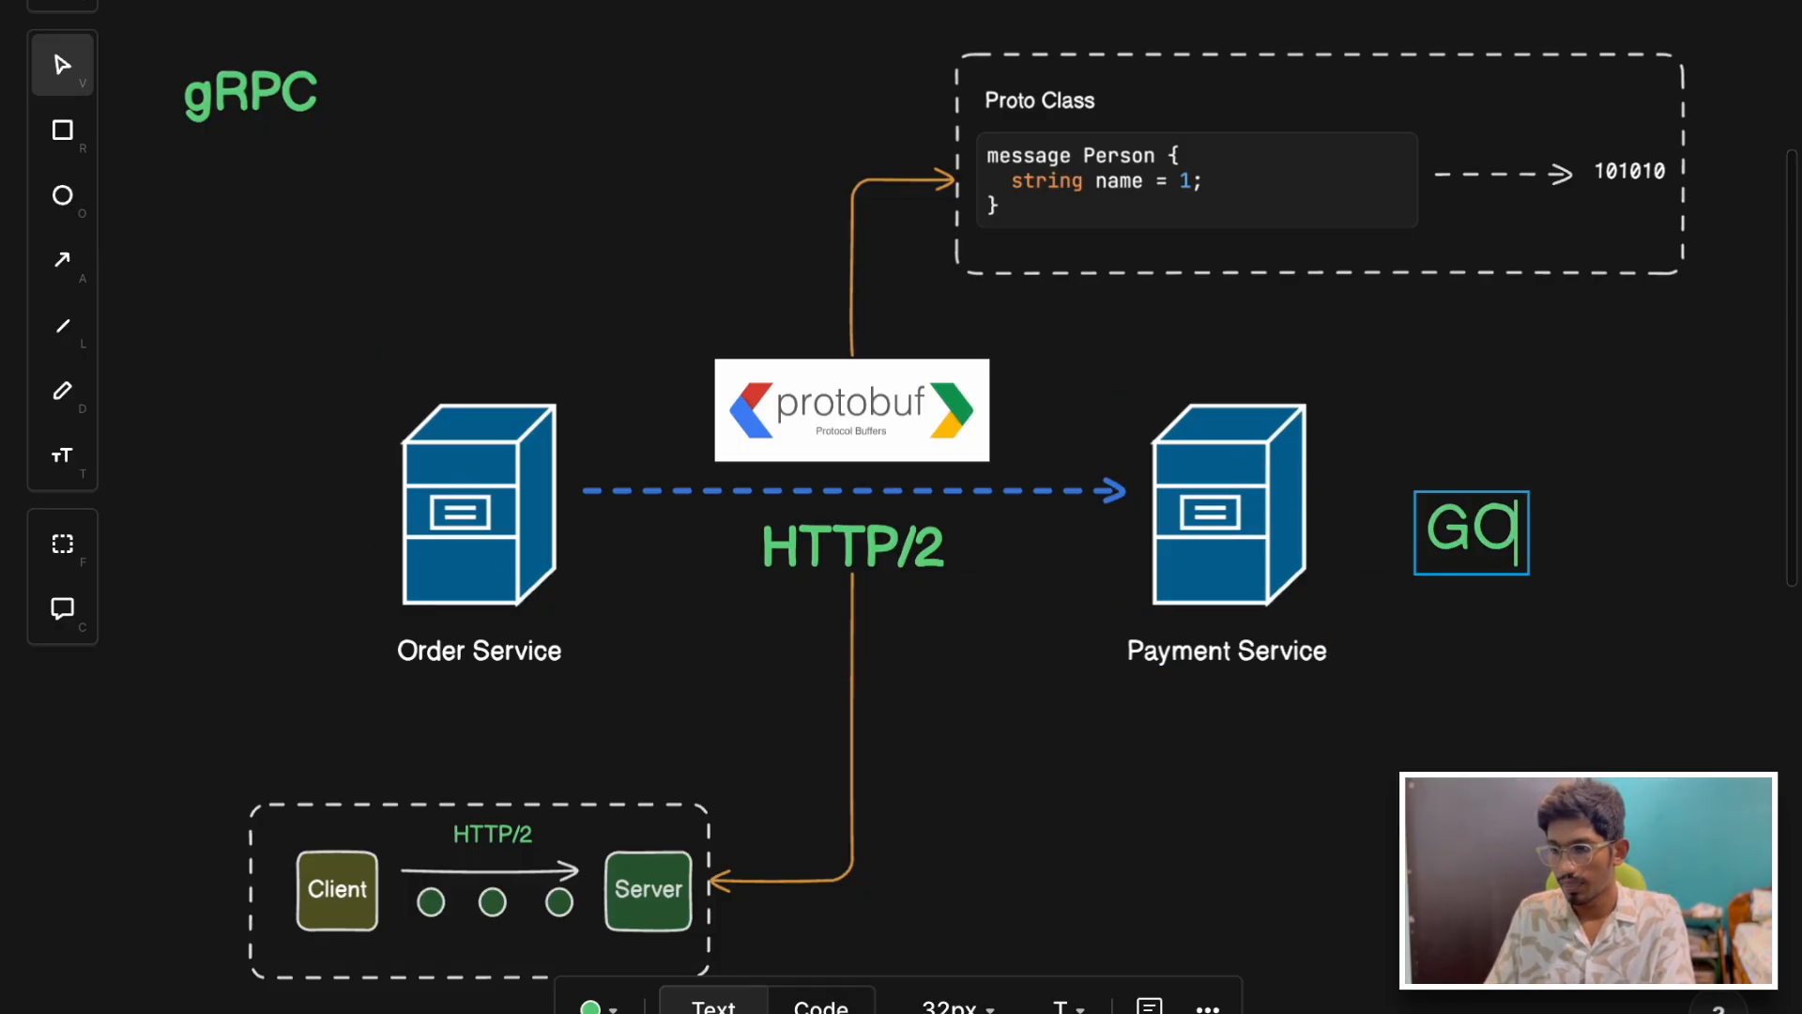
{"action": "type", "text": "JAVA"}
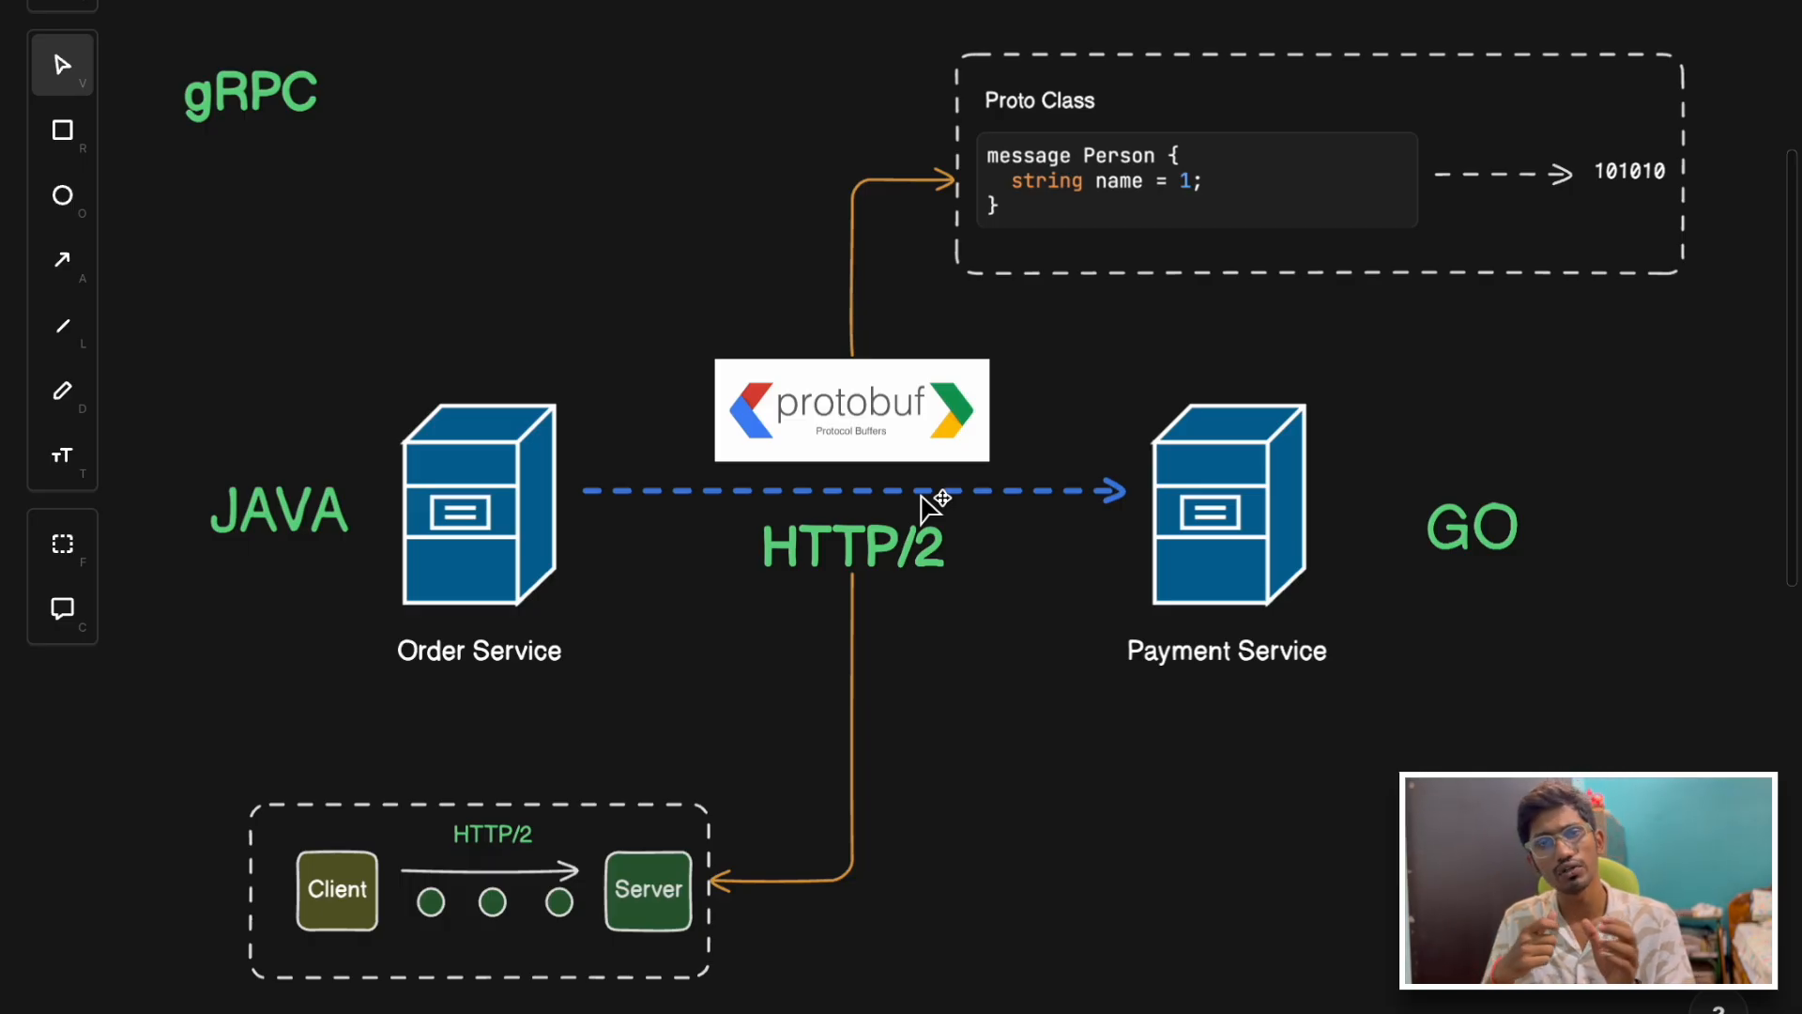
{"action": "left_click", "coordinate": [477, 890]}
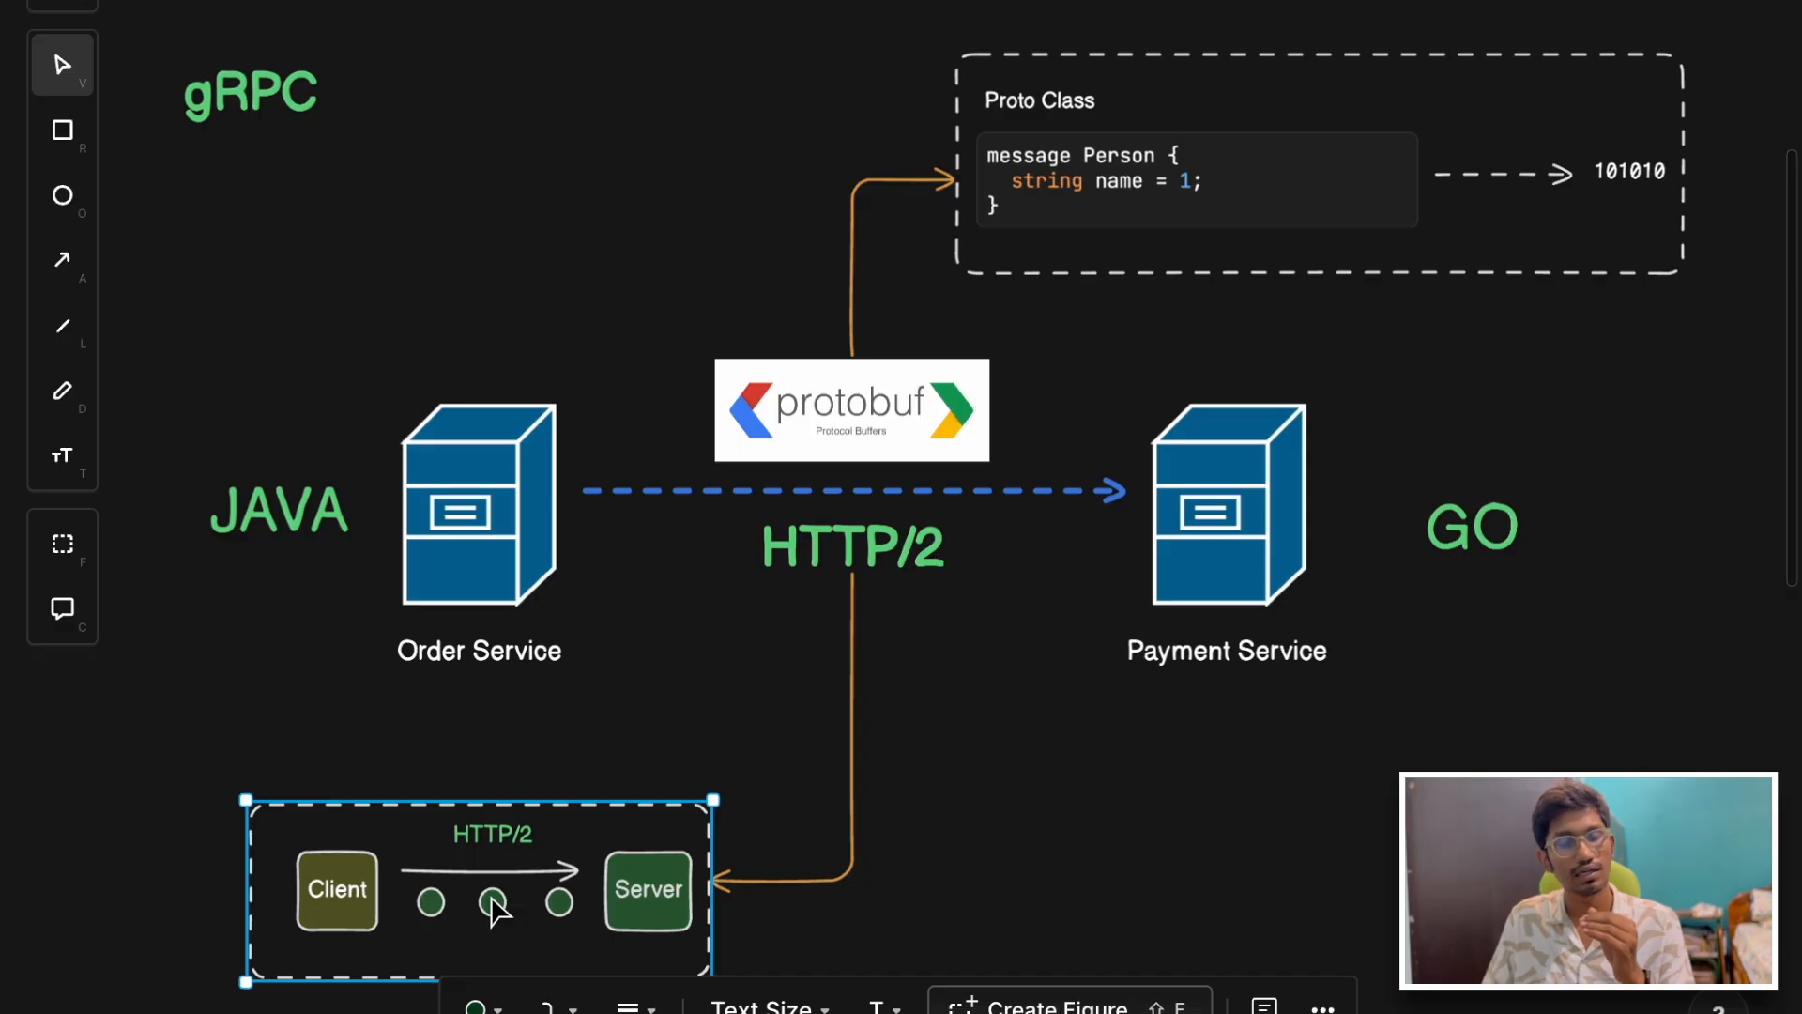
{"action": "mouse_move", "coordinate": [225, 807]}
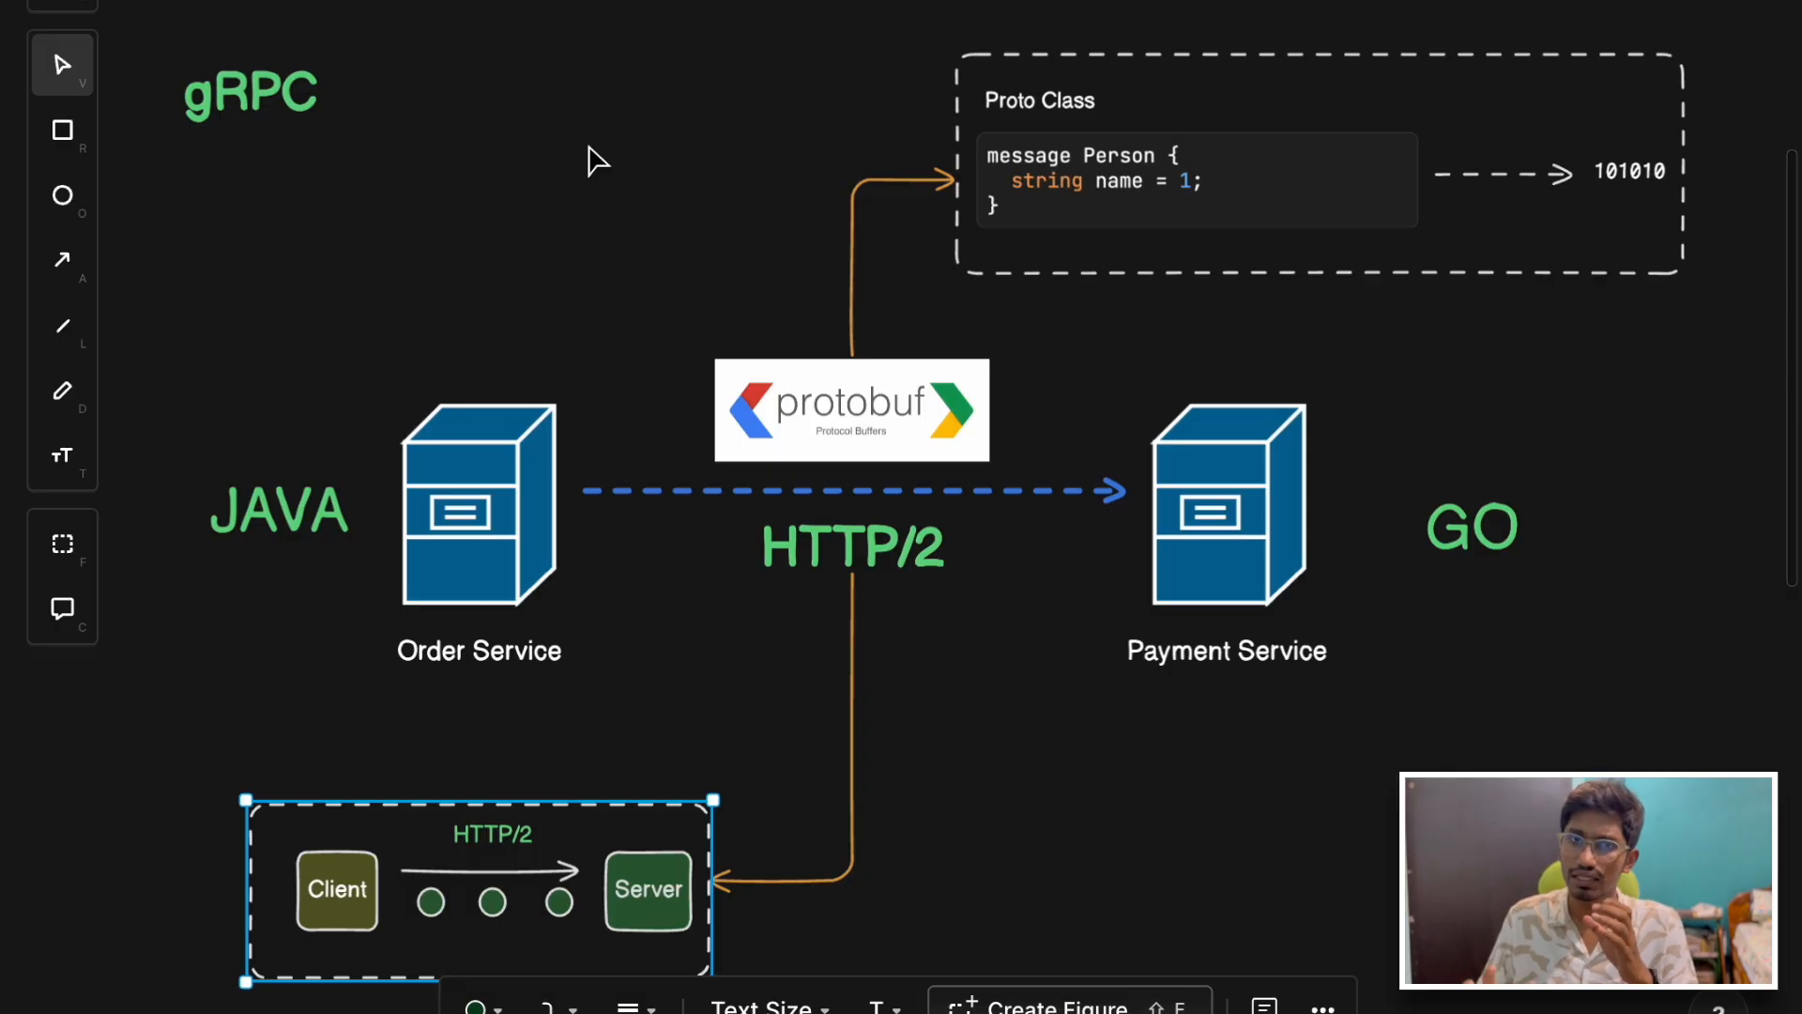
{"action": "mouse_move", "coordinate": [749, 203]}
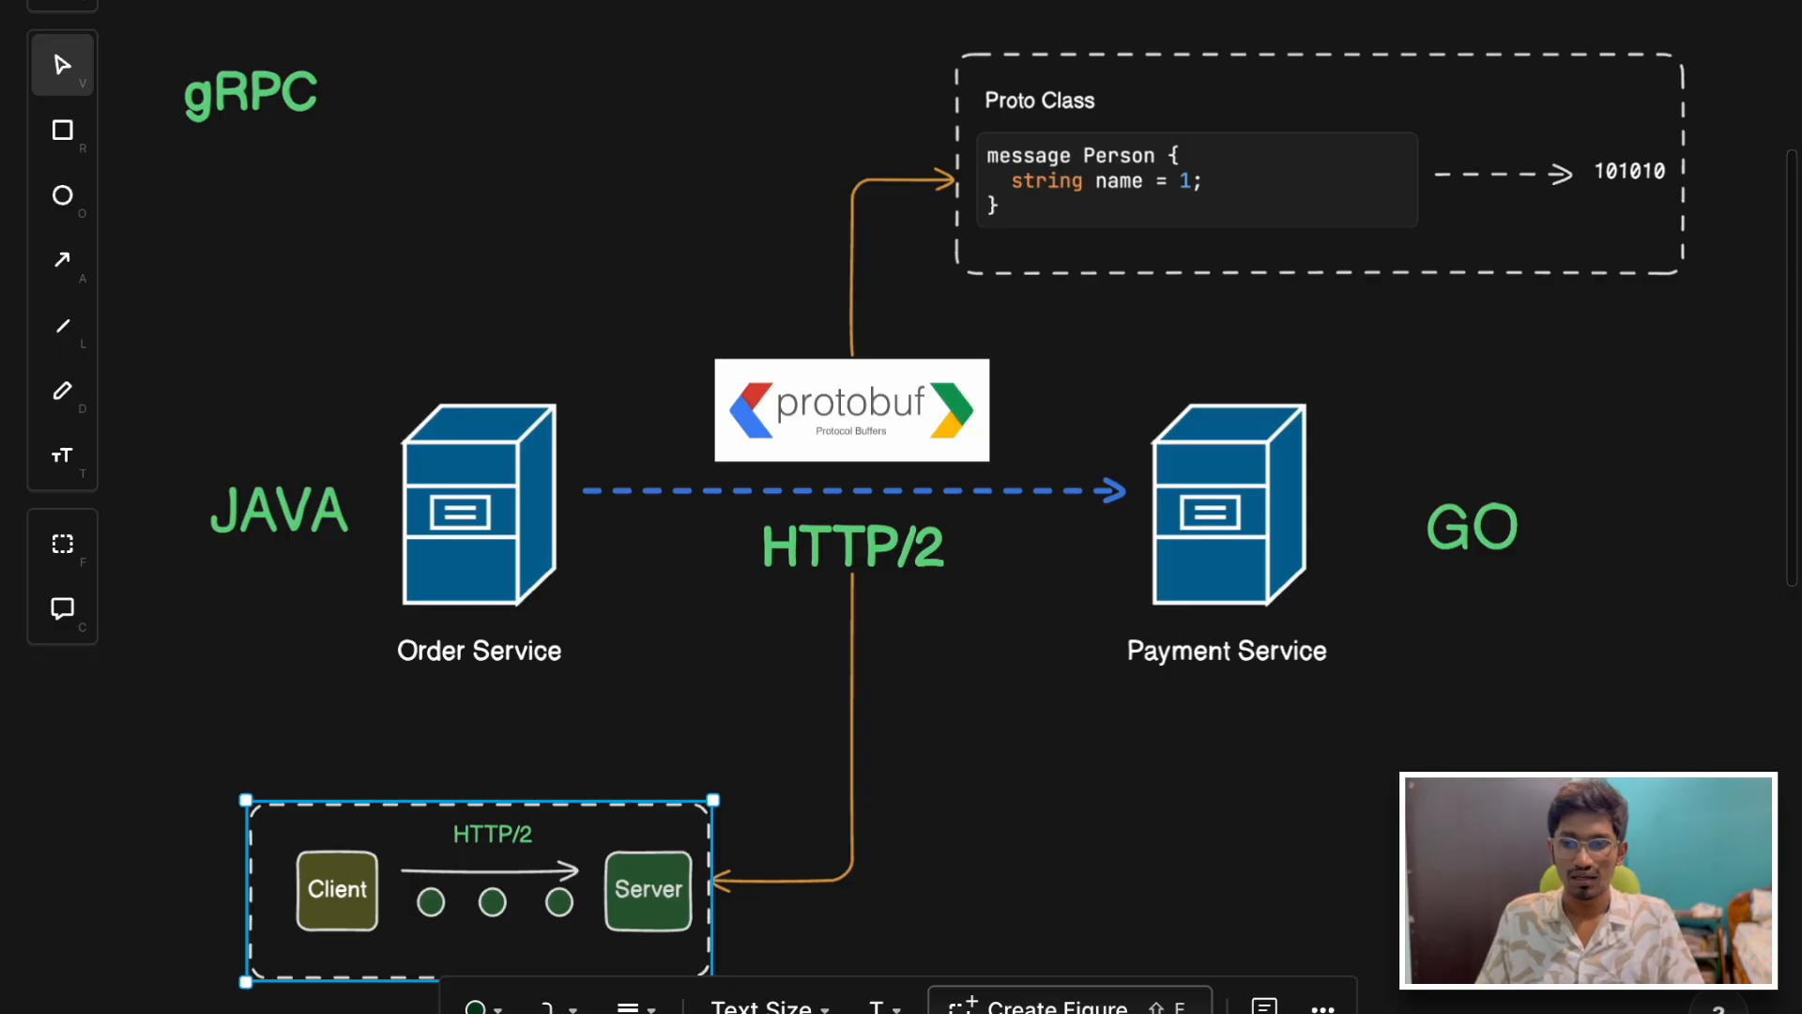
{"action": "mouse_move", "coordinate": [257, 169]}
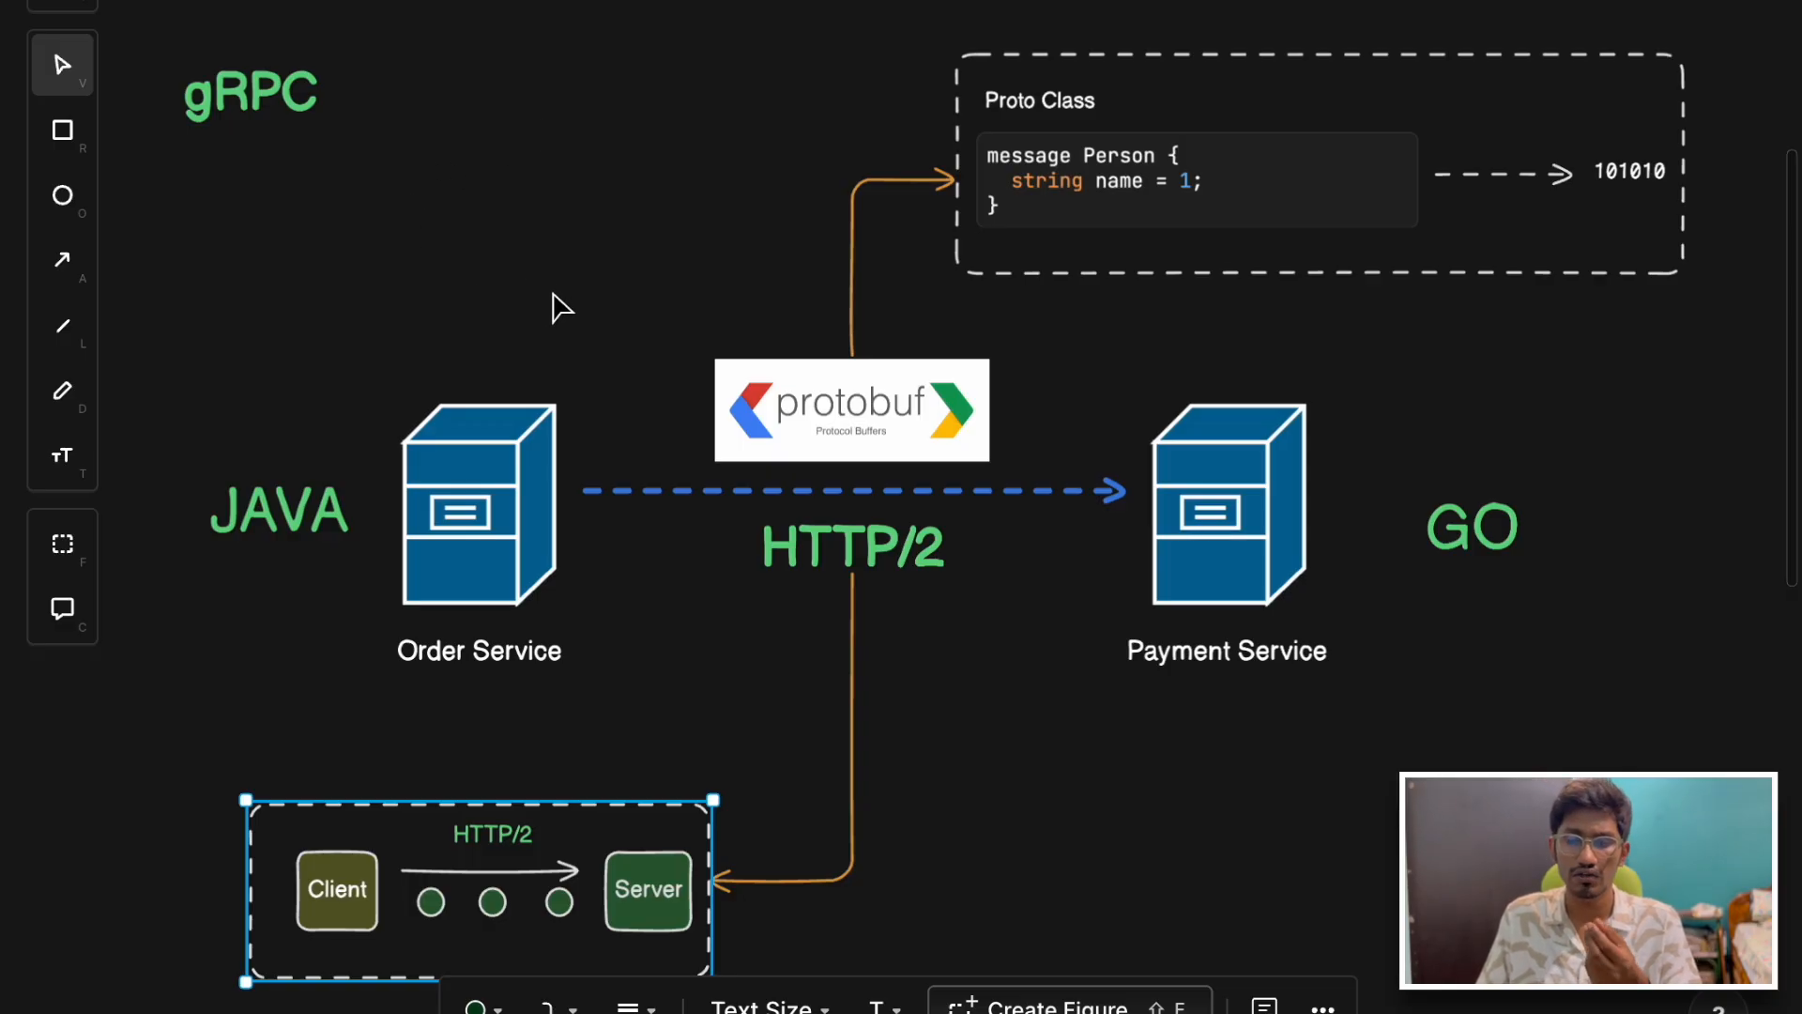
{"action": "mouse_move", "coordinate": [1057, 439]}
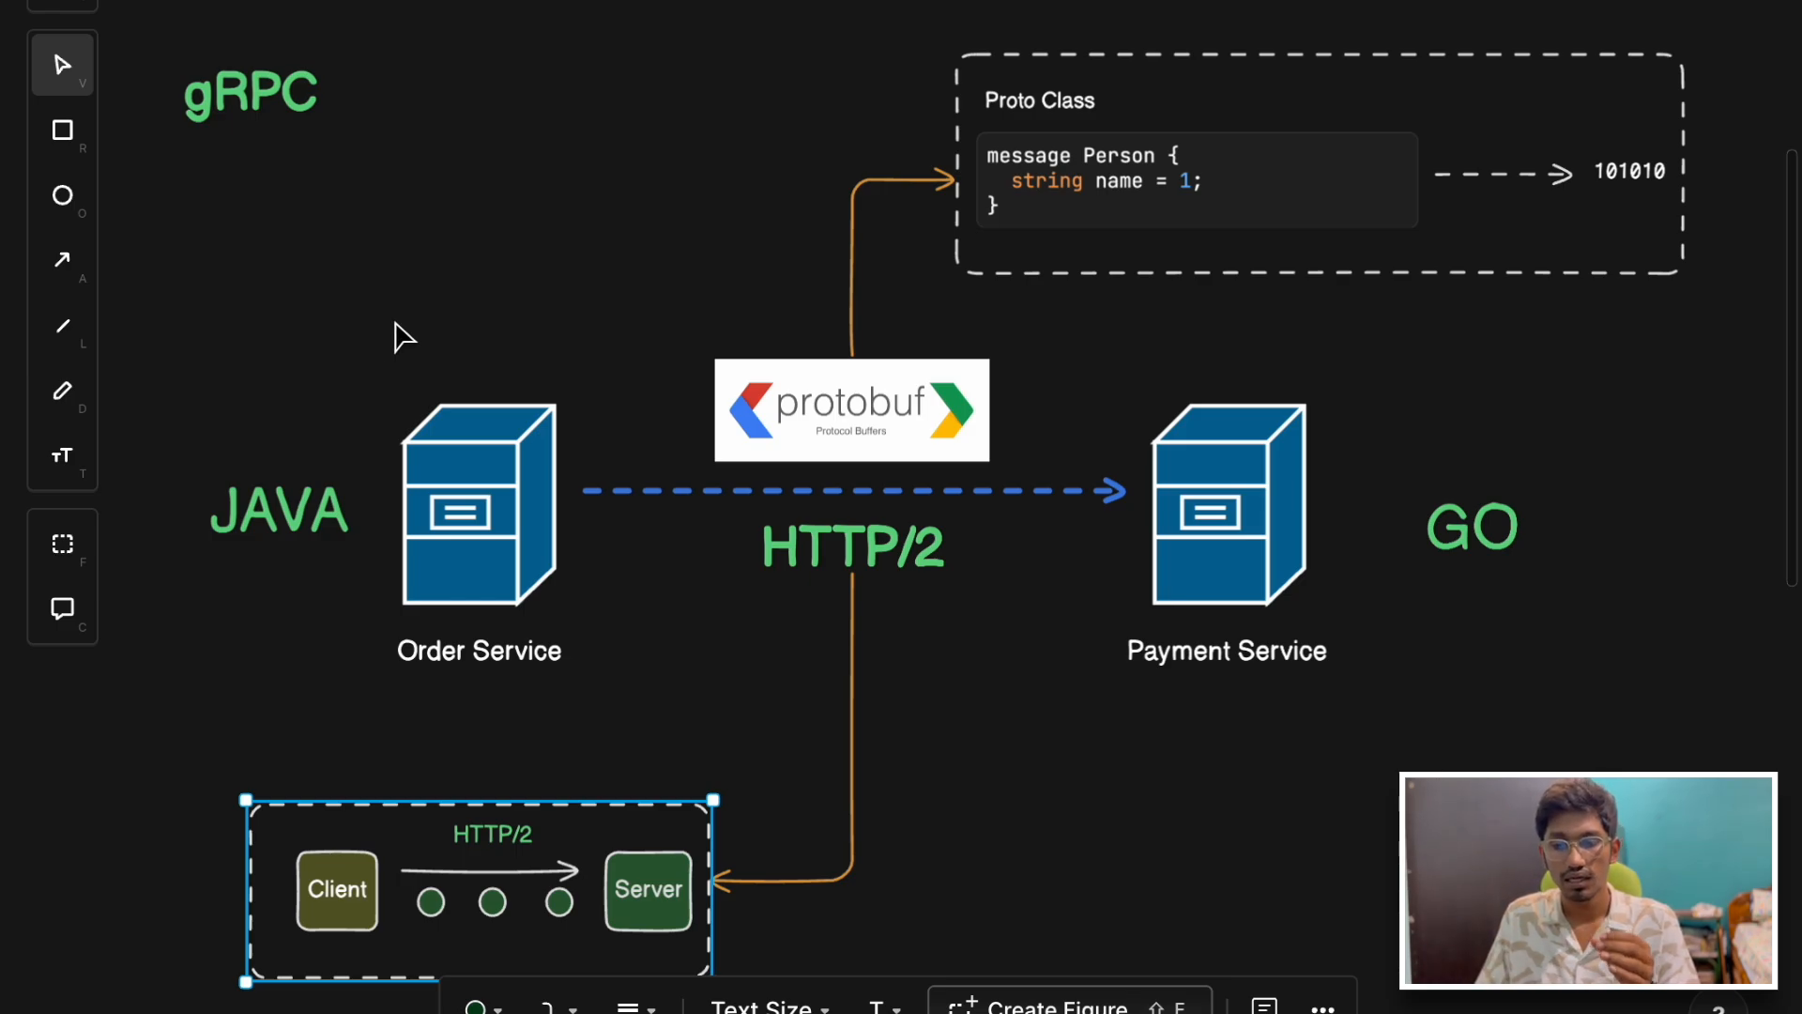
{"action": "mouse_move", "coordinate": [1477, 171]}
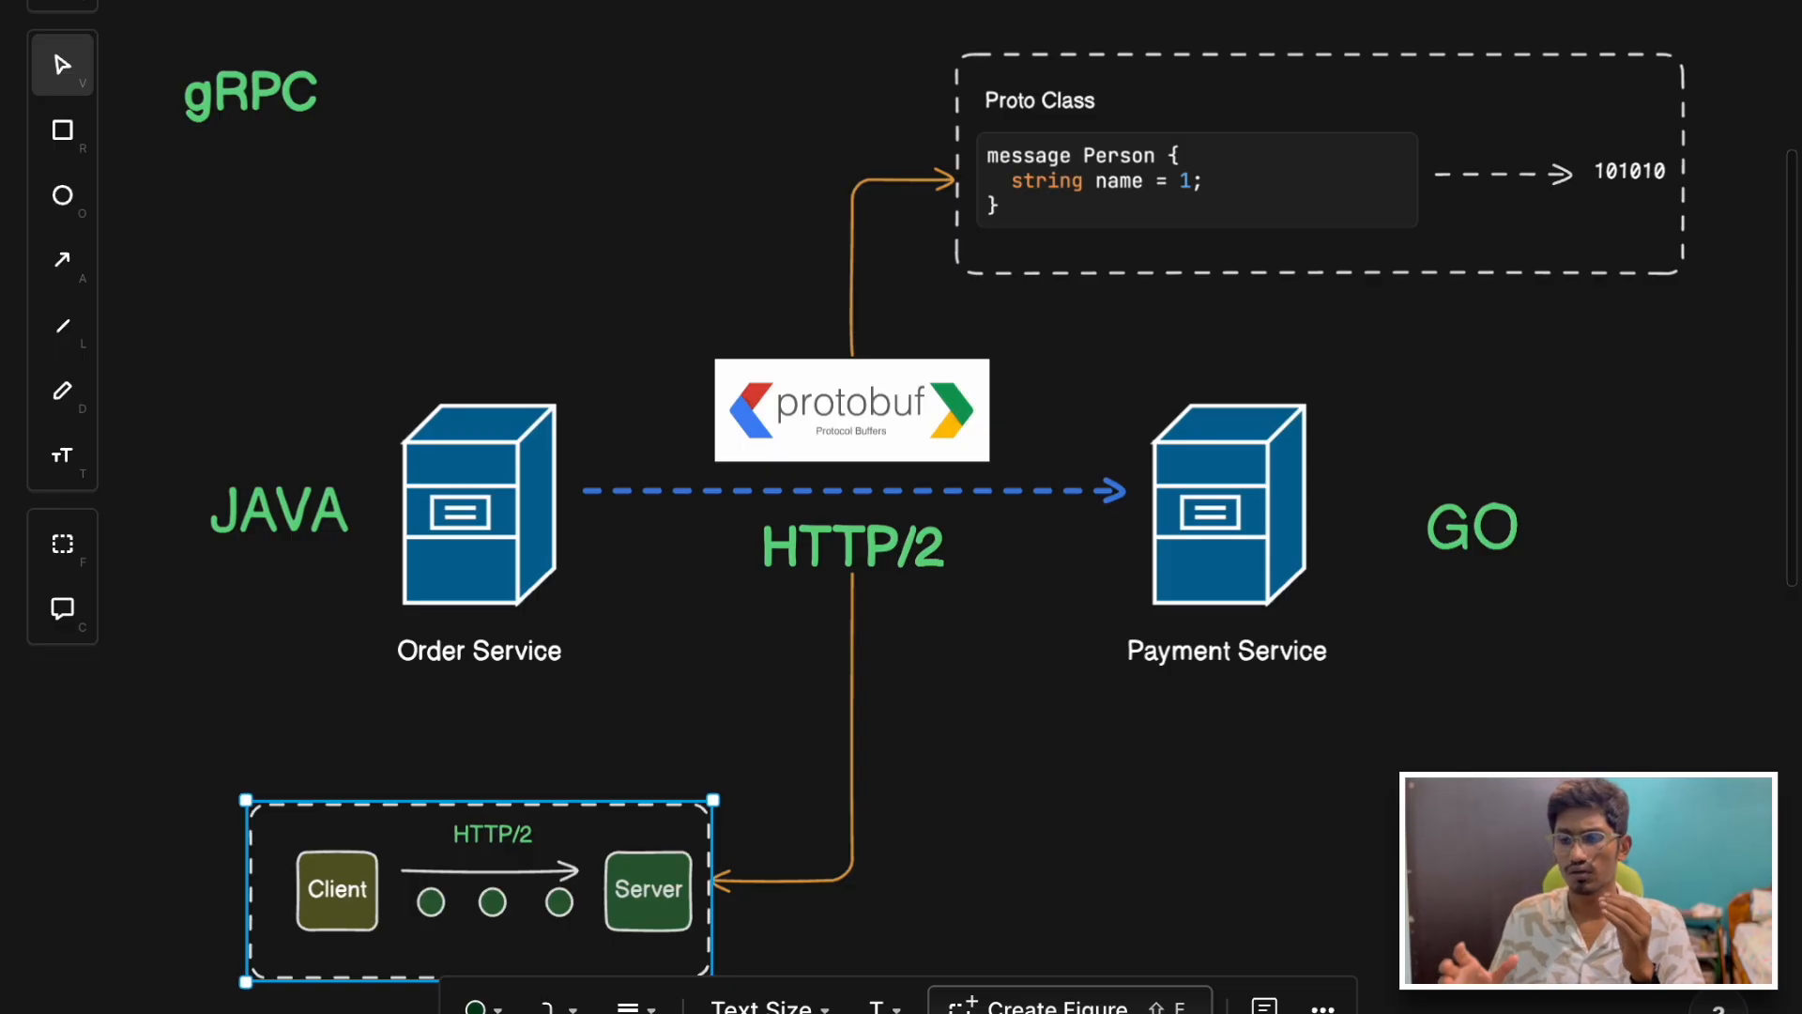
{"action": "mouse_move", "coordinate": [329, 447]}
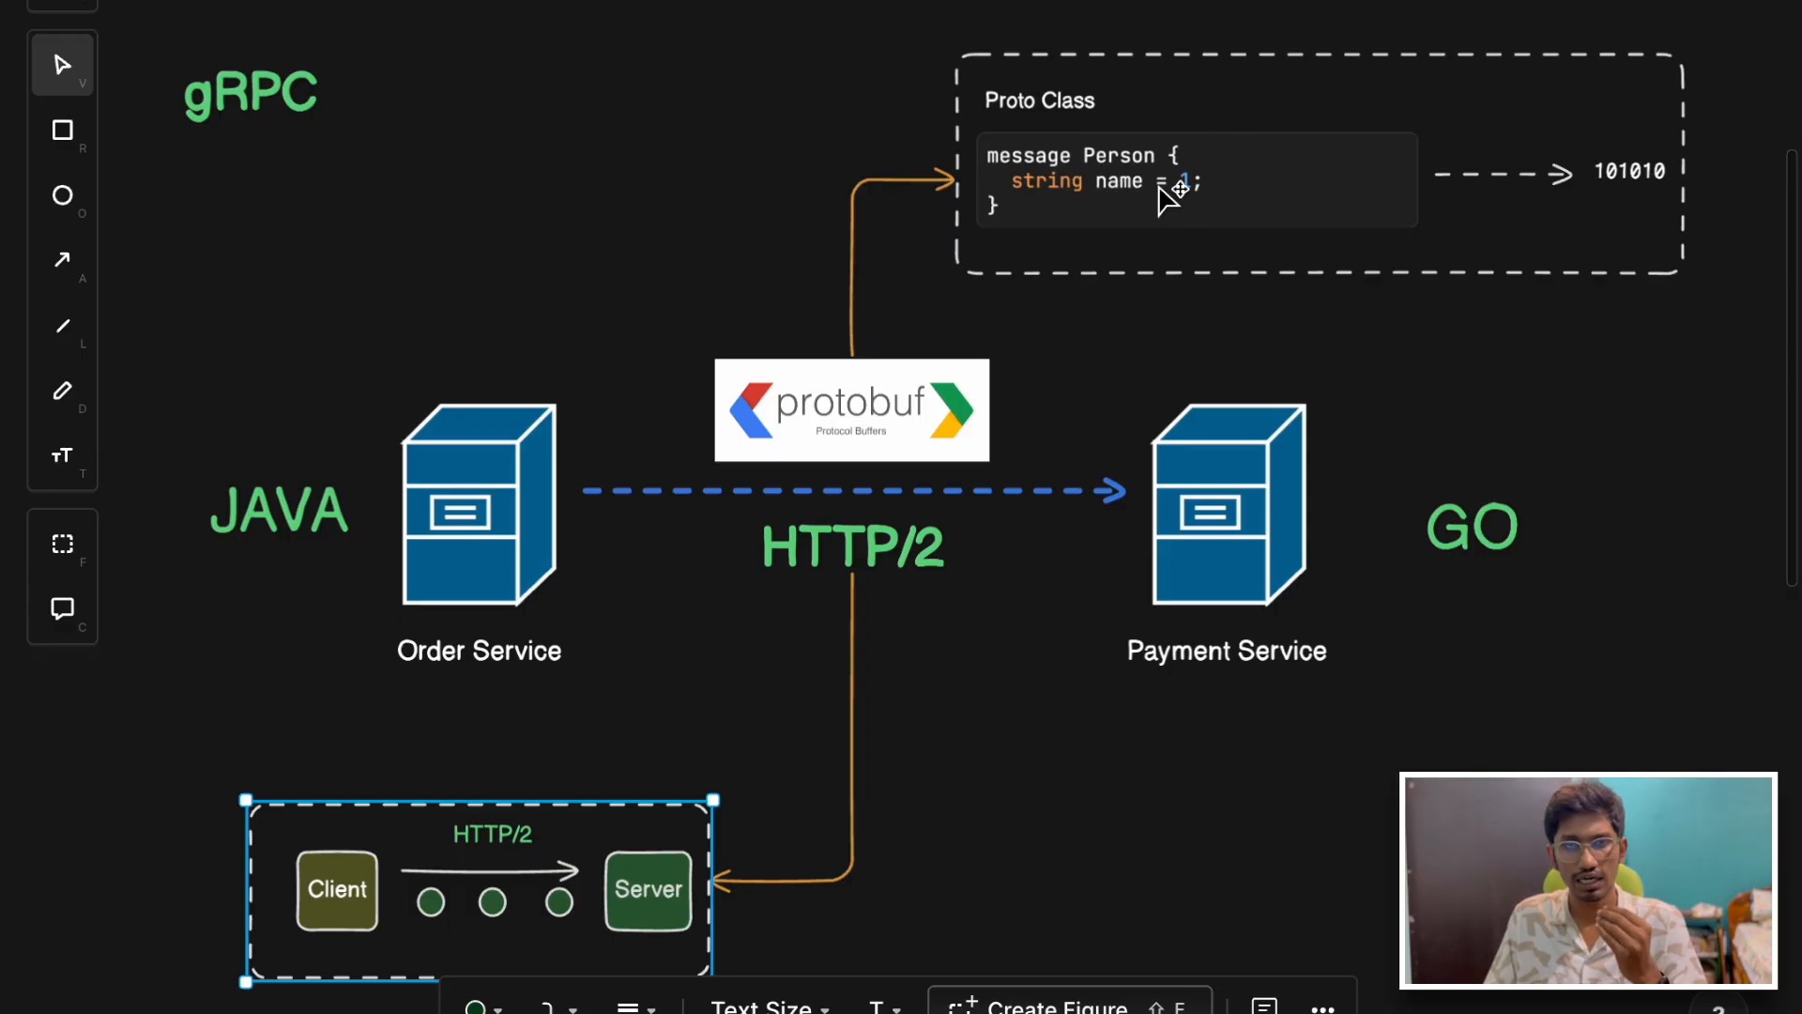
{"action": "mouse_move", "coordinate": [1137, 201]}
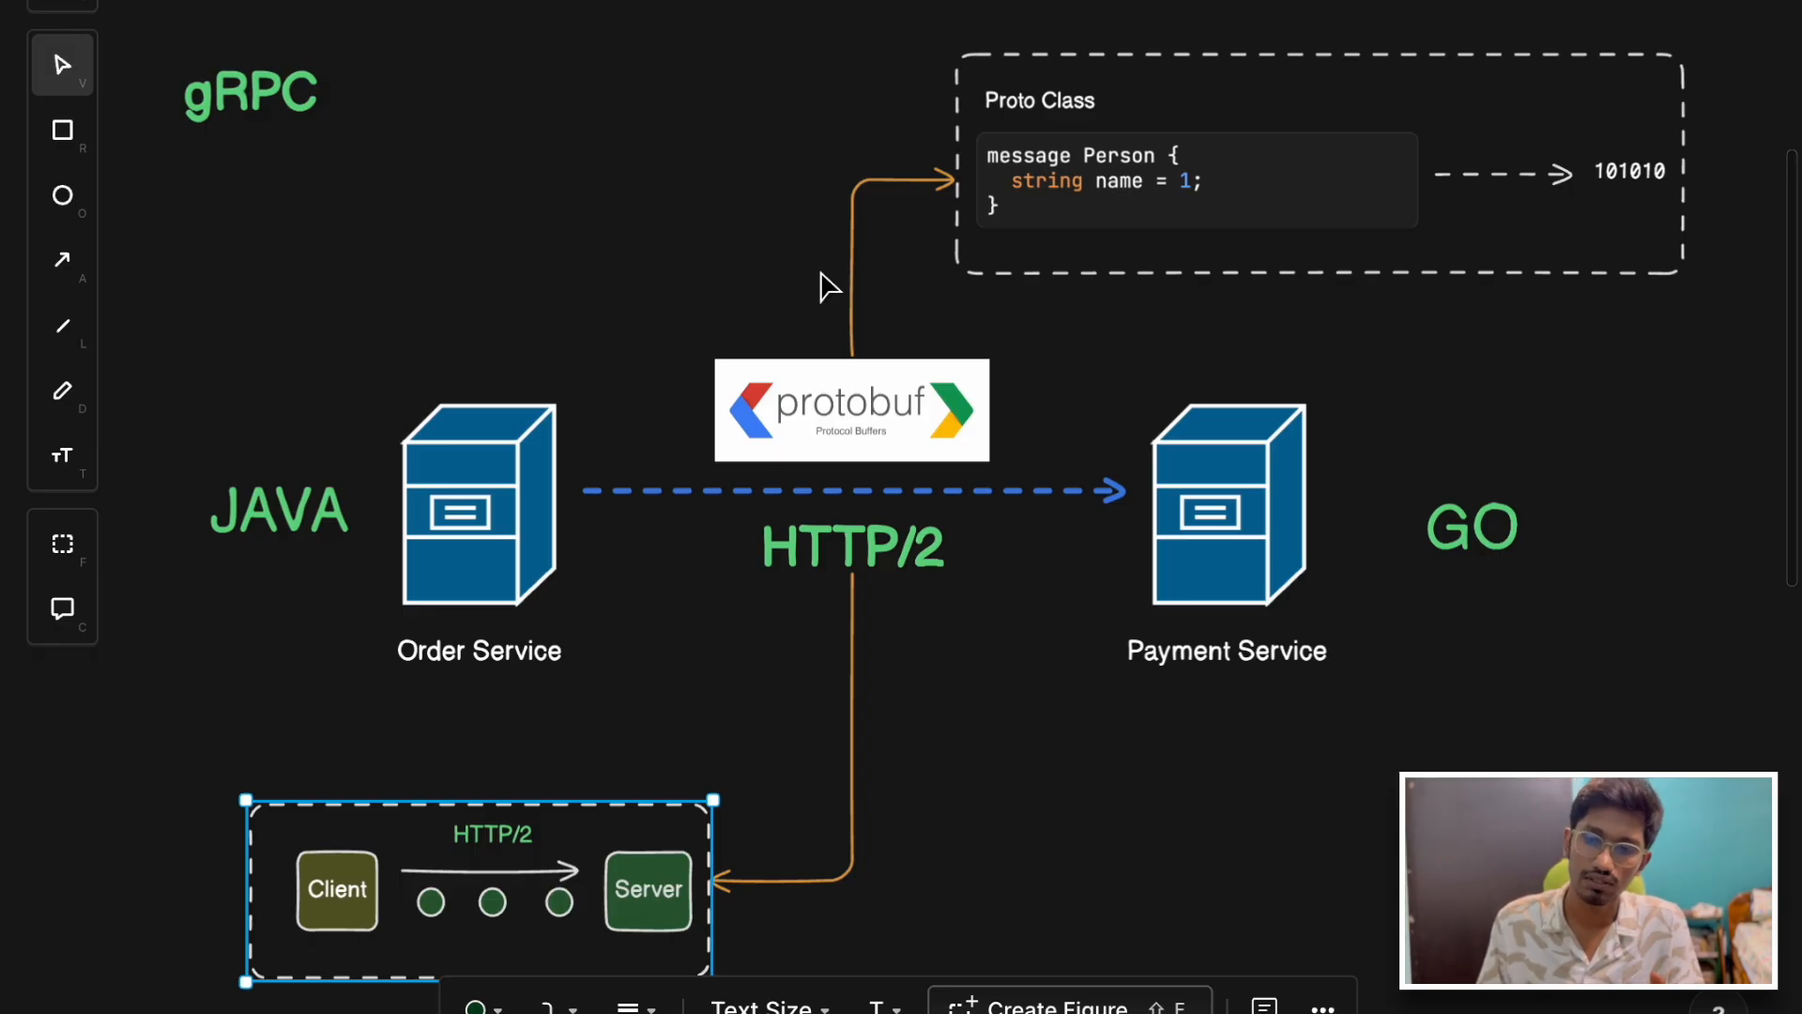
{"action": "mouse_move", "coordinate": [920, 278]}
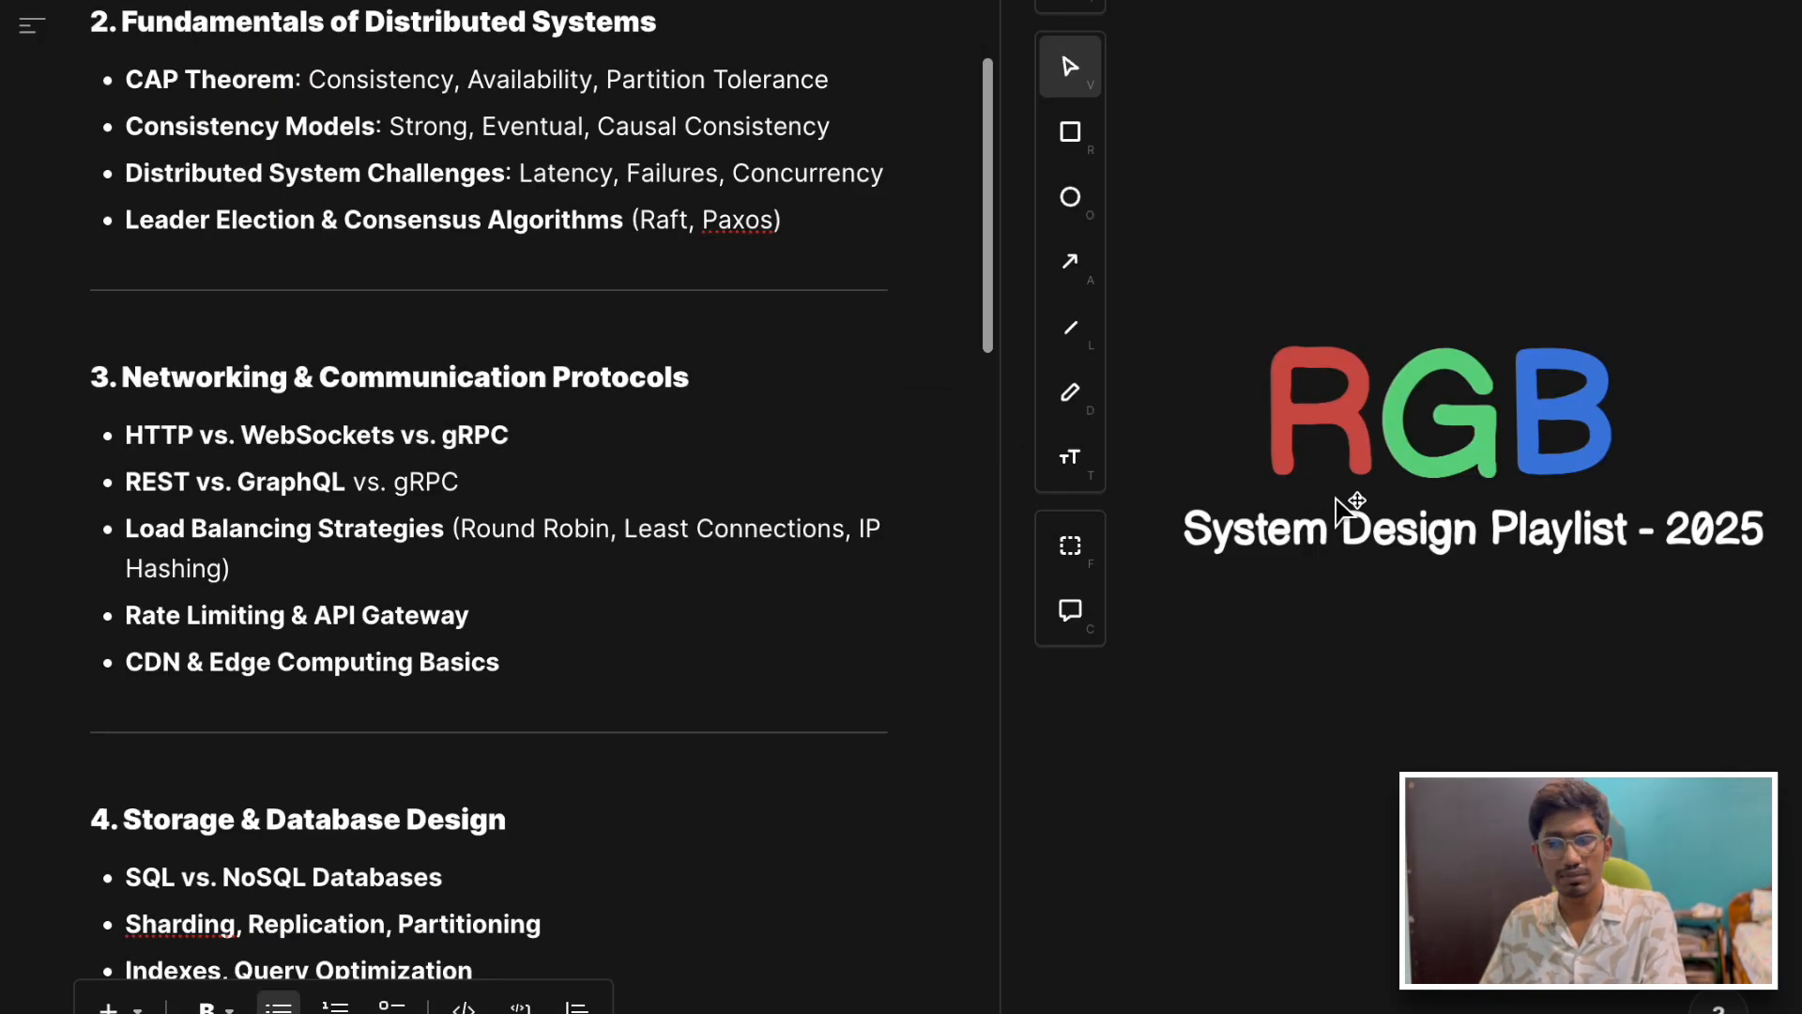
{"action": "scroll", "scroll_direction": "down", "scroll_amount": 3}
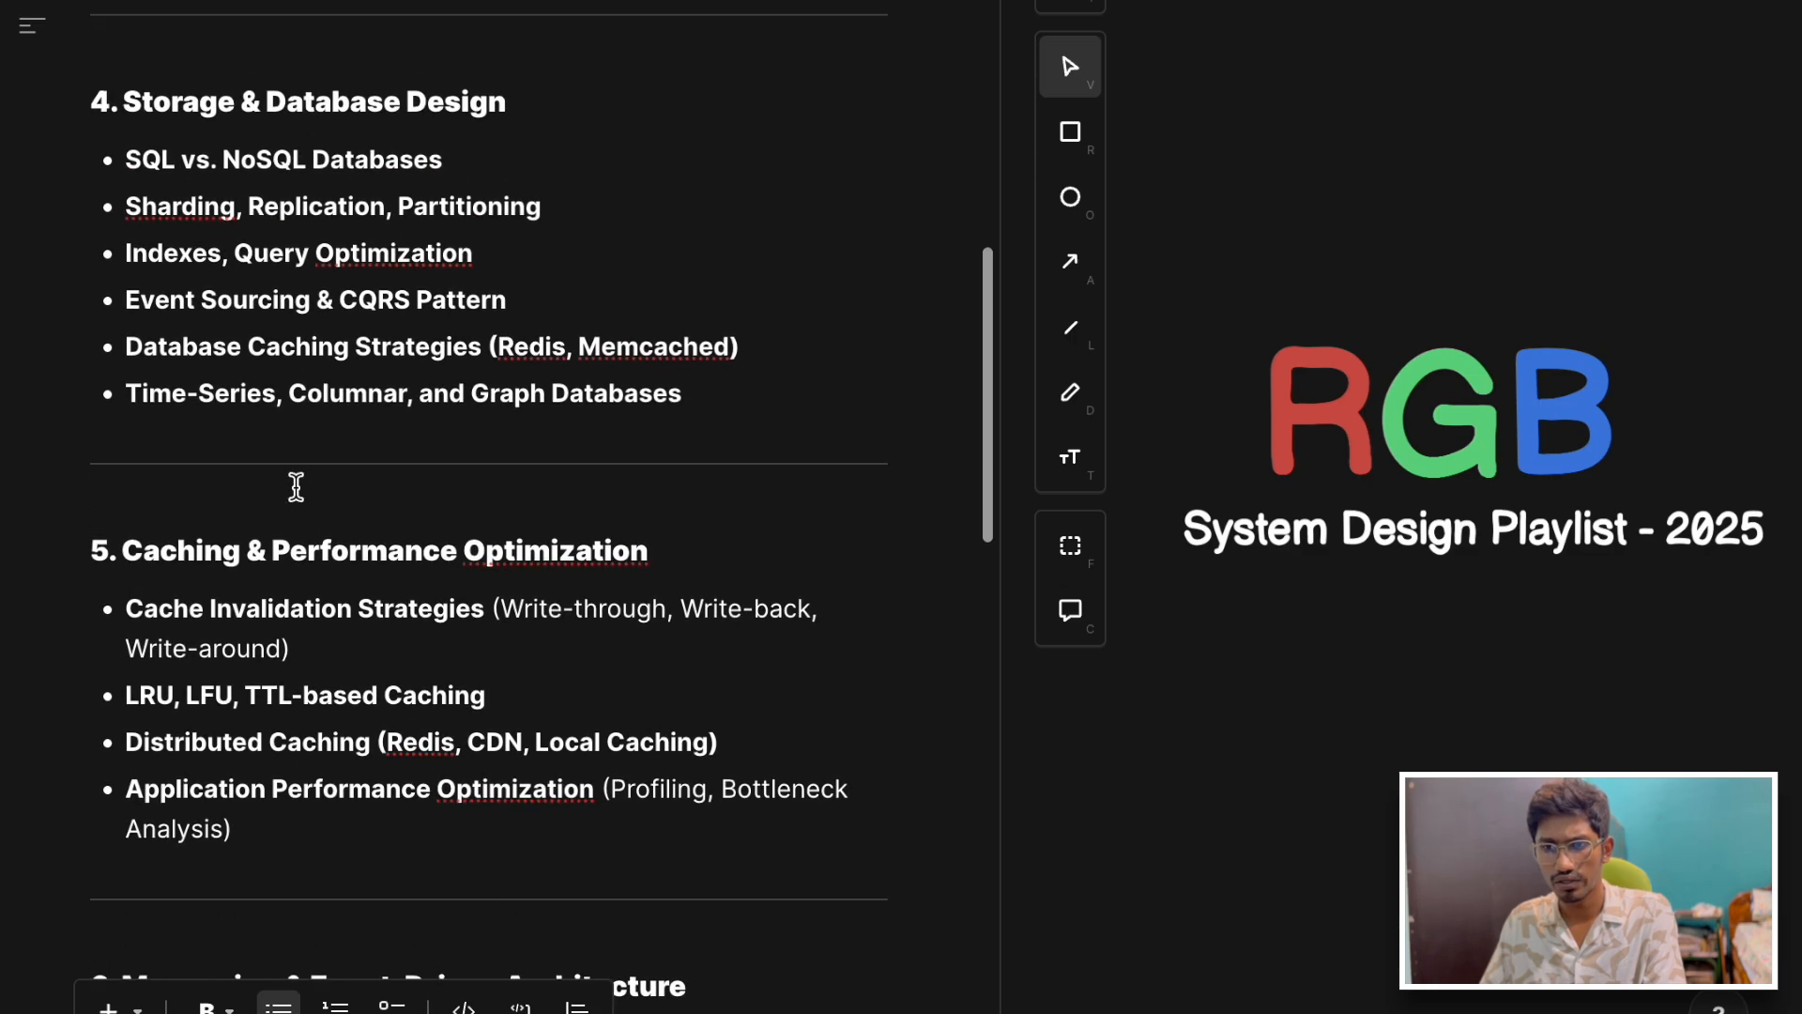
{"action": "scroll", "scroll_direction": "up", "scroll_amount": 3}
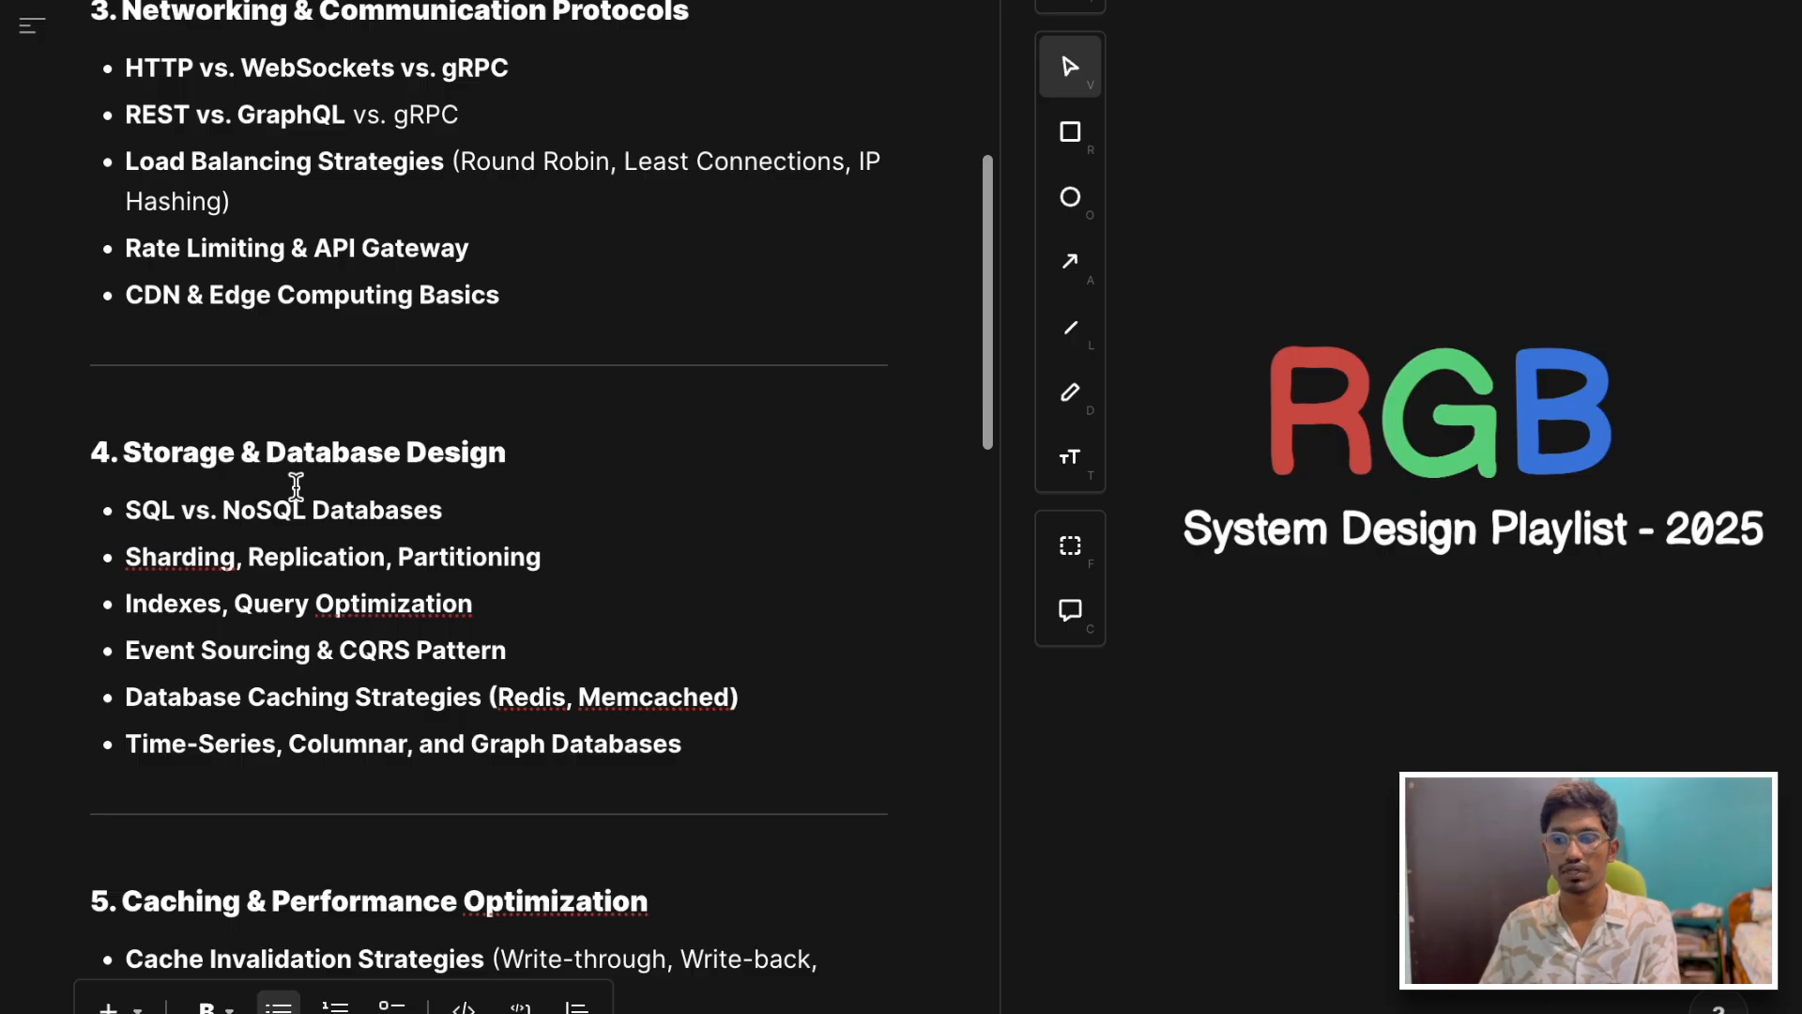
{"action": "mouse_move", "coordinate": [1691, 448]}
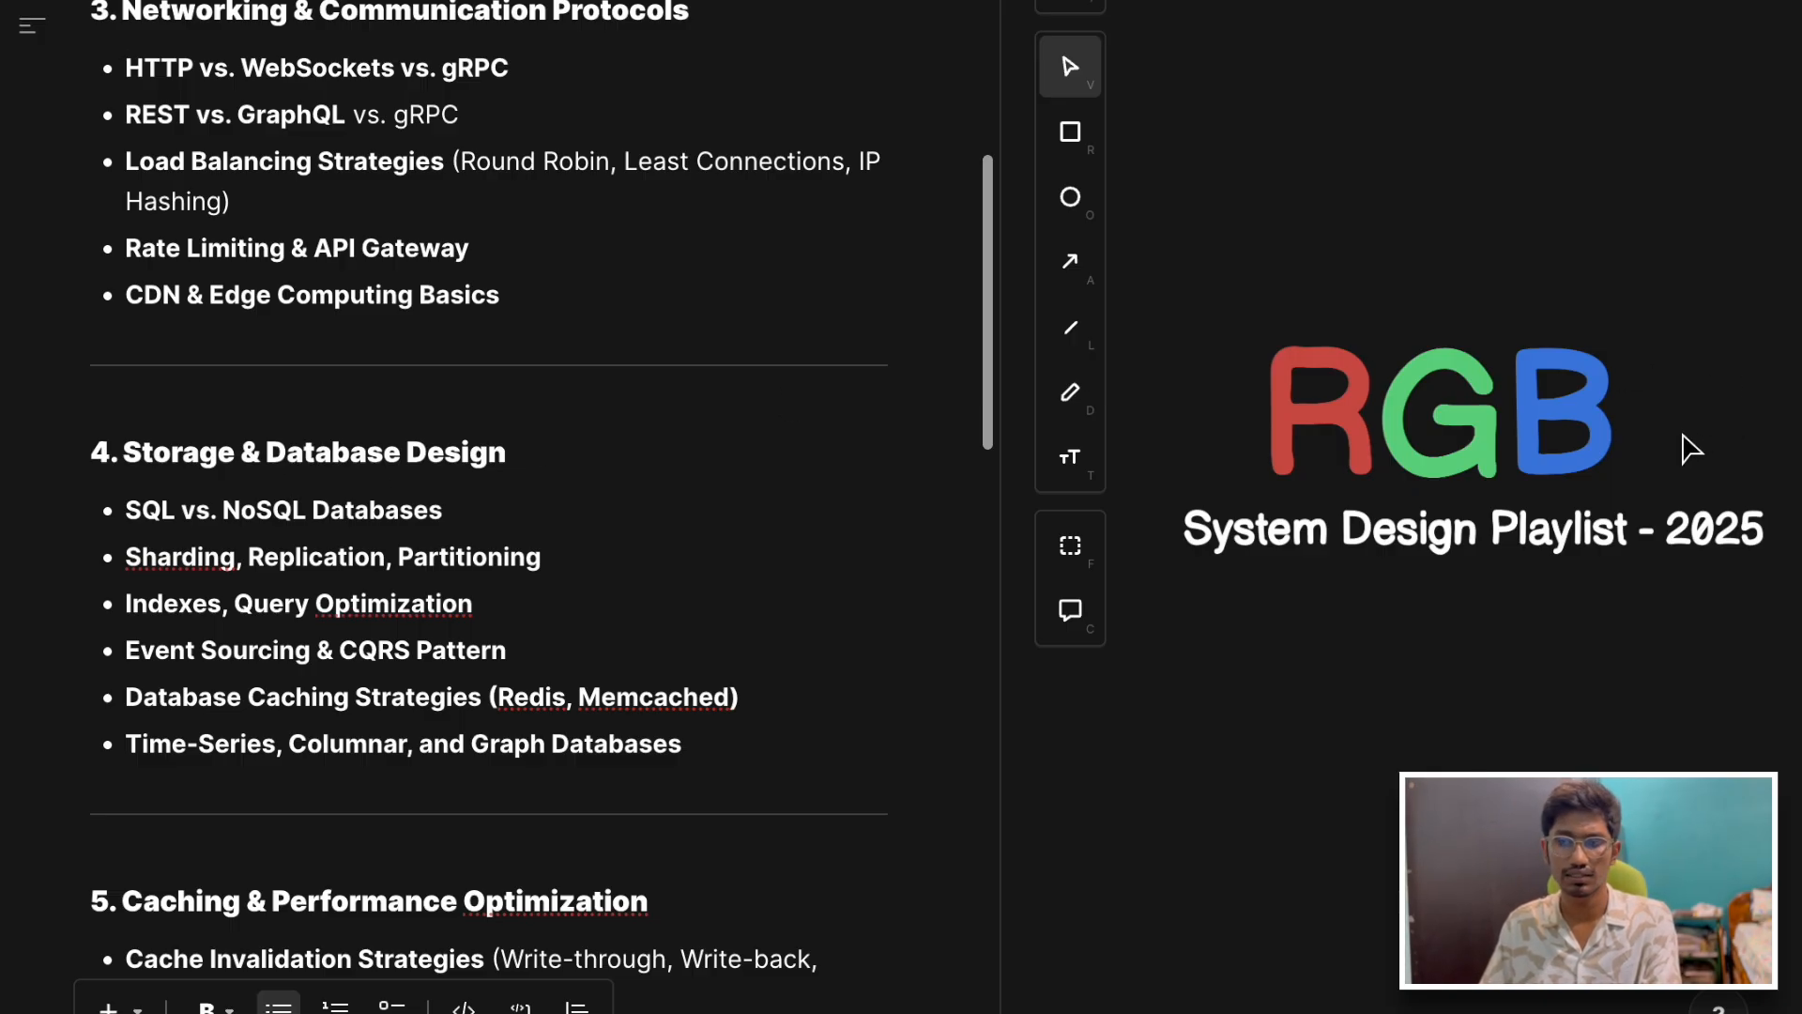